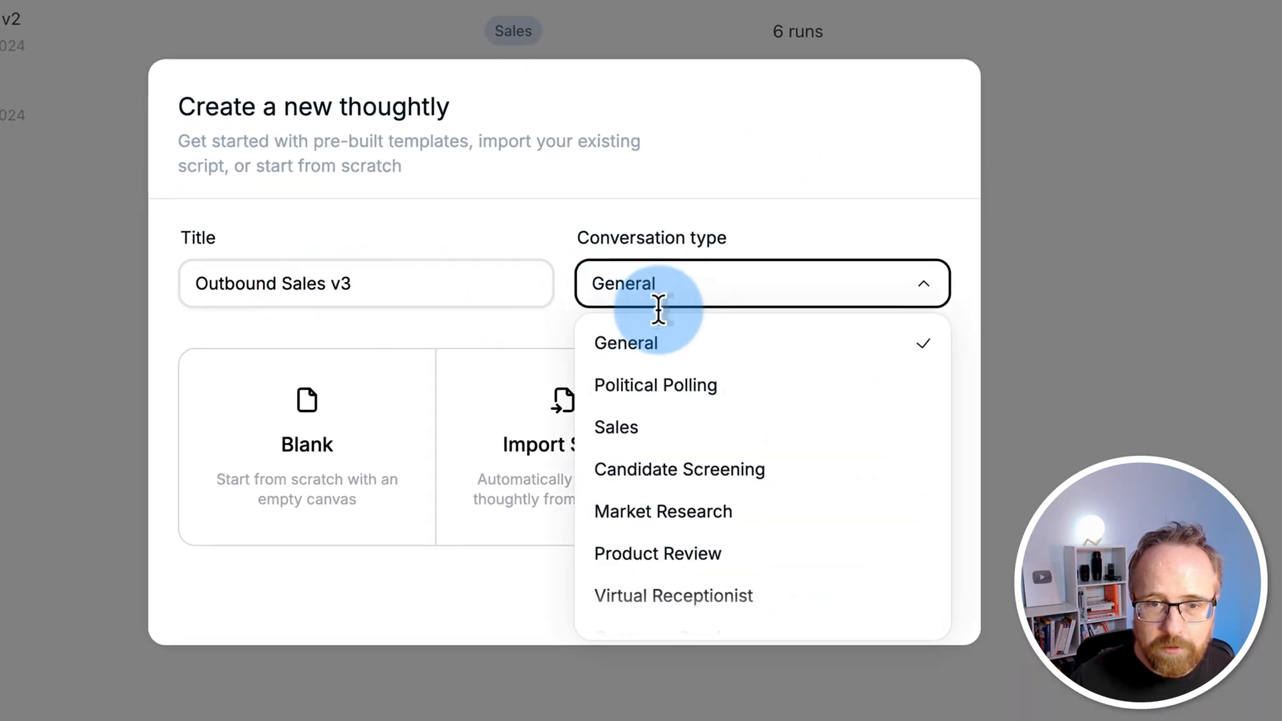
# Step: Choose the Sales conversation type and start the thoughtly from a Blank canvas
pyautogui.click(616, 427)
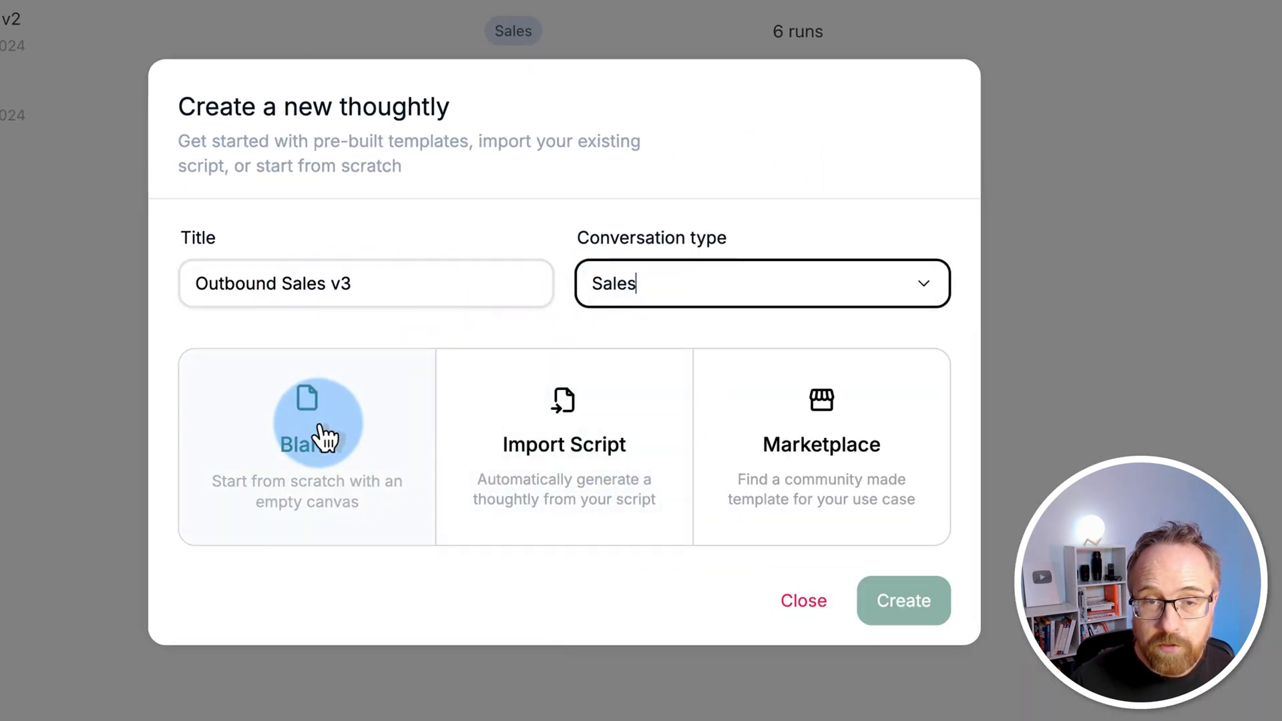
pyautogui.click(903, 601)
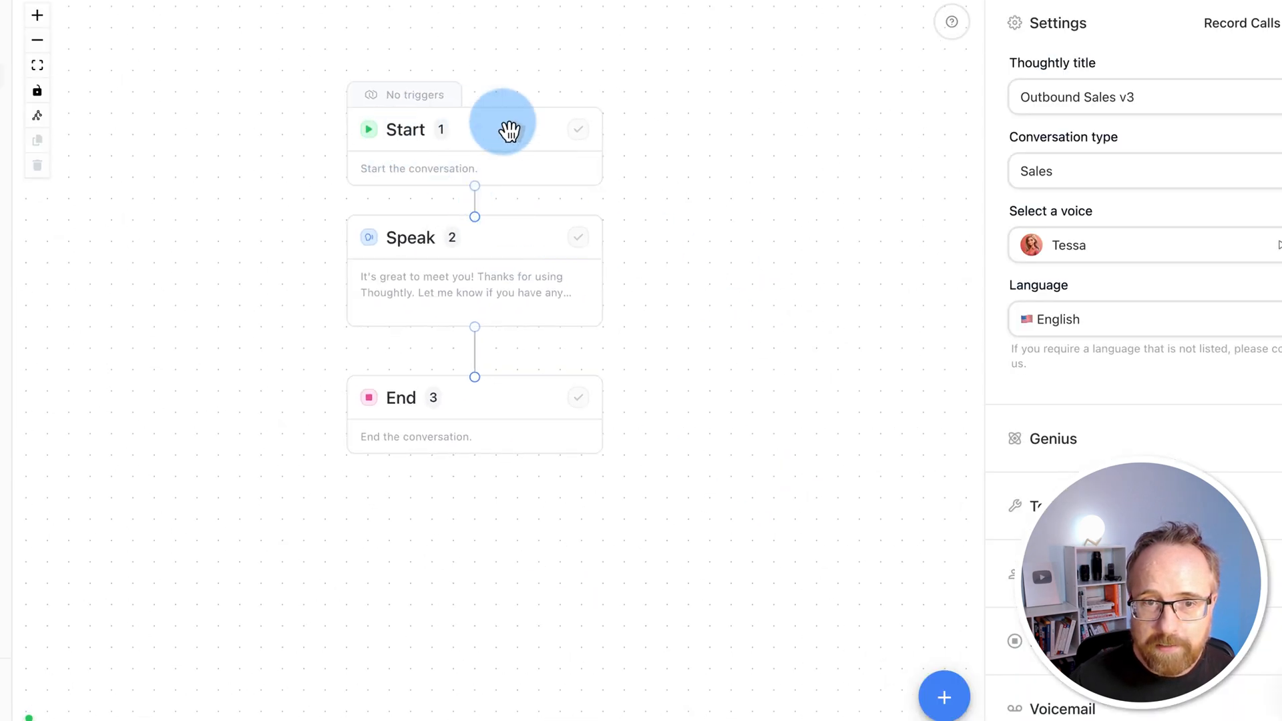
pyautogui.moveTo(454, 408)
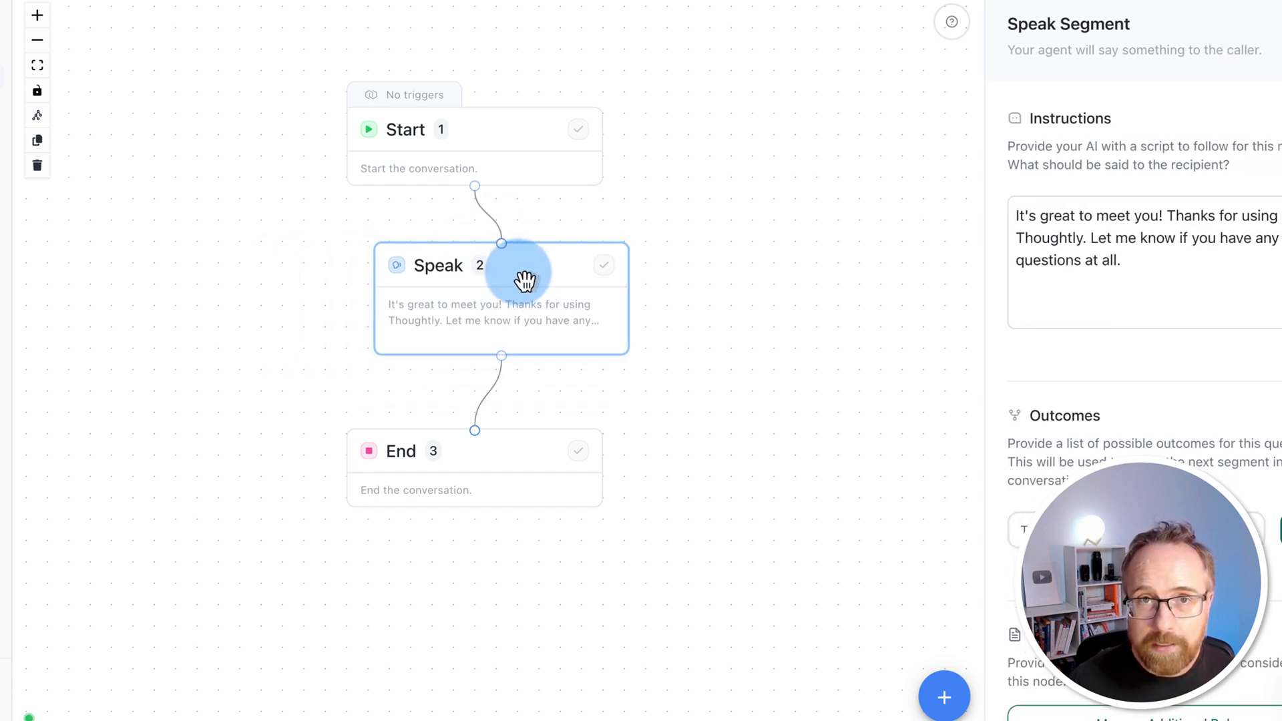
pyautogui.moveTo(532, 188)
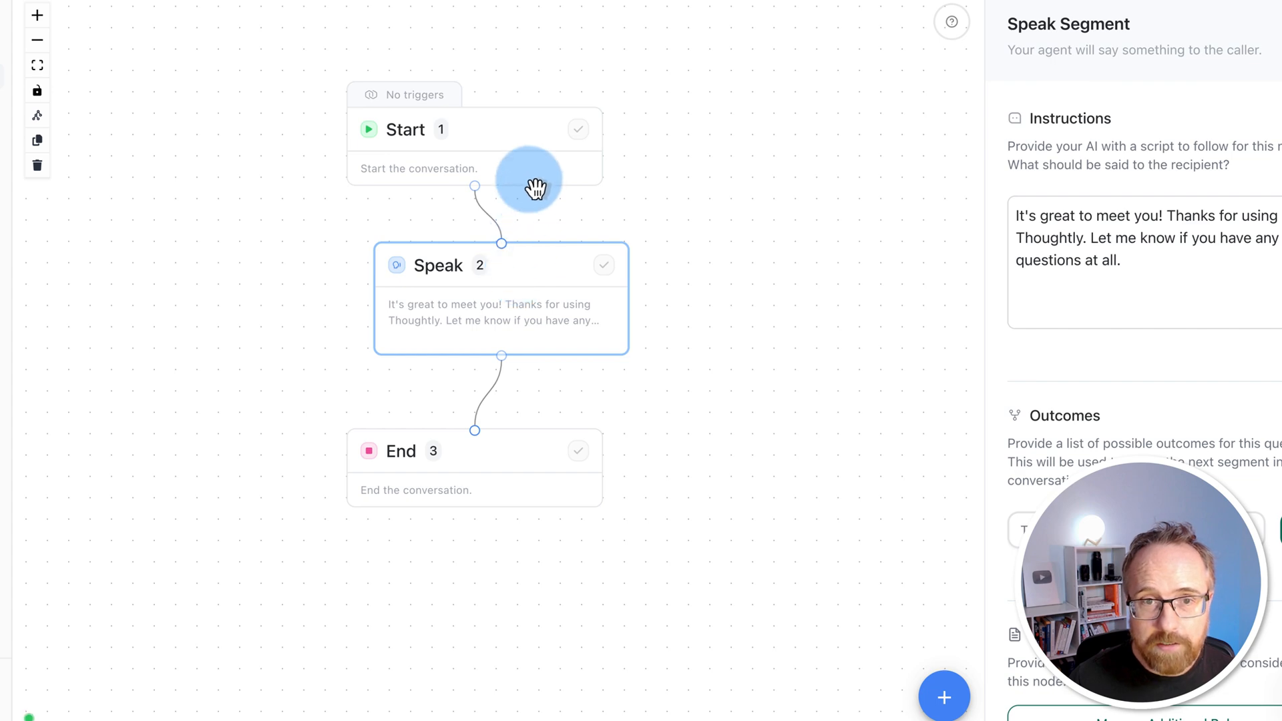
# Step: Give the Start step the WPDoneForYou greeting asking if now is a good time to talk
pyautogui.click(403, 129)
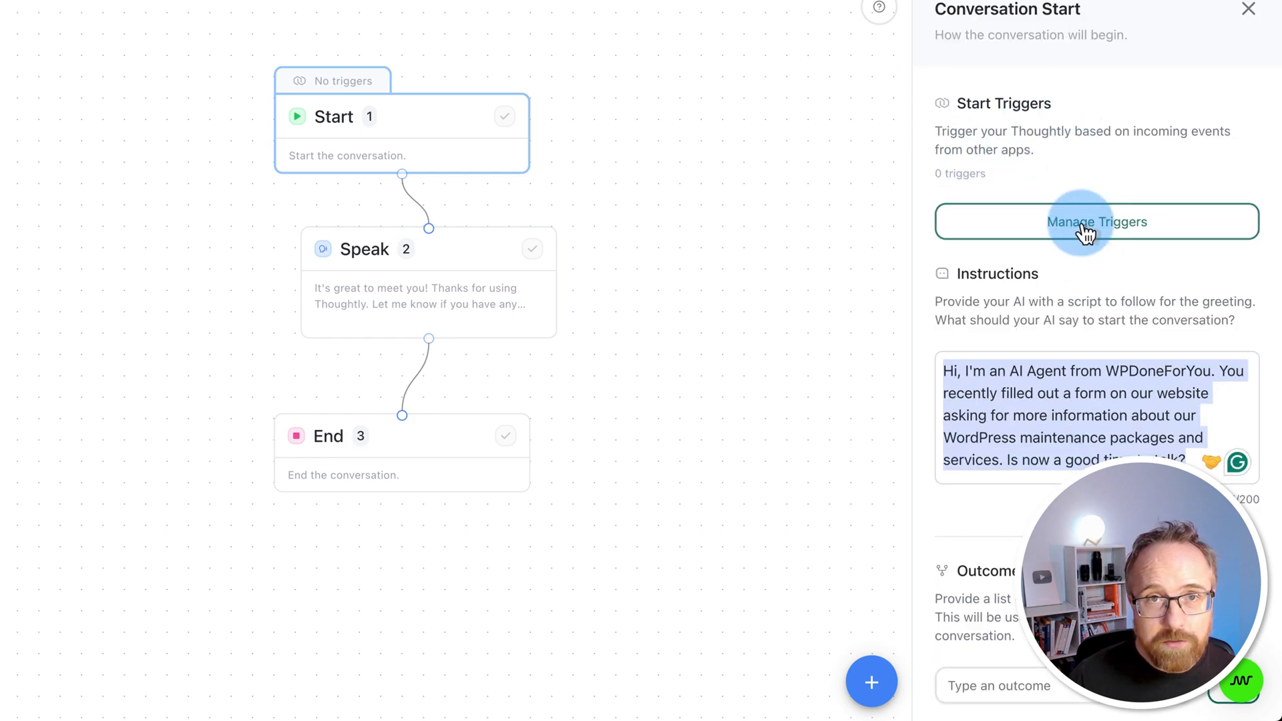
# Step: Review the HubSpot and HighLevel trigger integrations and dismiss Manage Triggers without adding one
pyautogui.click(1097, 222)
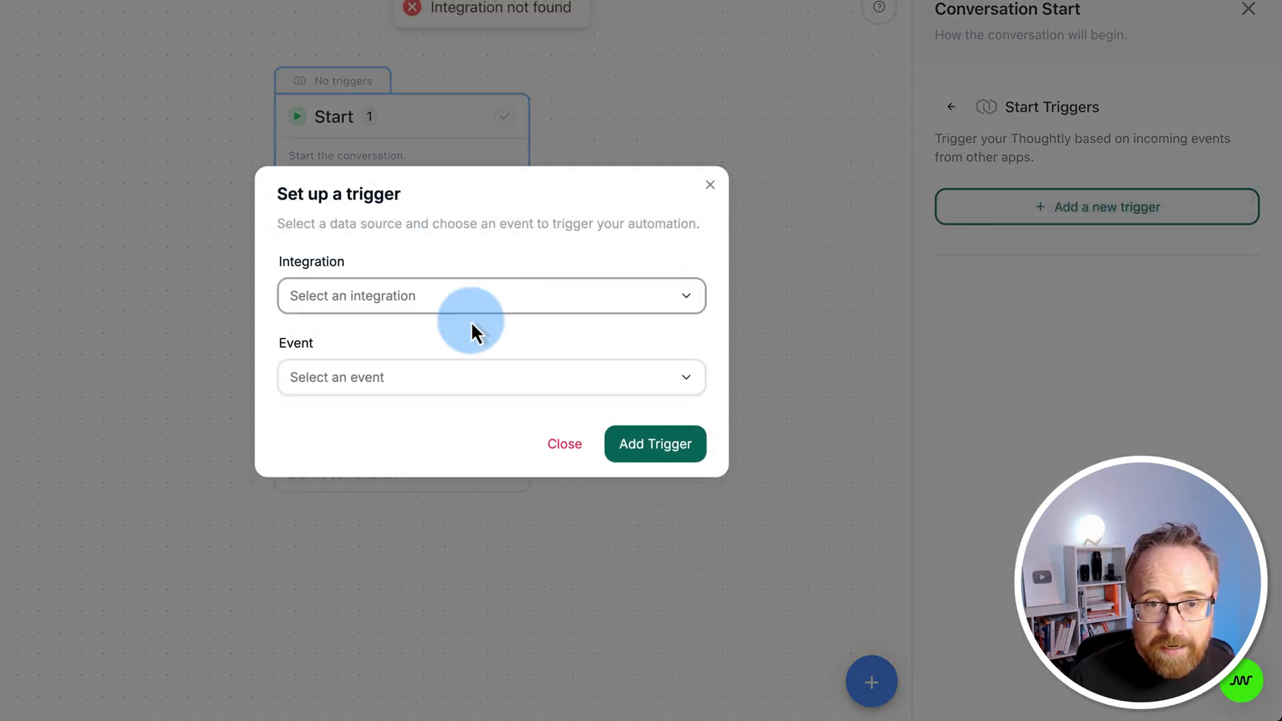
pyautogui.click(490, 297)
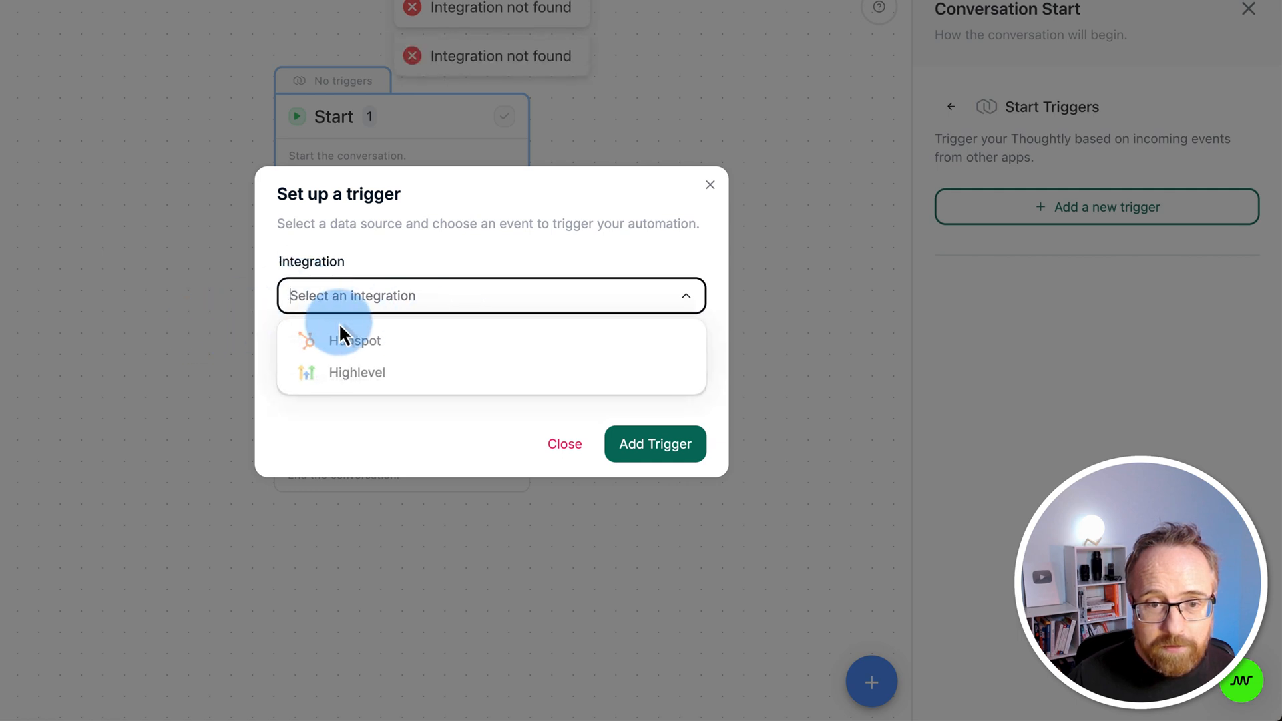
pyautogui.moveTo(450, 368)
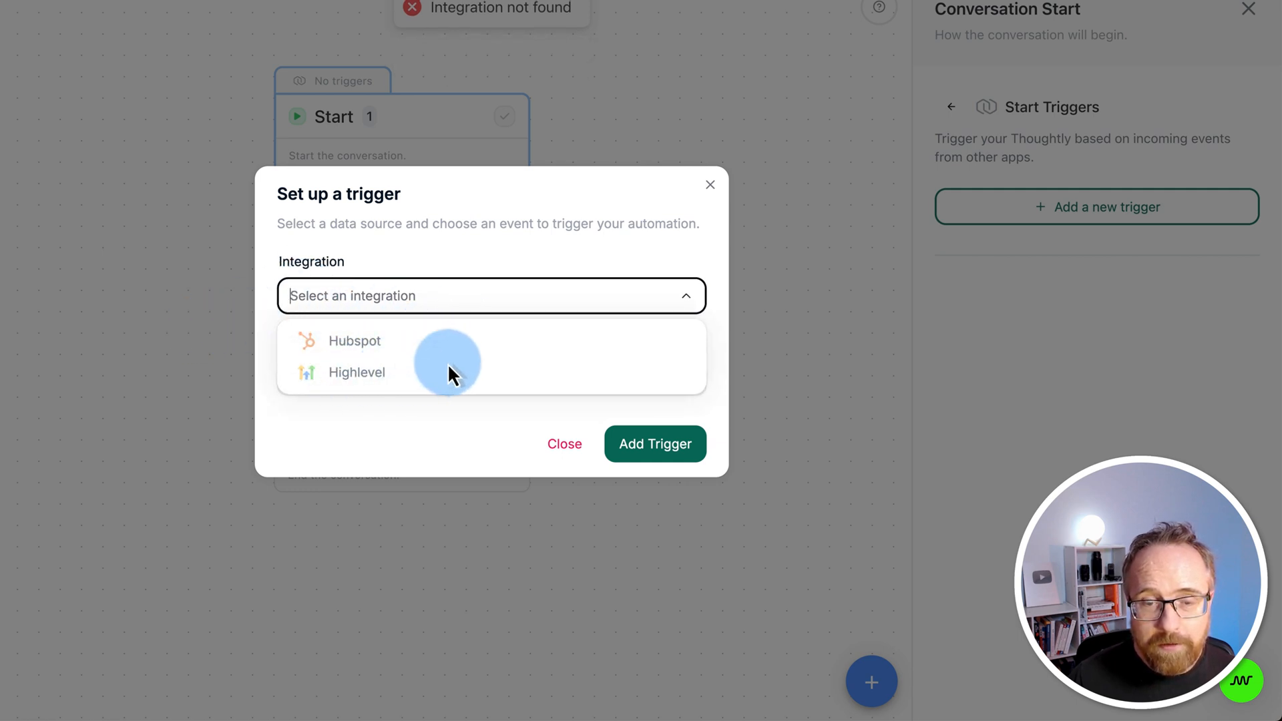
pyautogui.moveTo(367, 372)
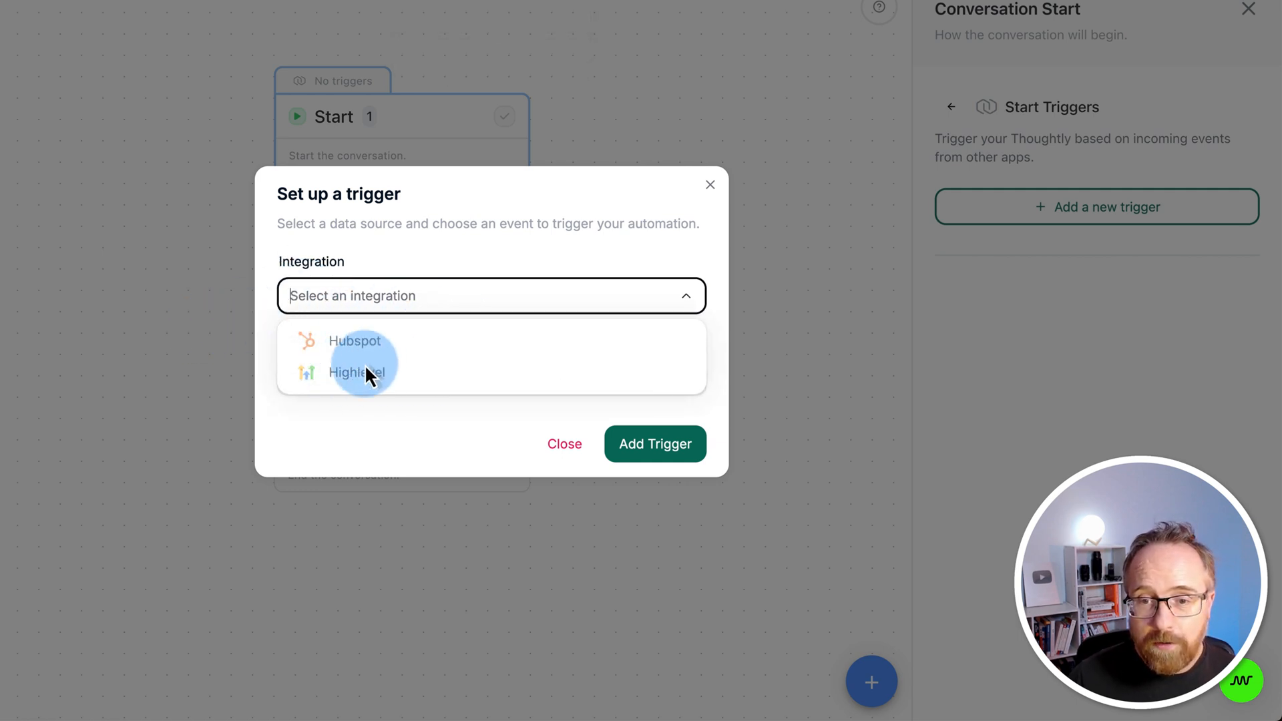
pyautogui.moveTo(369, 412)
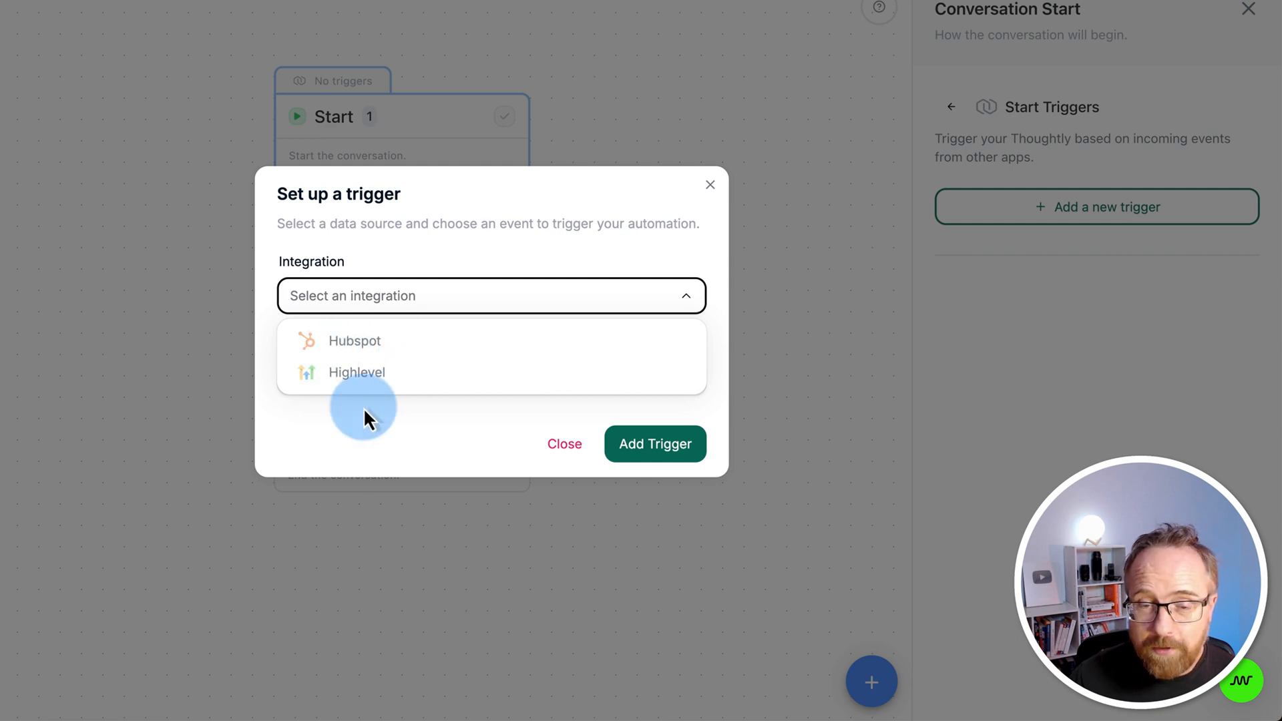
pyautogui.click(563, 443)
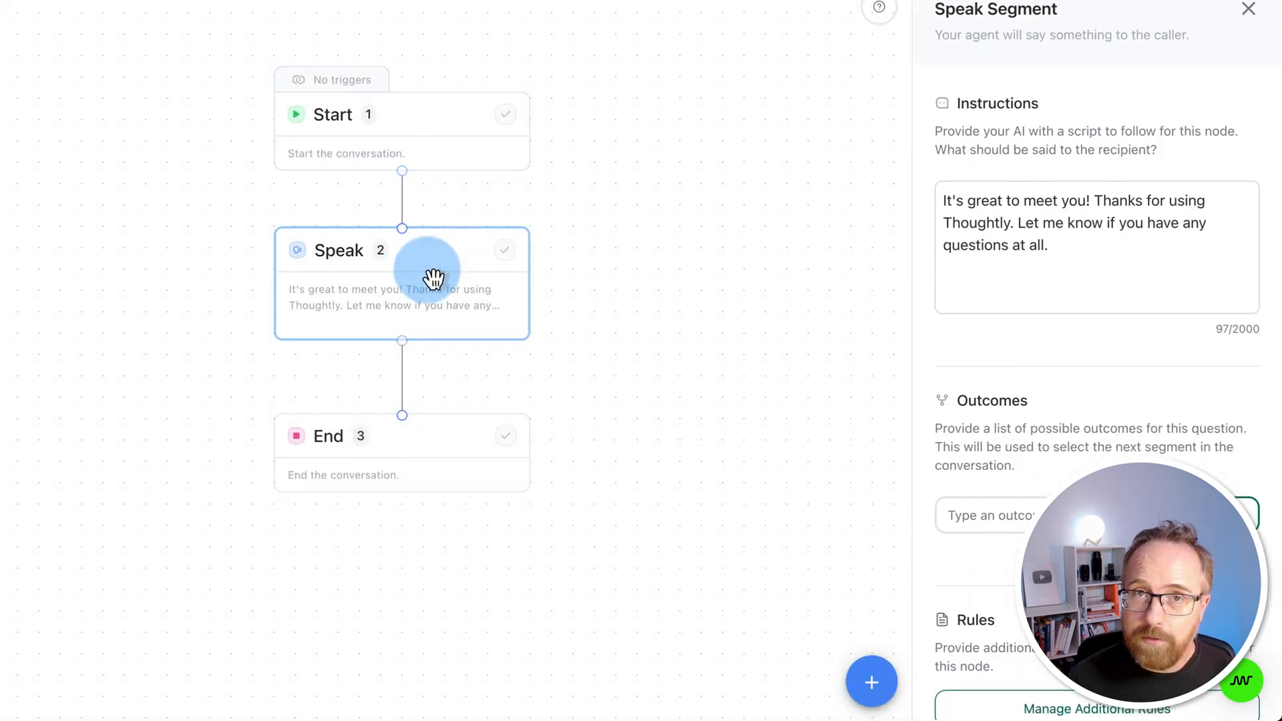
# Step: Add Yes and No as the Start greeting's outcomes, then select the End step's closing message
pyautogui.click(401, 116)
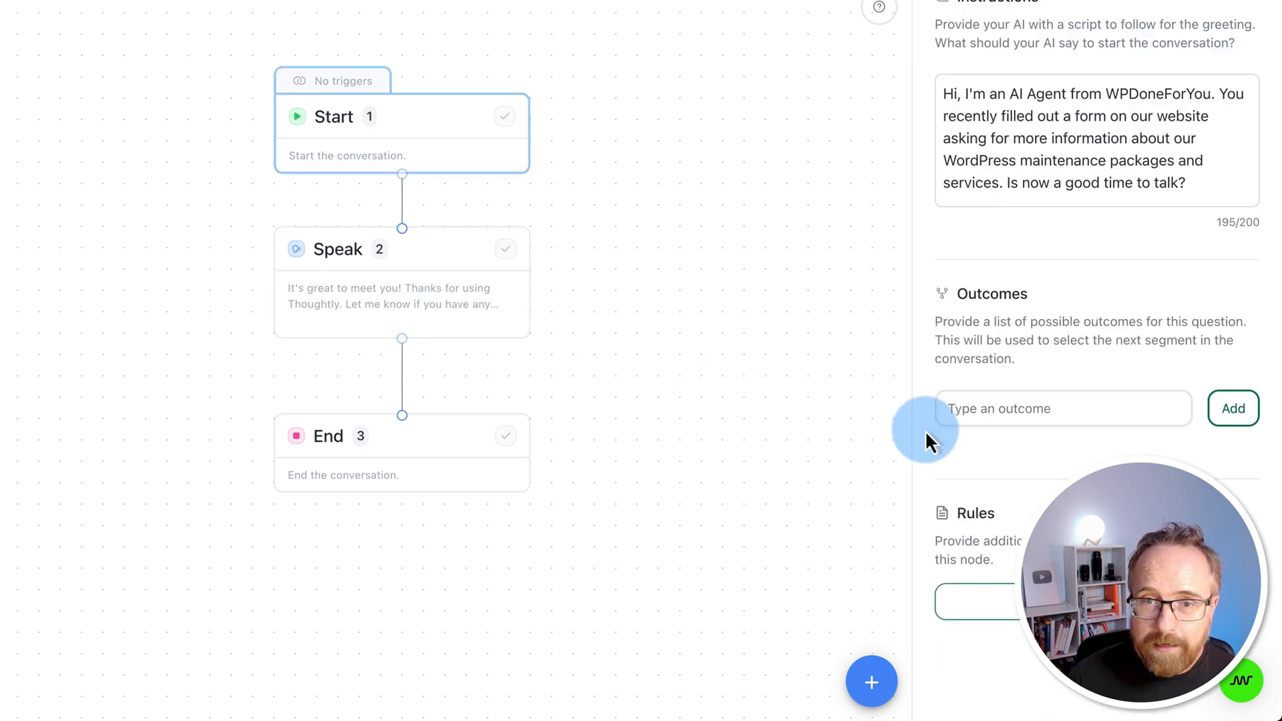
pyautogui.moveTo(982, 315)
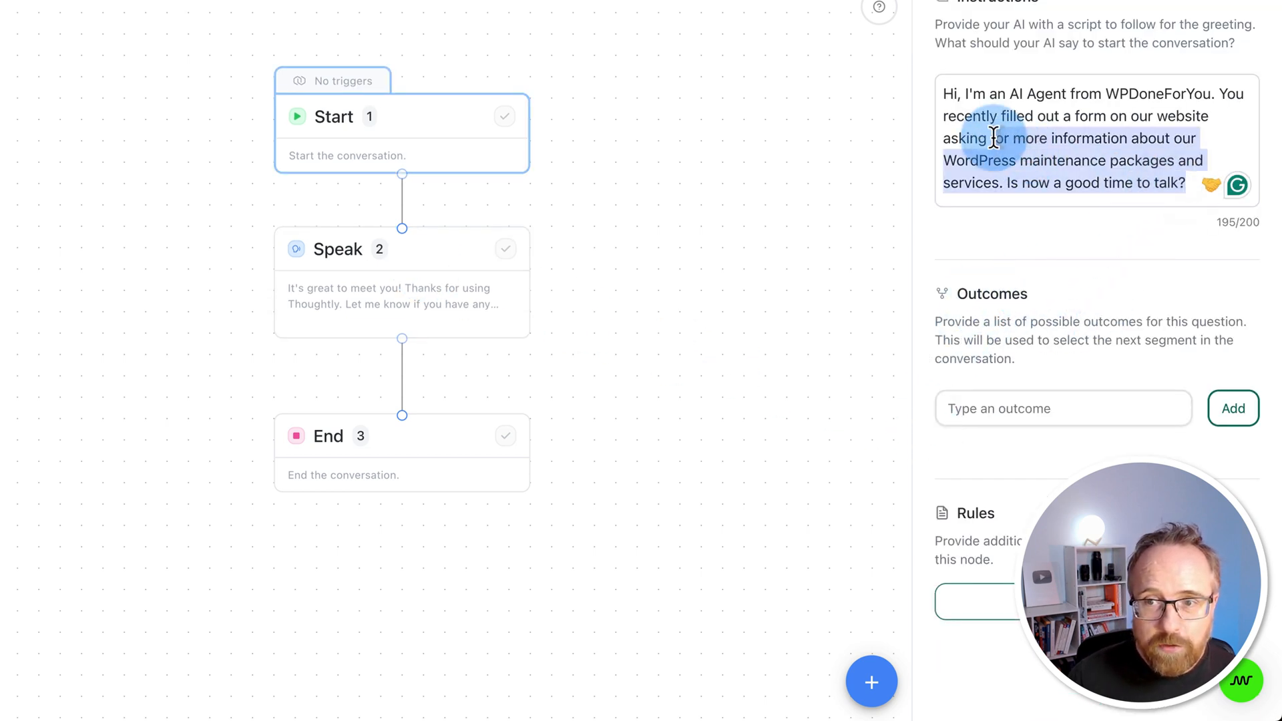
pyautogui.moveTo(1091, 363)
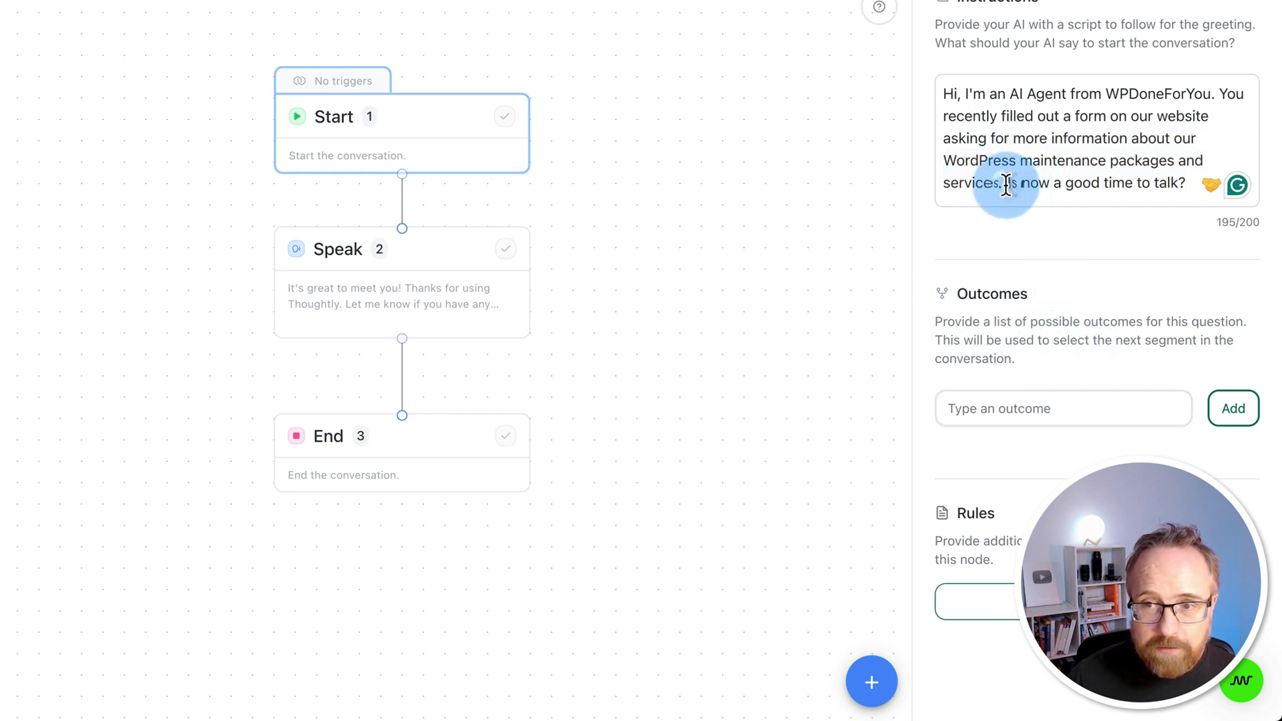
pyautogui.click(1232, 409)
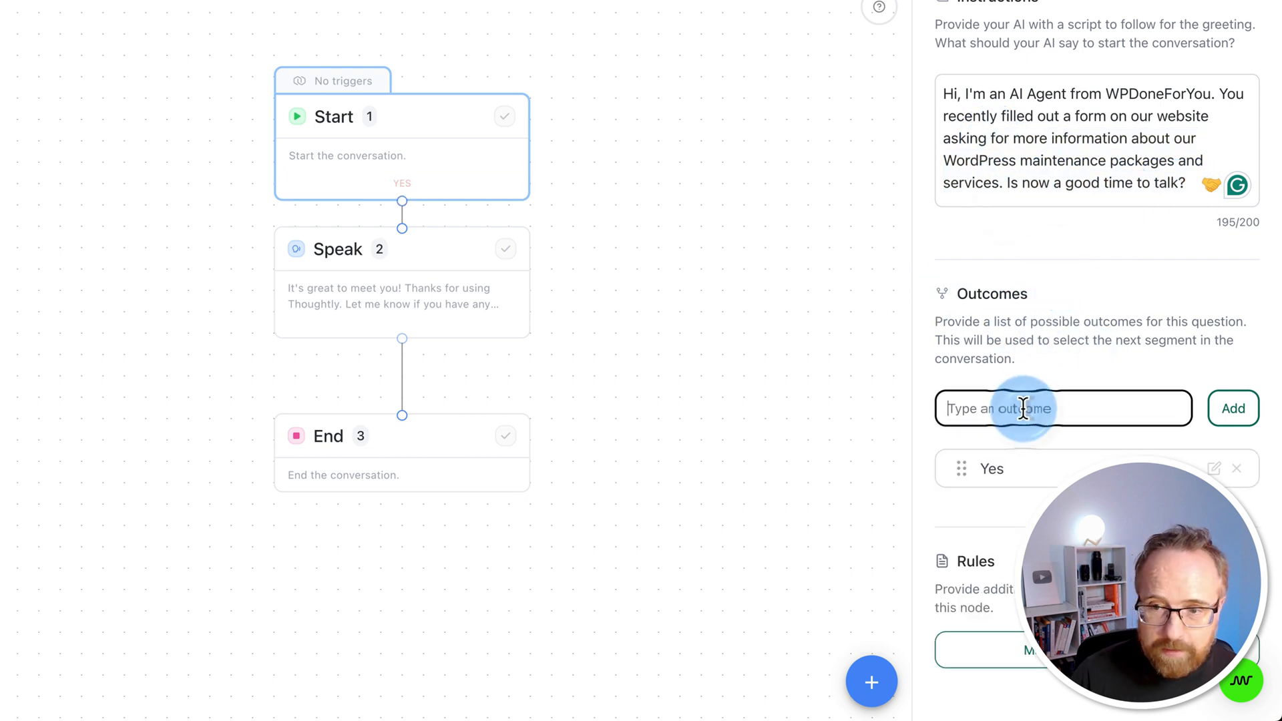
pyautogui.write('No')
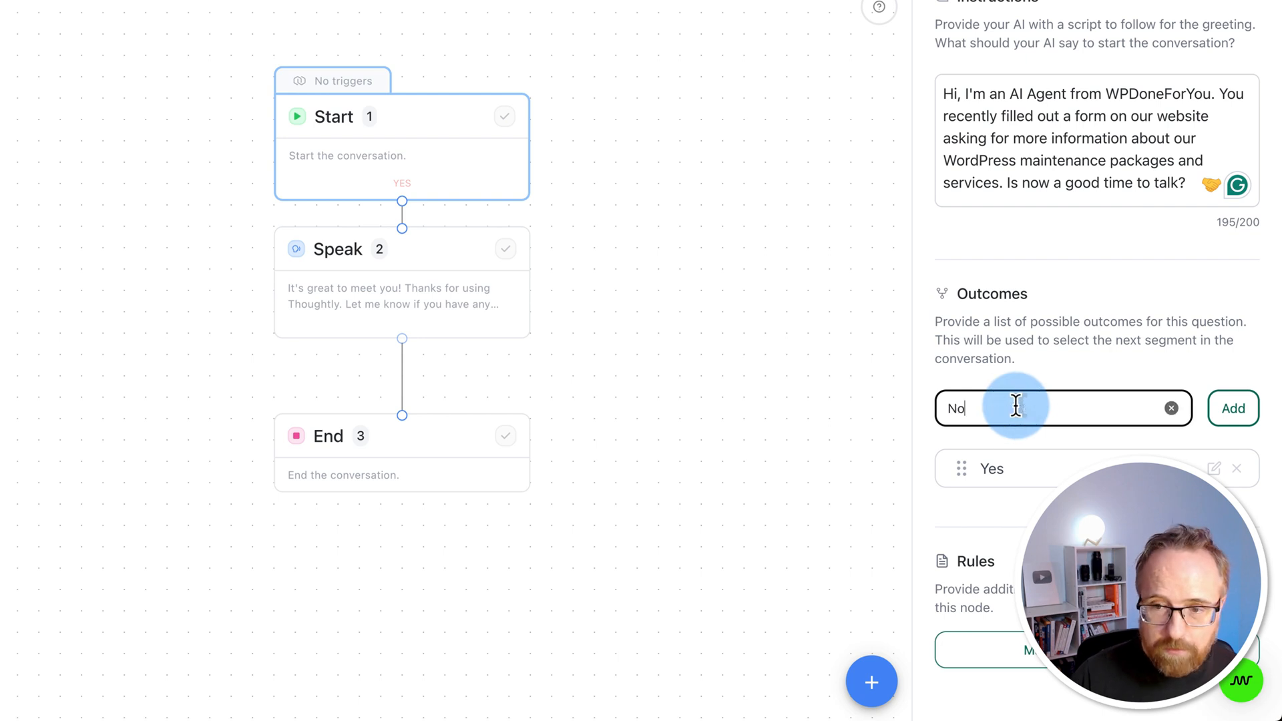
pyautogui.click(1233, 409)
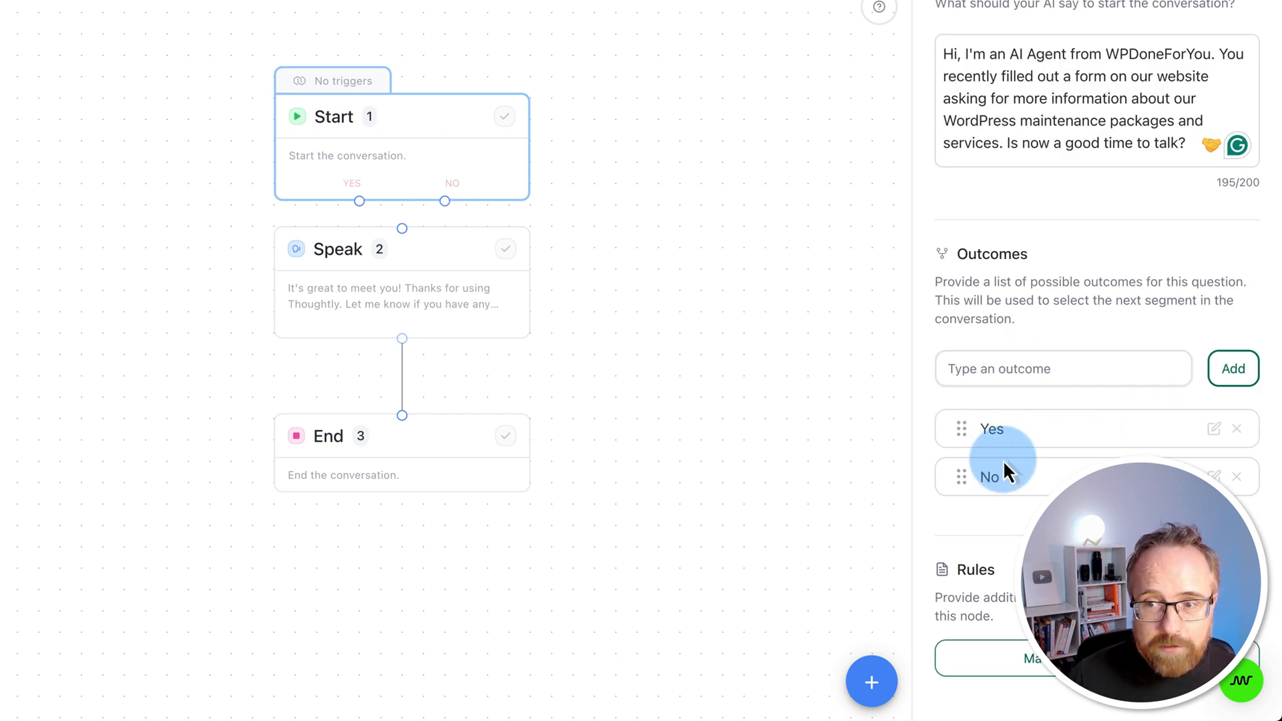
pyautogui.moveTo(1014, 466)
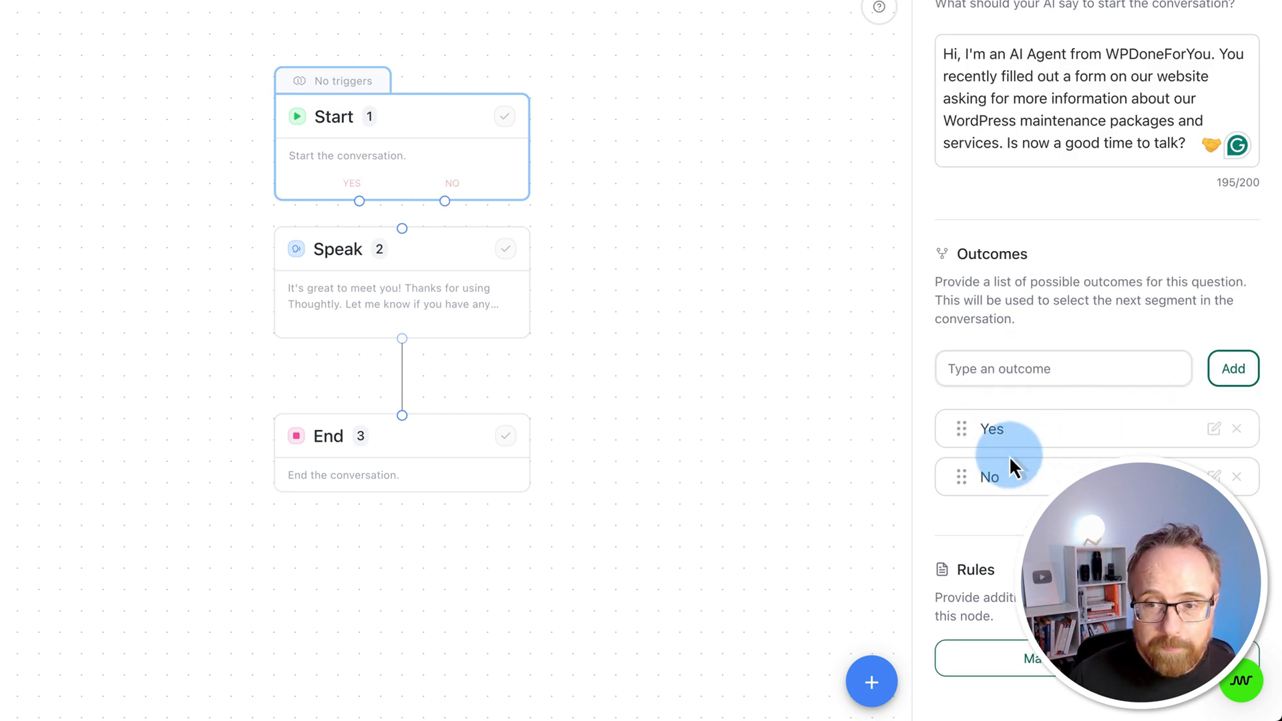
pyautogui.moveTo(1004, 435)
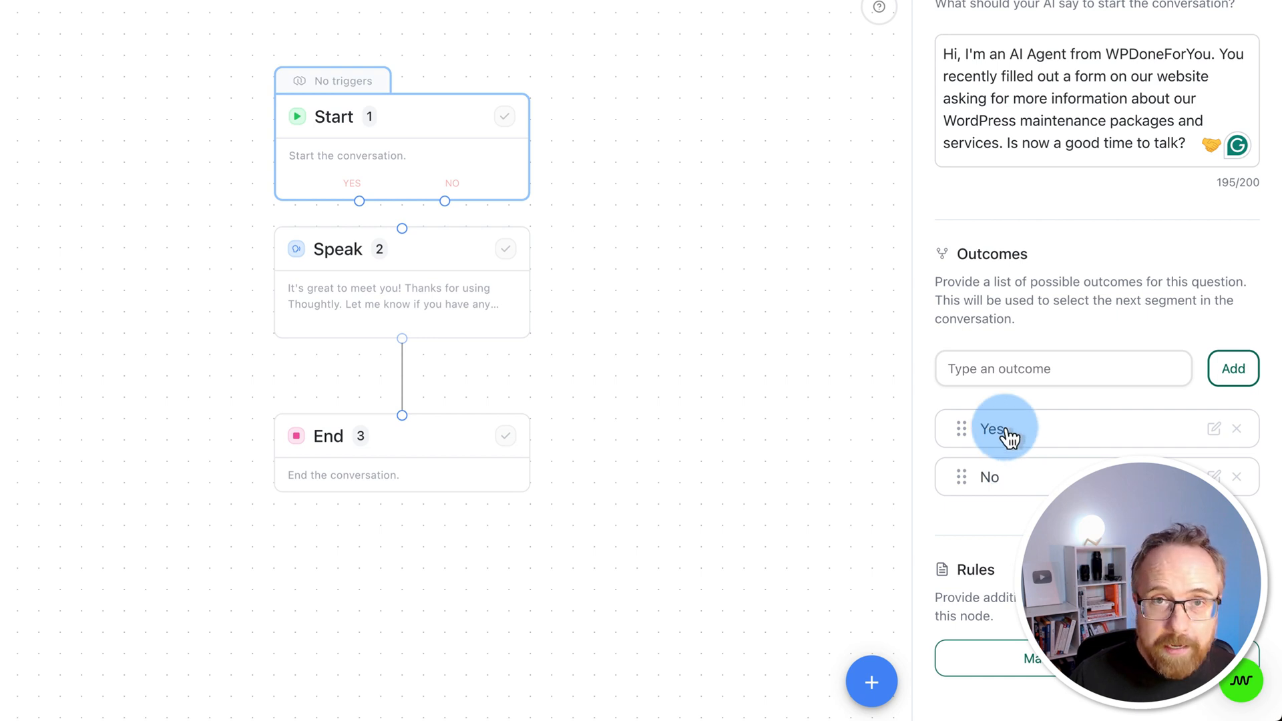
pyautogui.moveTo(999, 466)
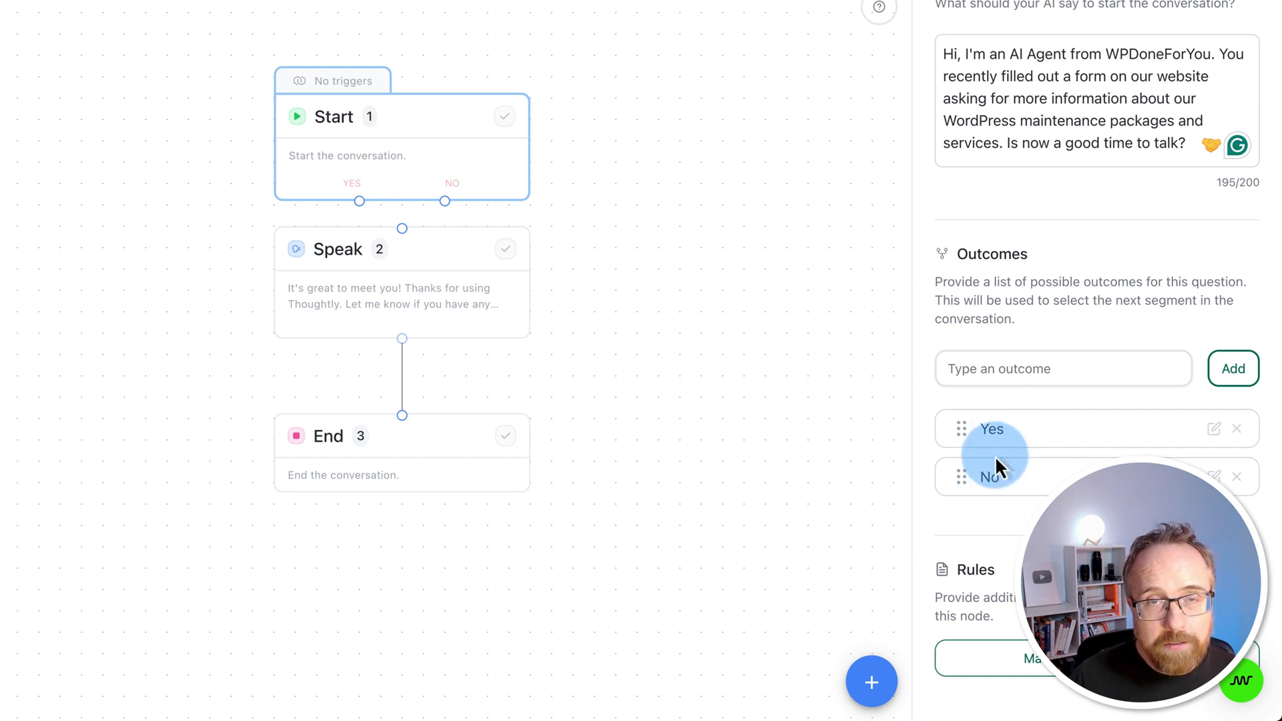
pyautogui.moveTo(1015, 469)
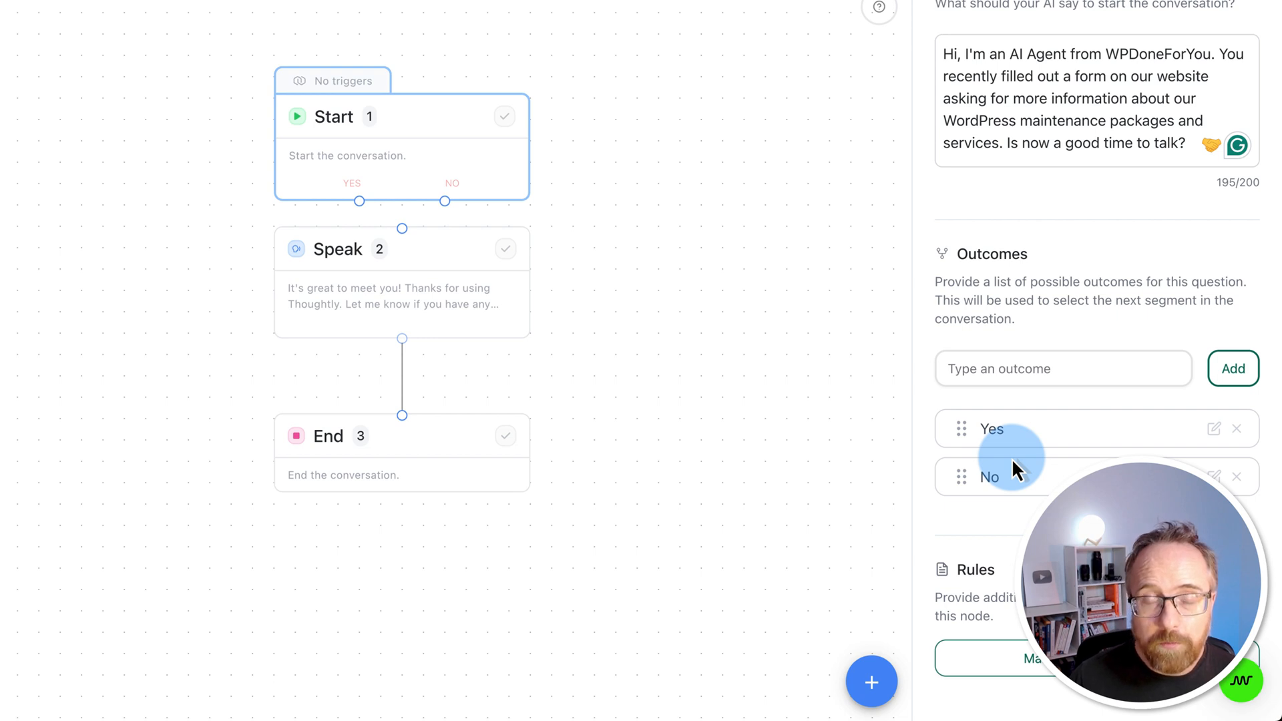
pyautogui.click(401, 435)
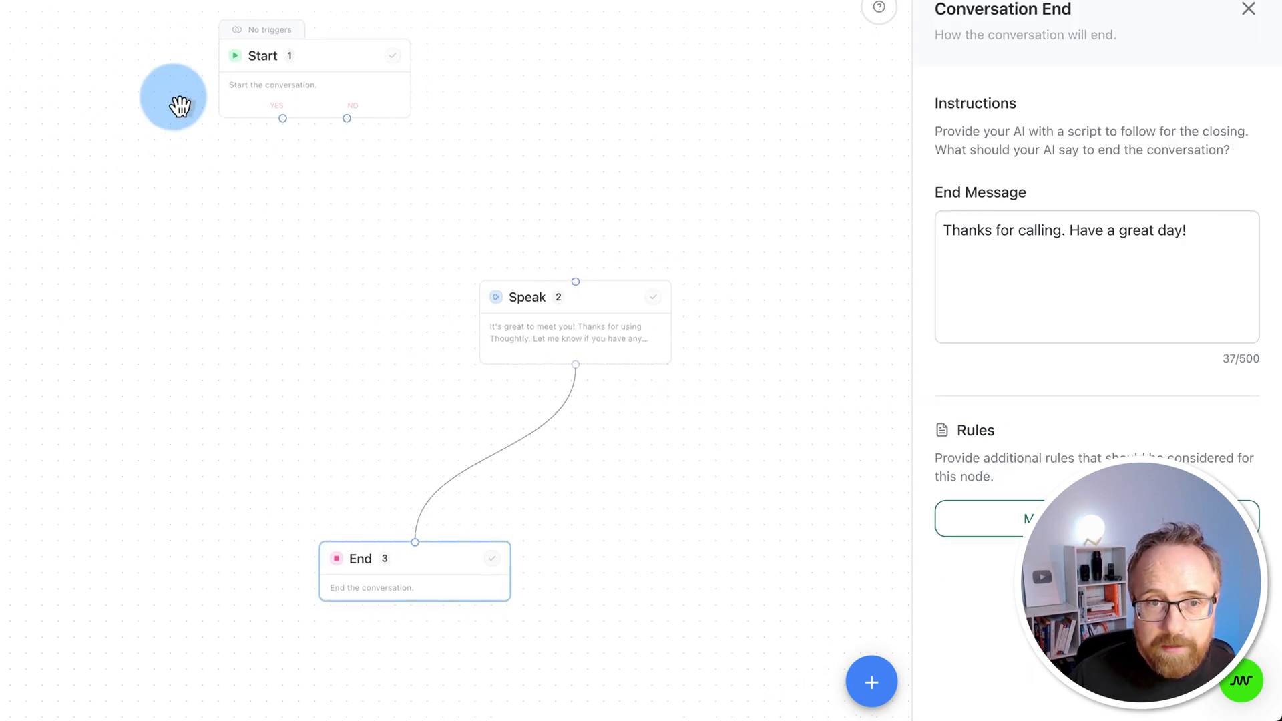
pyautogui.moveTo(342, 127)
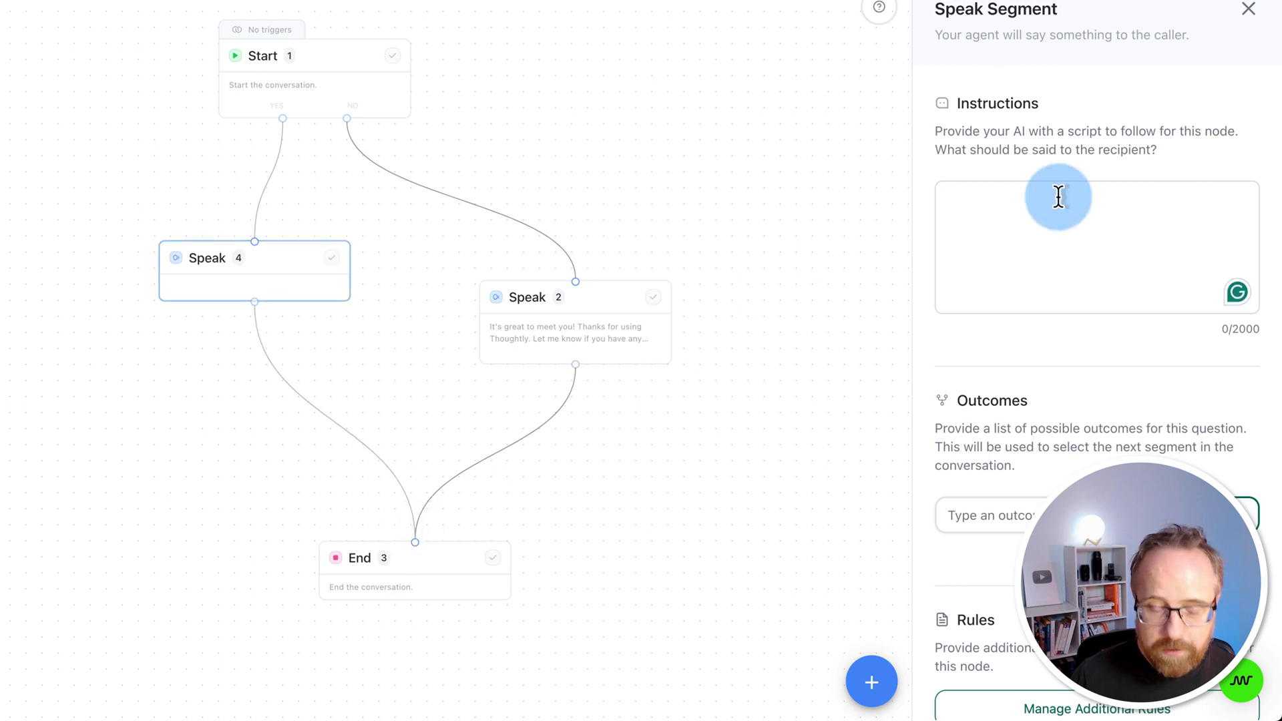
# Step: Write the Speak step's question about WPDoneForYou maintenance packages and review the other branch's script
pyautogui.write('Great! Do you have any specific questions about the WPDoneForYou maintenance packages or services?')
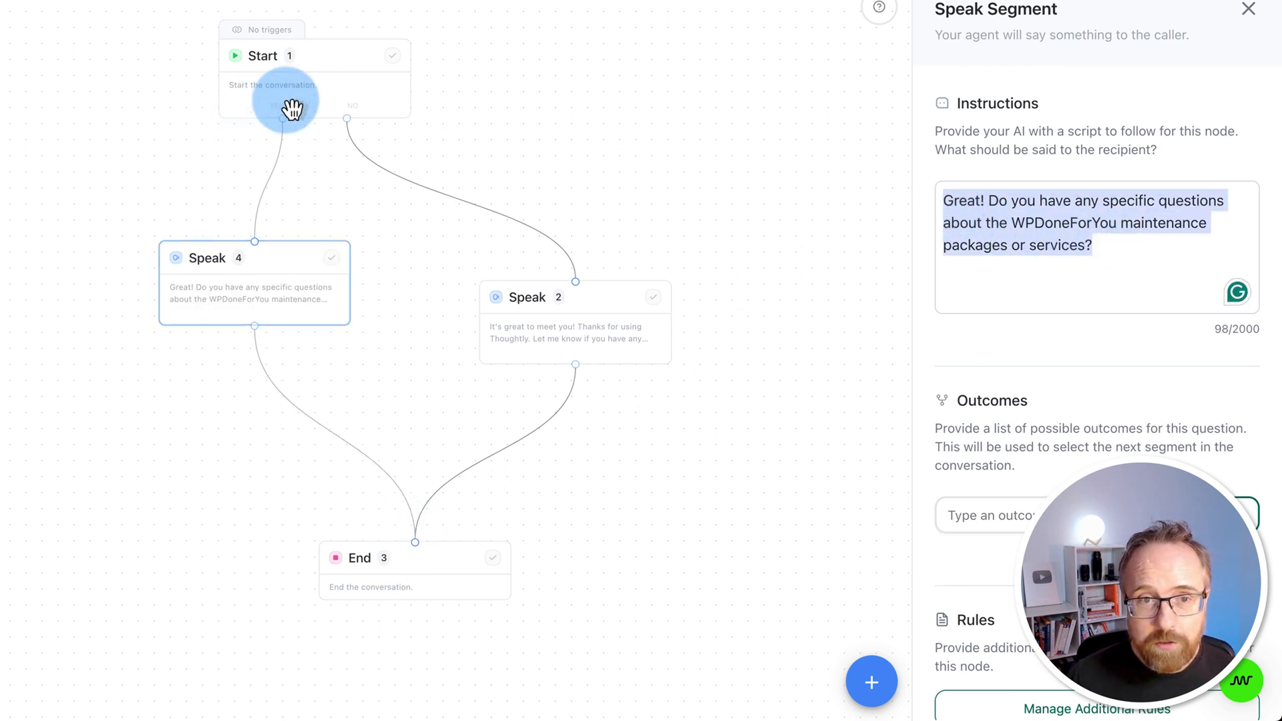
pyautogui.click(312, 80)
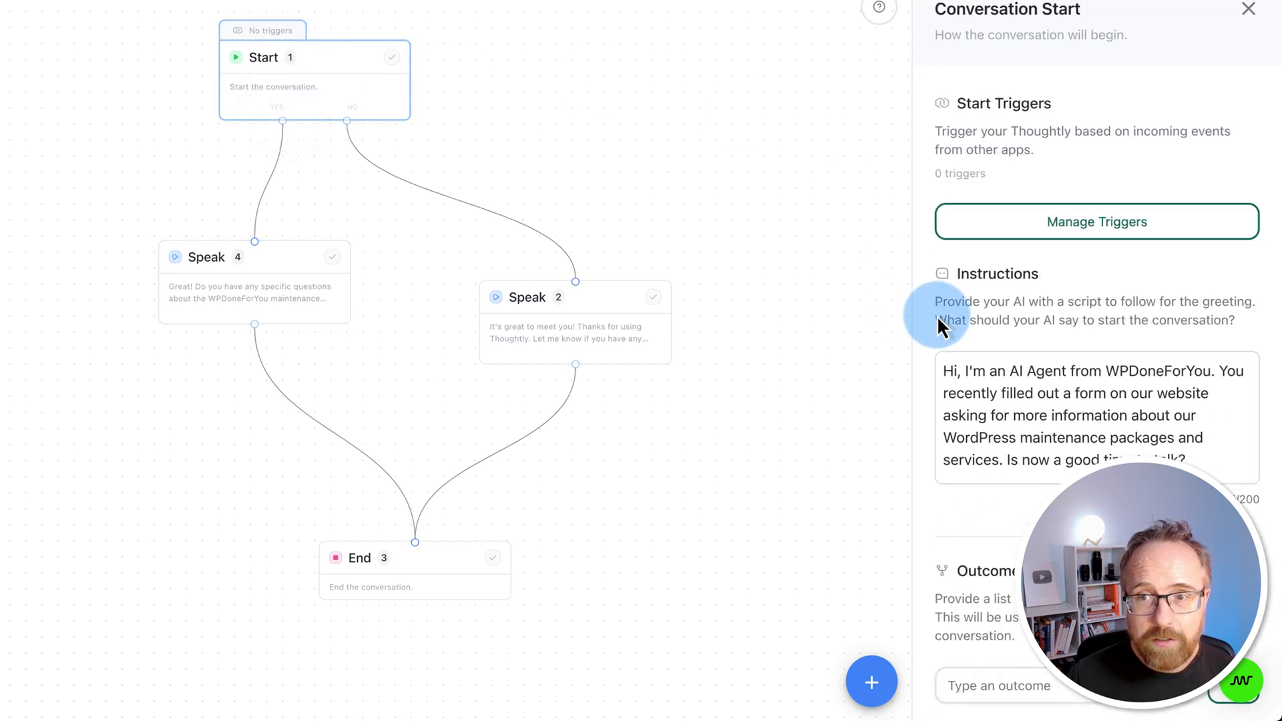
pyautogui.moveTo(283, 320)
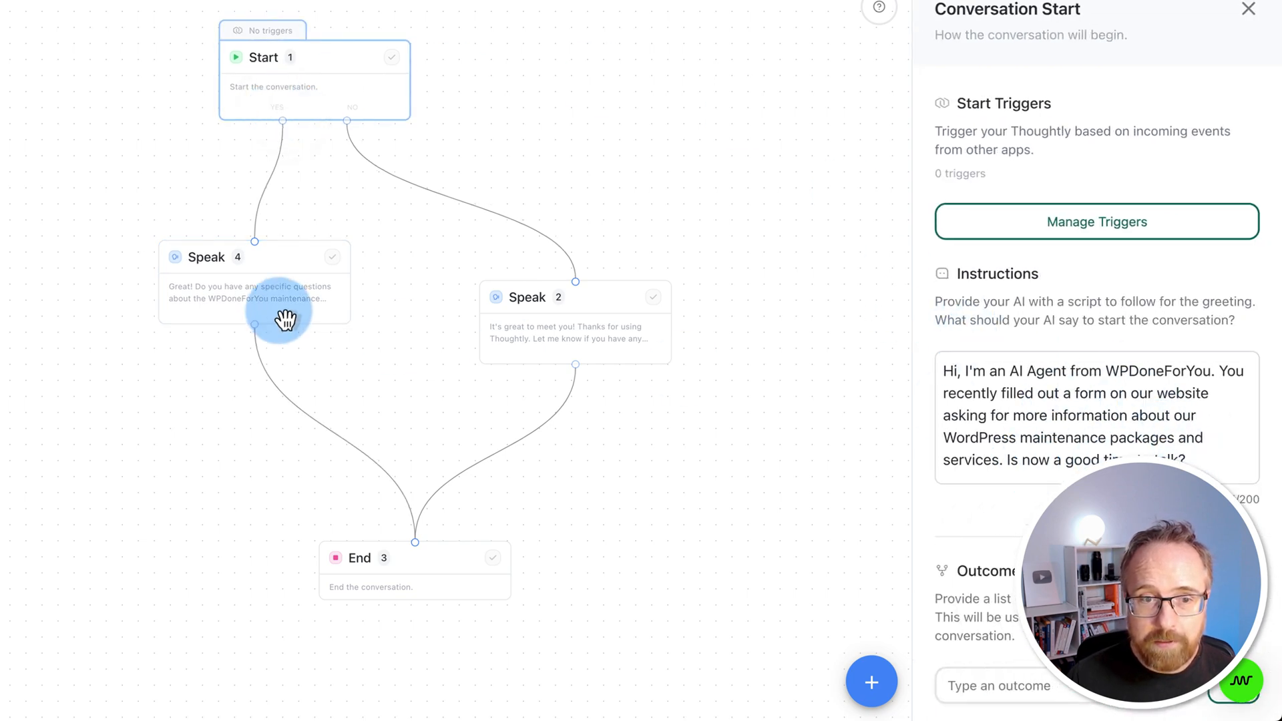
pyautogui.click(574, 297)
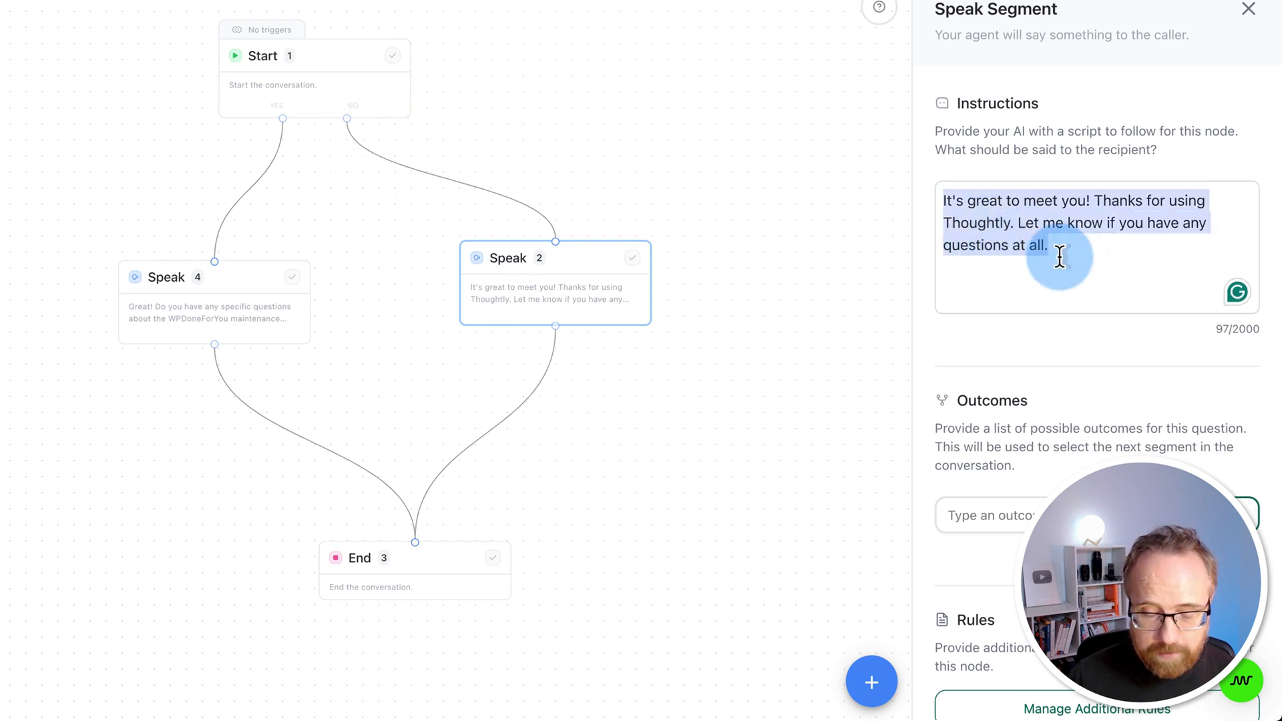
pyautogui.click(214, 303)
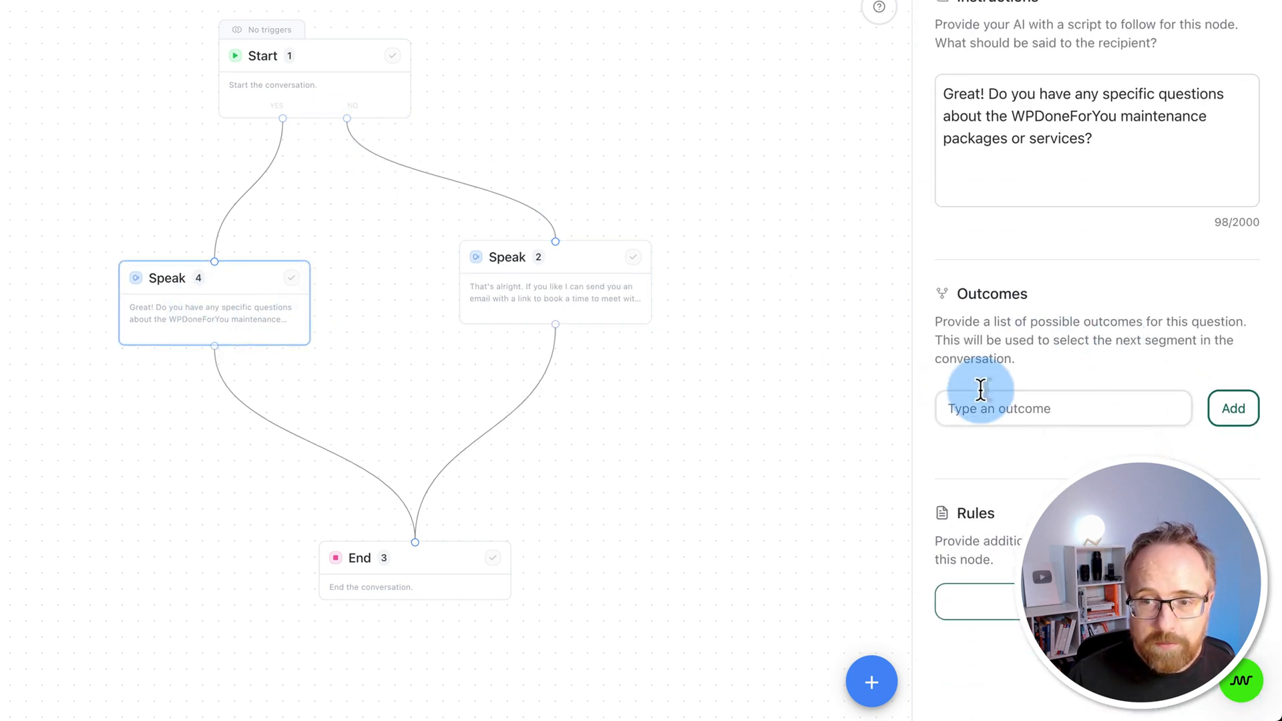
pyautogui.moveTo(777, 453)
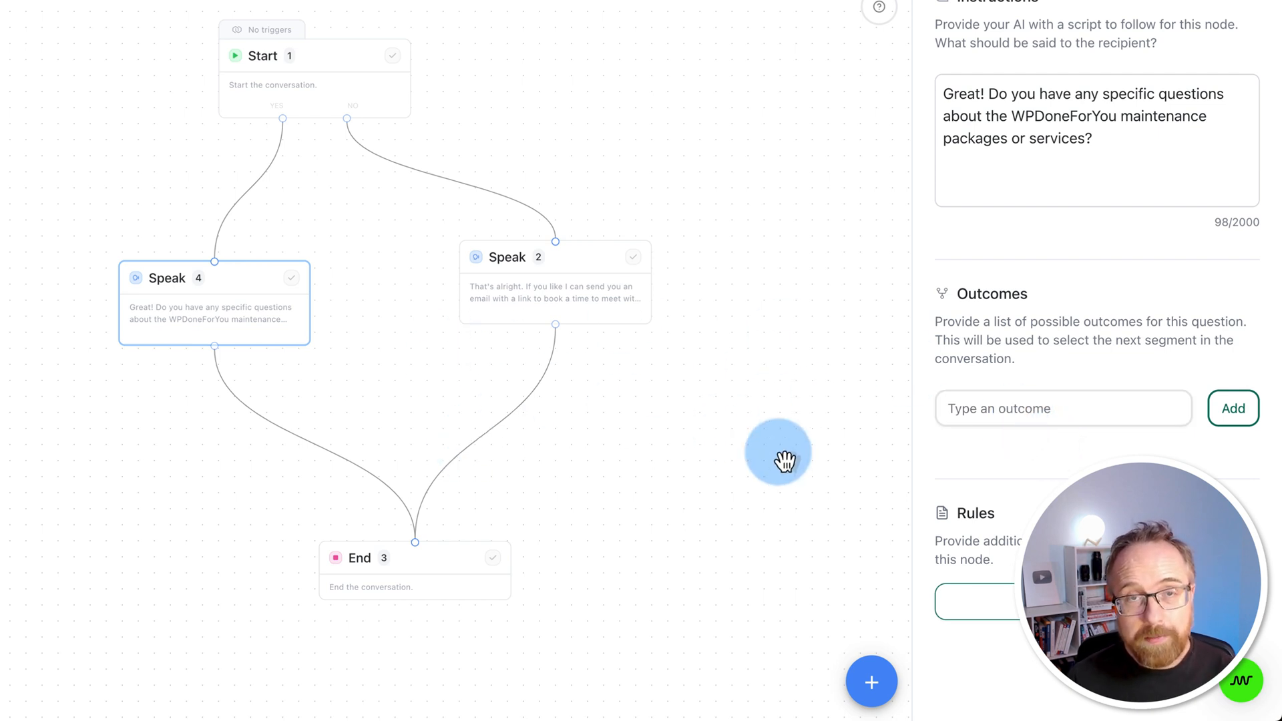
pyautogui.moveTo(797, 454)
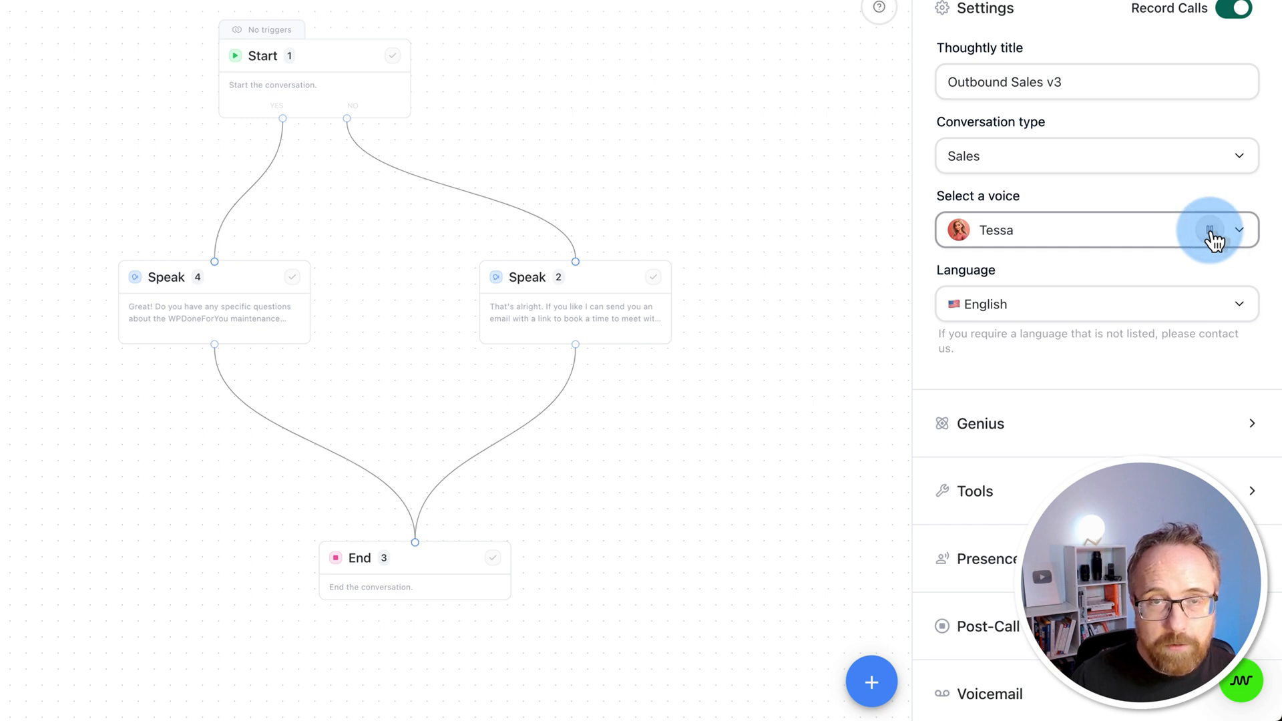
# Step: Preview Gabriel's voice, then set the agent's voice to Louis and sample it
pyautogui.click(1238, 230)
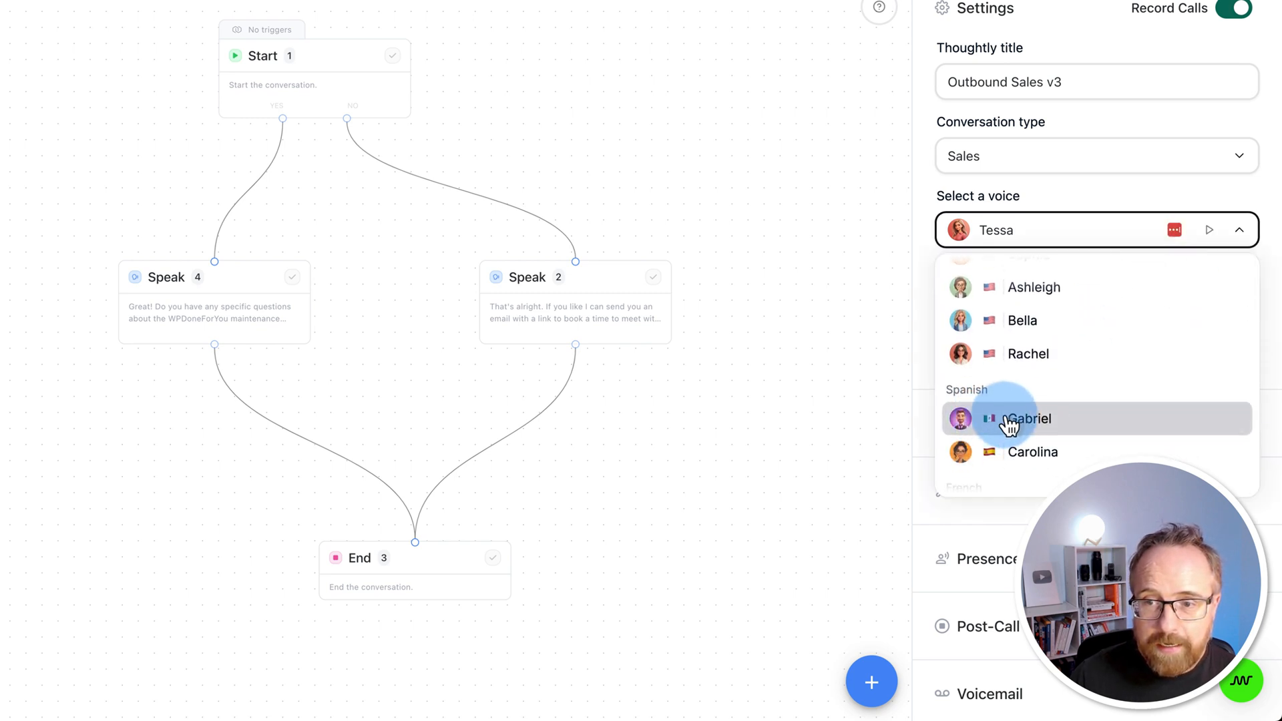
pyautogui.click(1028, 418)
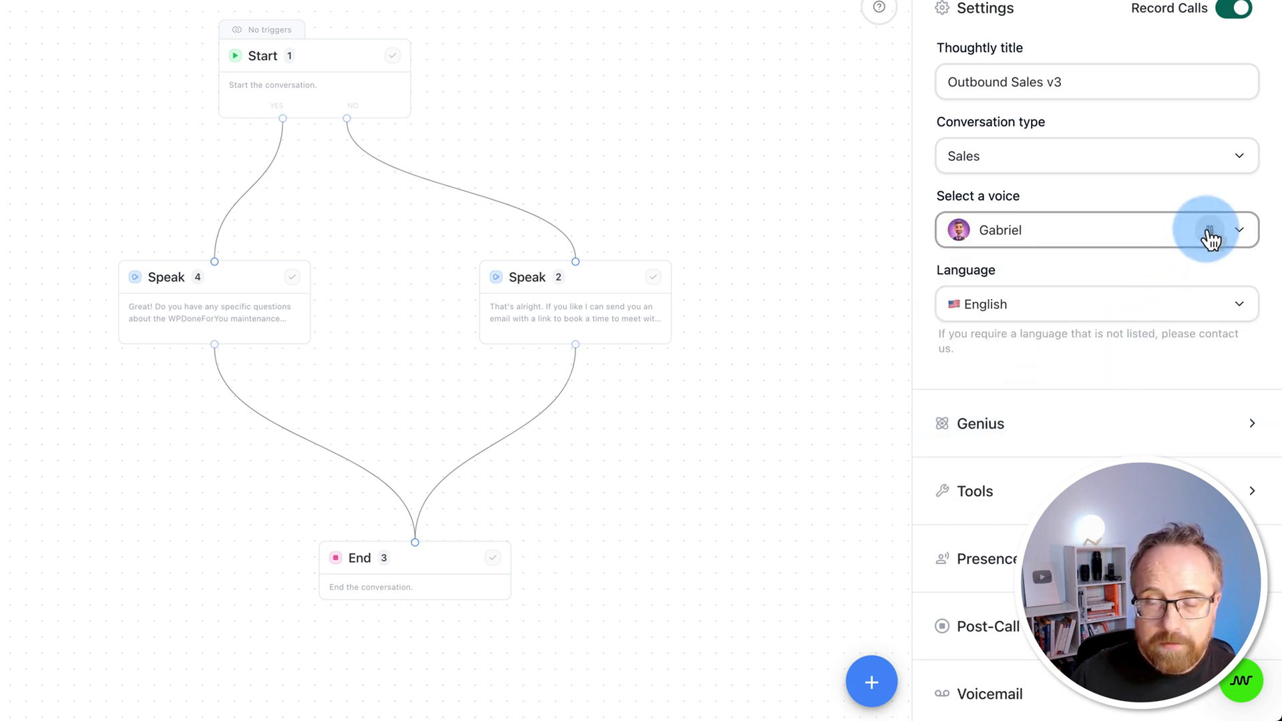
pyautogui.click(1218, 230)
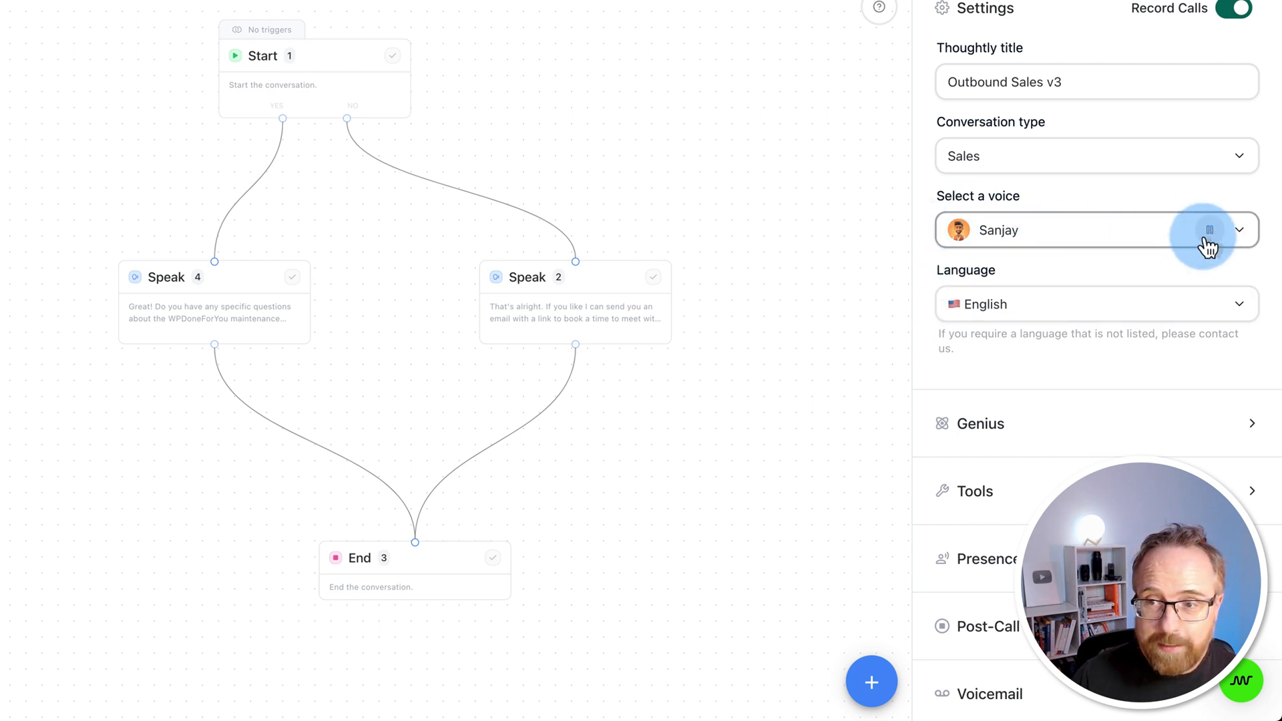
pyautogui.moveTo(1051, 232)
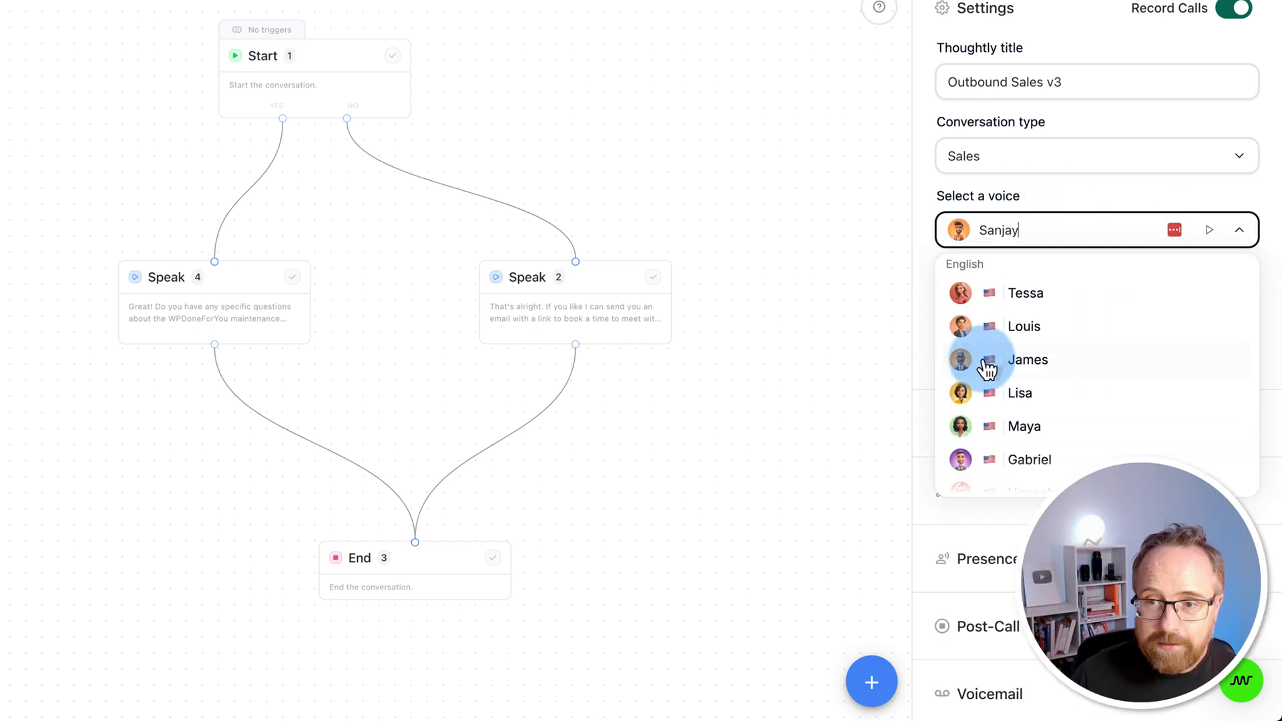
pyautogui.click(1023, 326)
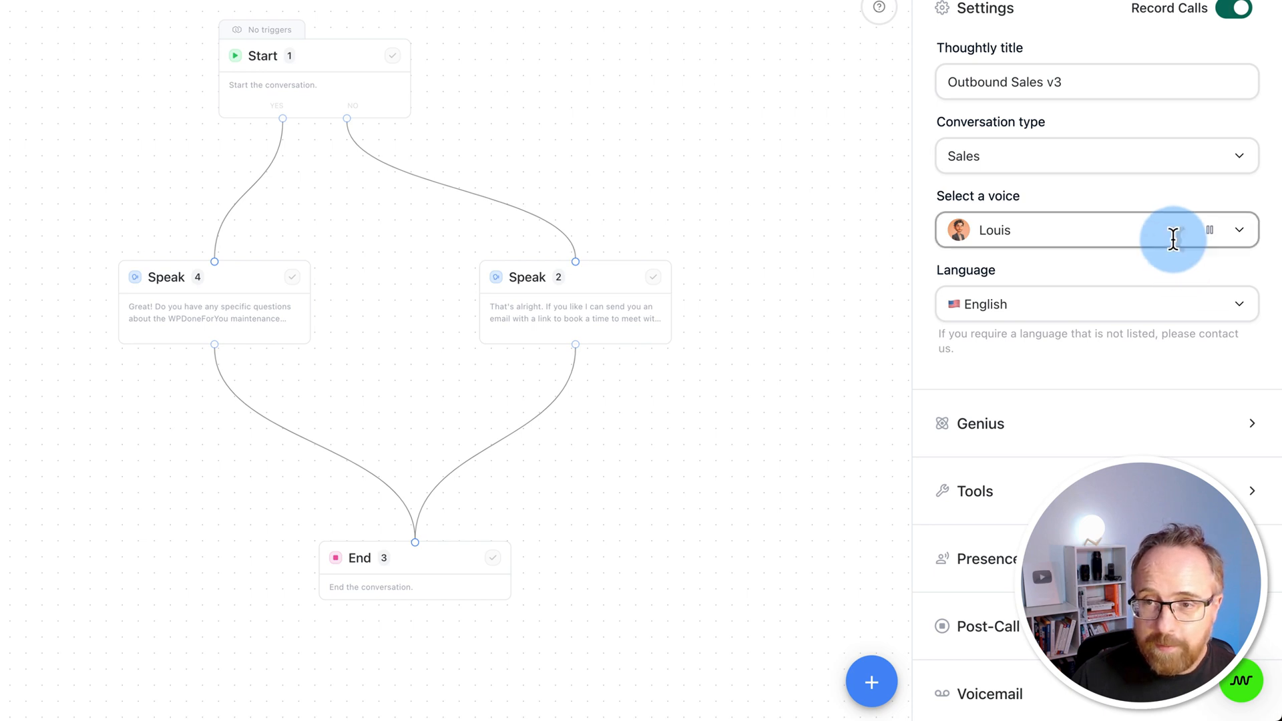
pyautogui.click(979, 423)
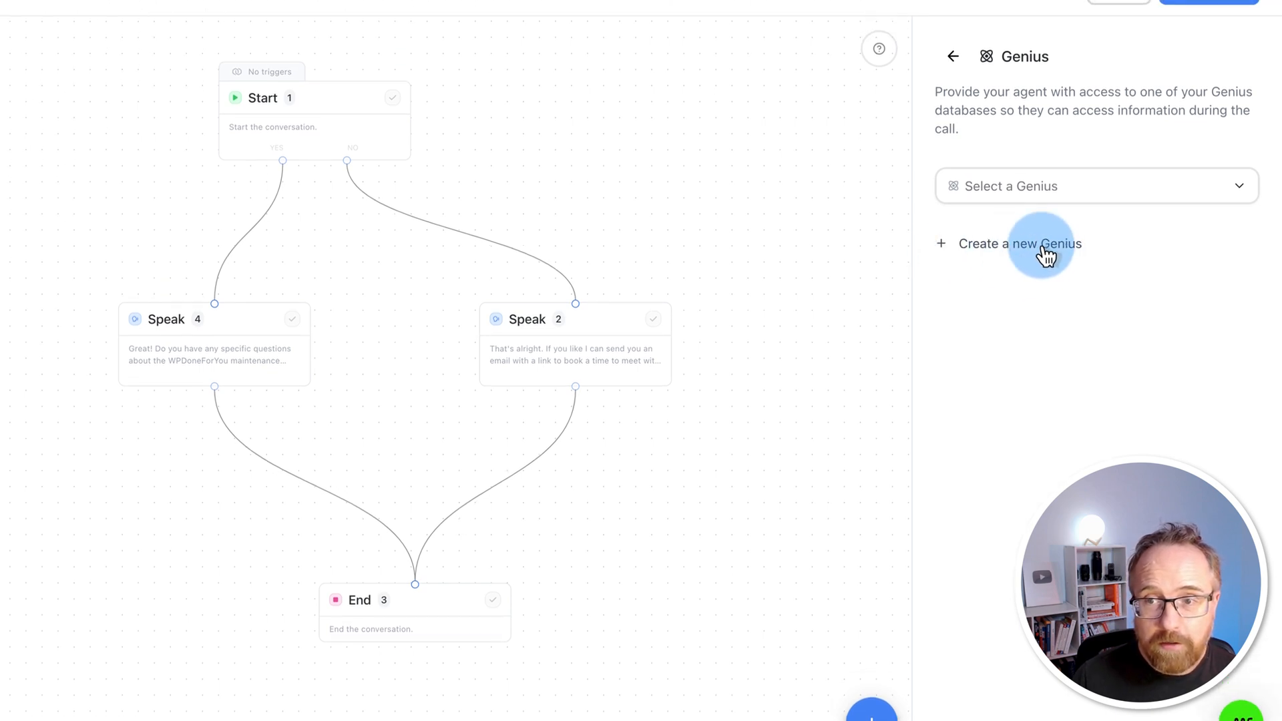
# Step: Begin a new Genius knowledge base to be named Sales Calls V2
pyautogui.click(1019, 243)
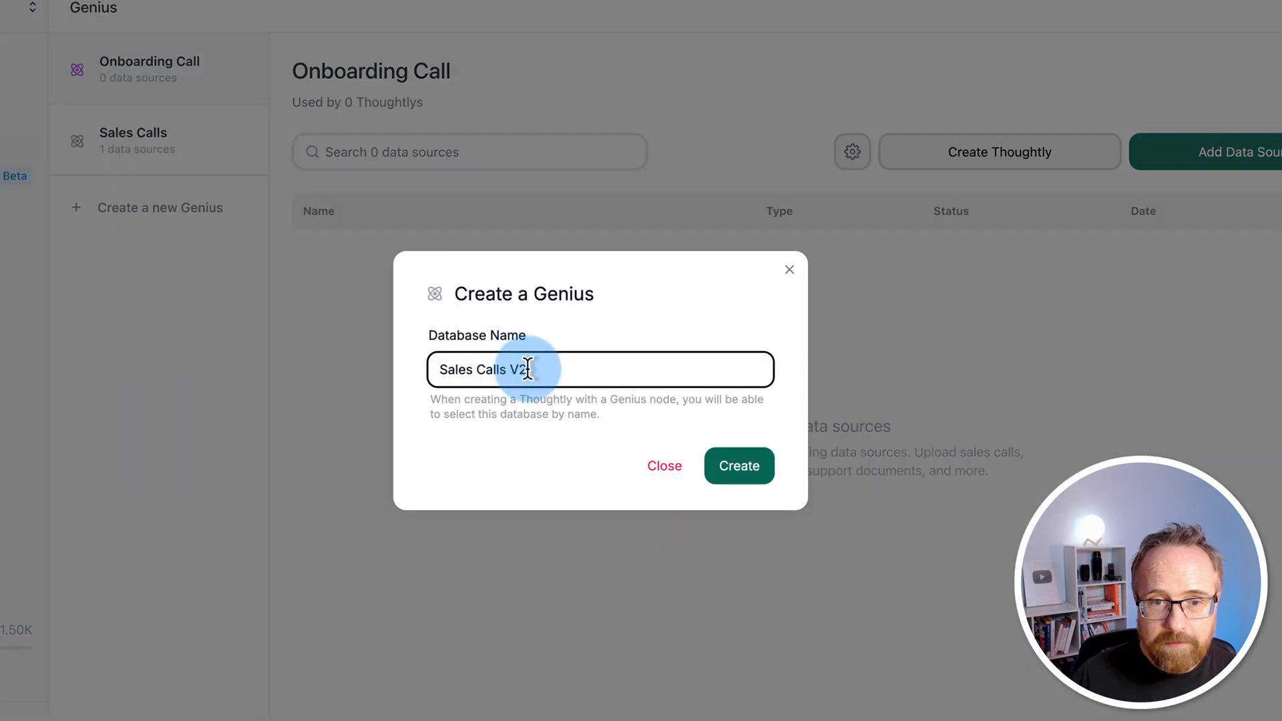
pyautogui.click(738, 466)
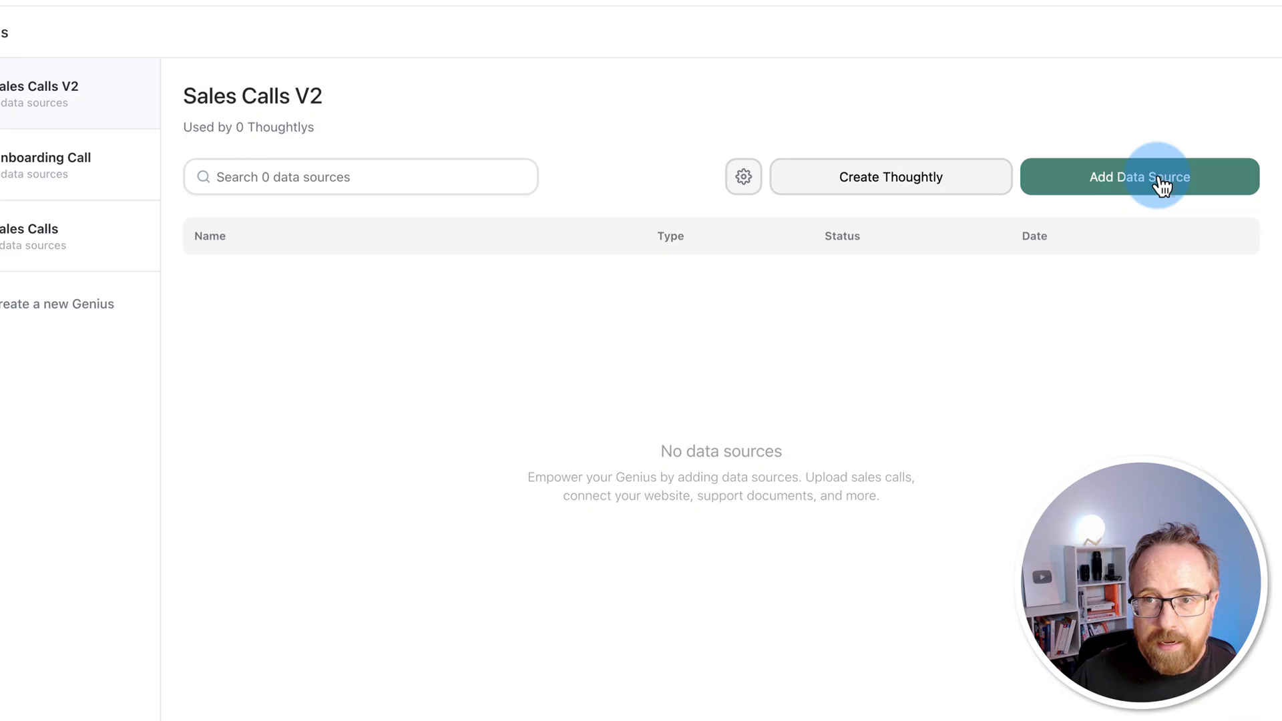
pyautogui.click(1137, 176)
pyautogui.write('WPLearningLab')
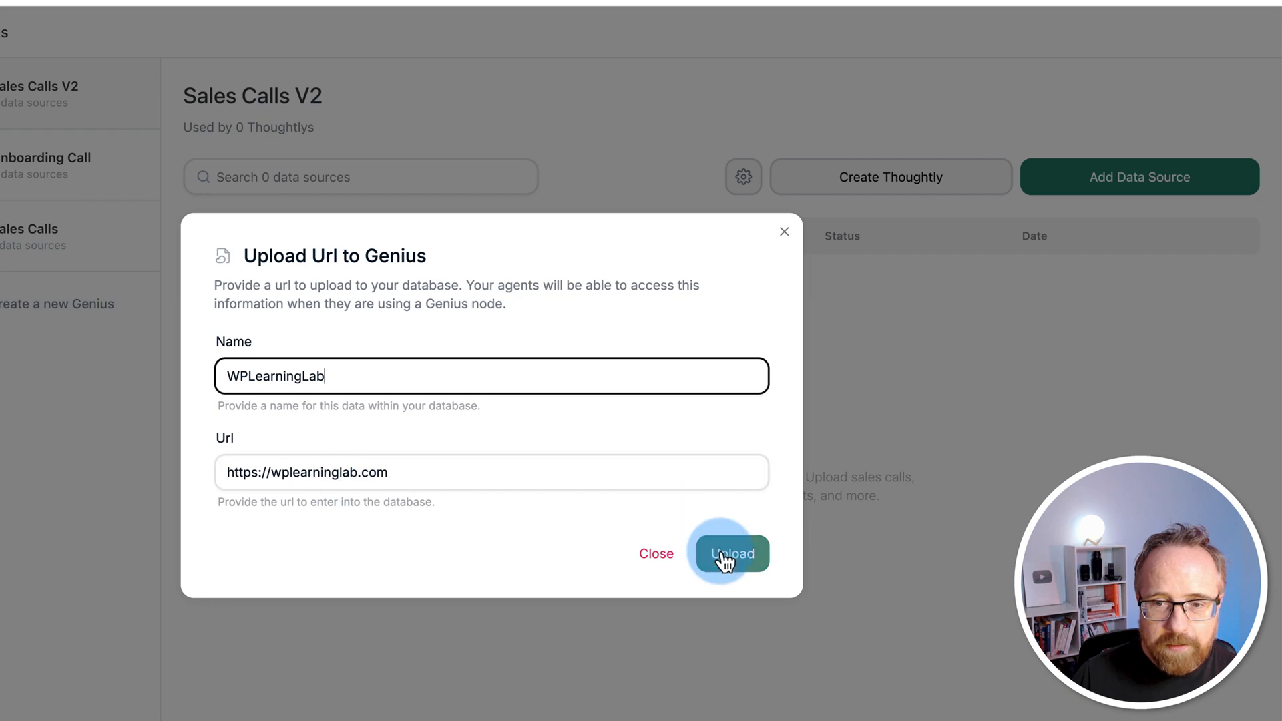
pyautogui.click(730, 553)
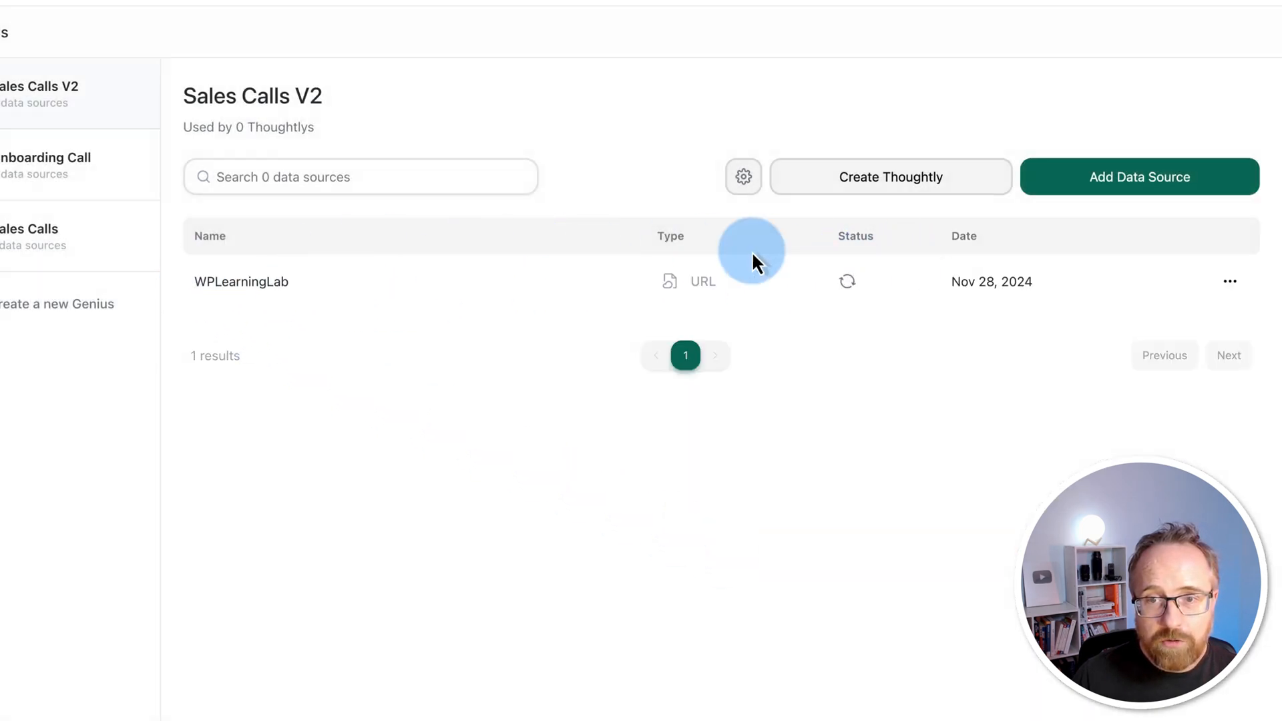
pyautogui.moveTo(353, 282)
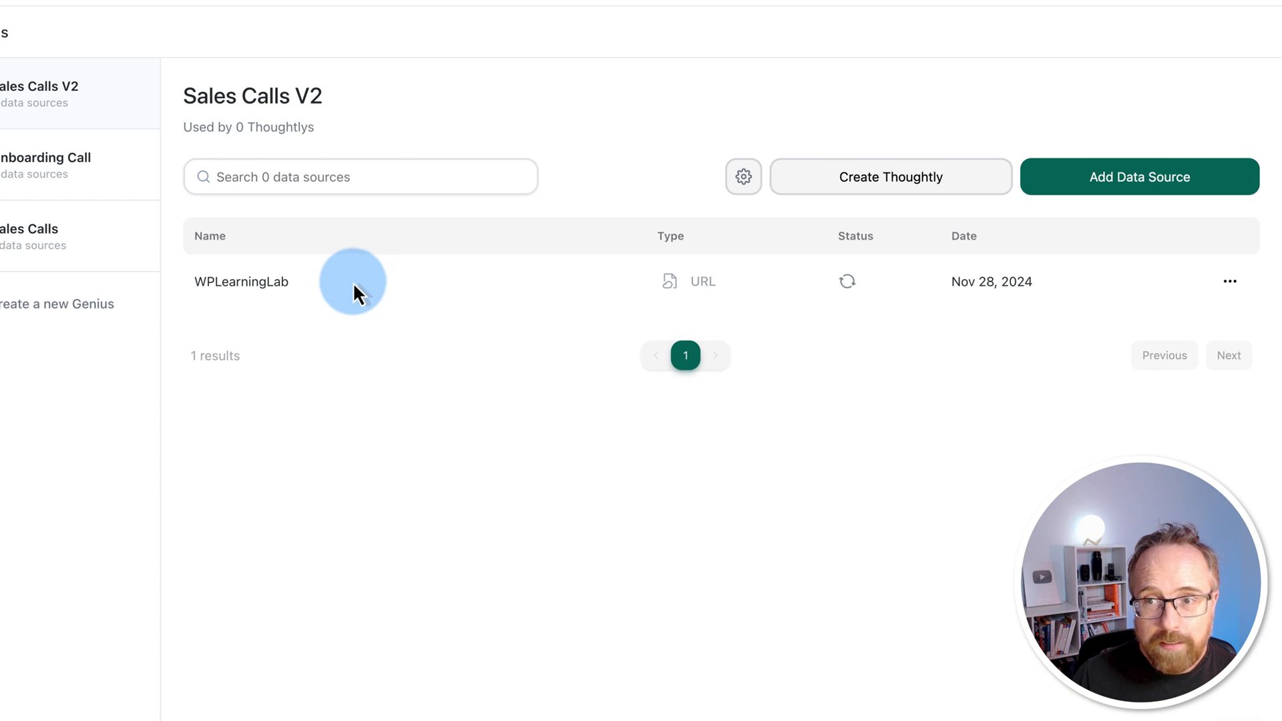
pyautogui.moveTo(1014, 147)
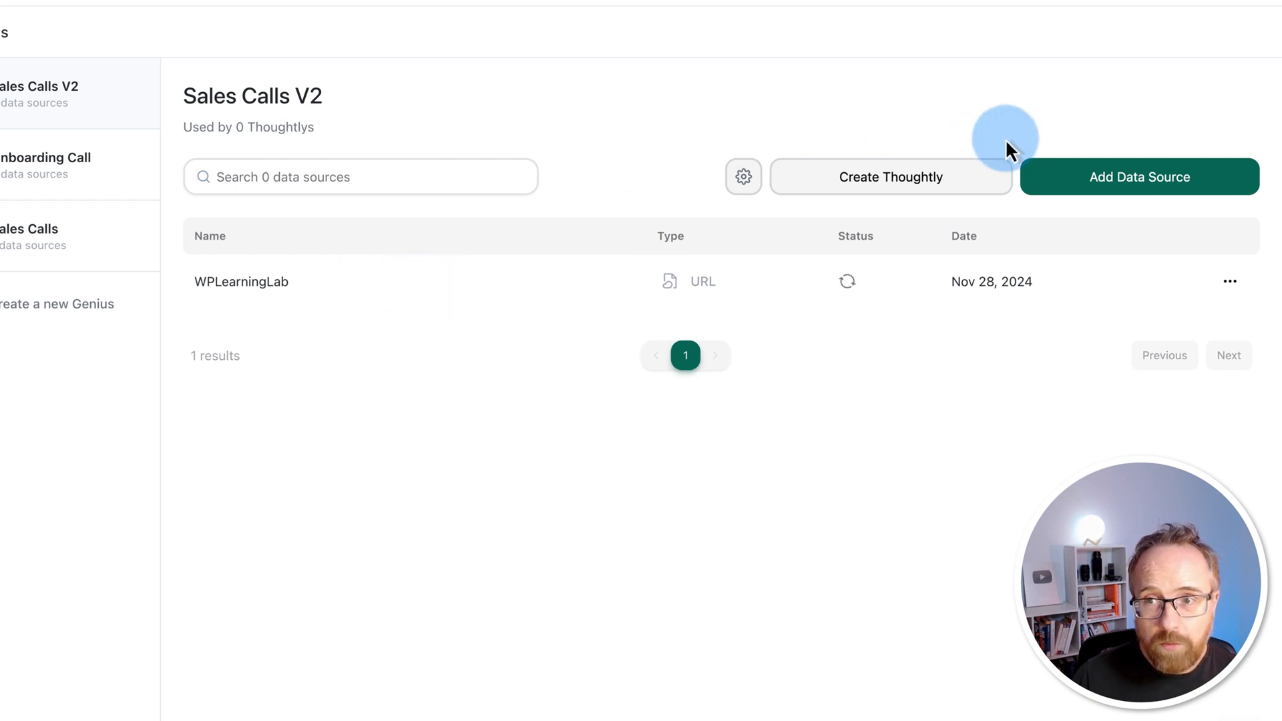
pyautogui.click(1138, 176)
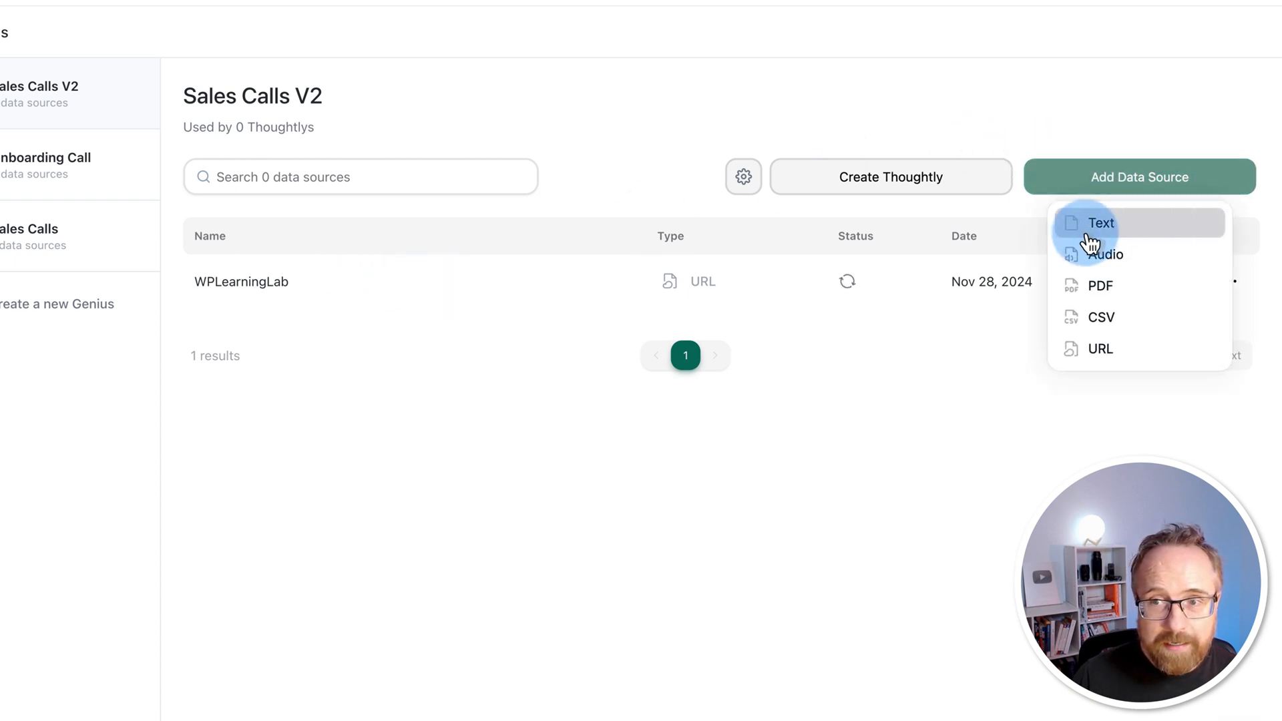
pyautogui.moveTo(1100, 318)
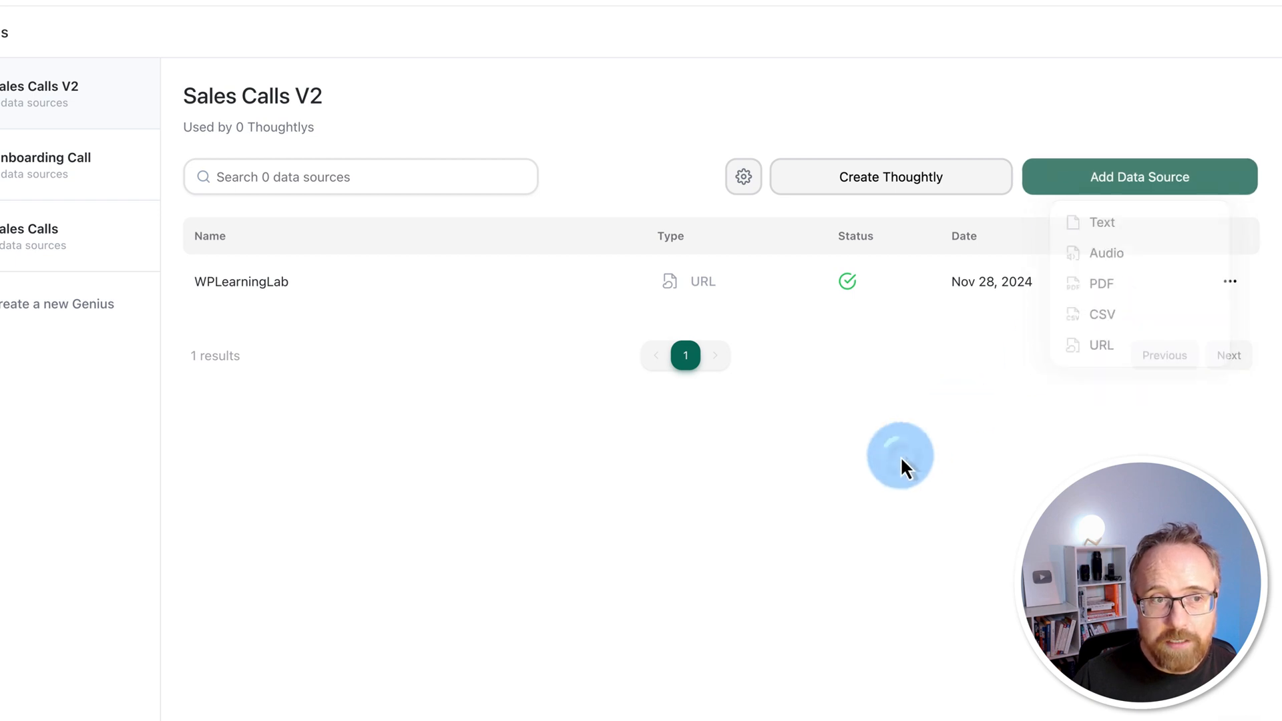
pyautogui.click(60, 145)
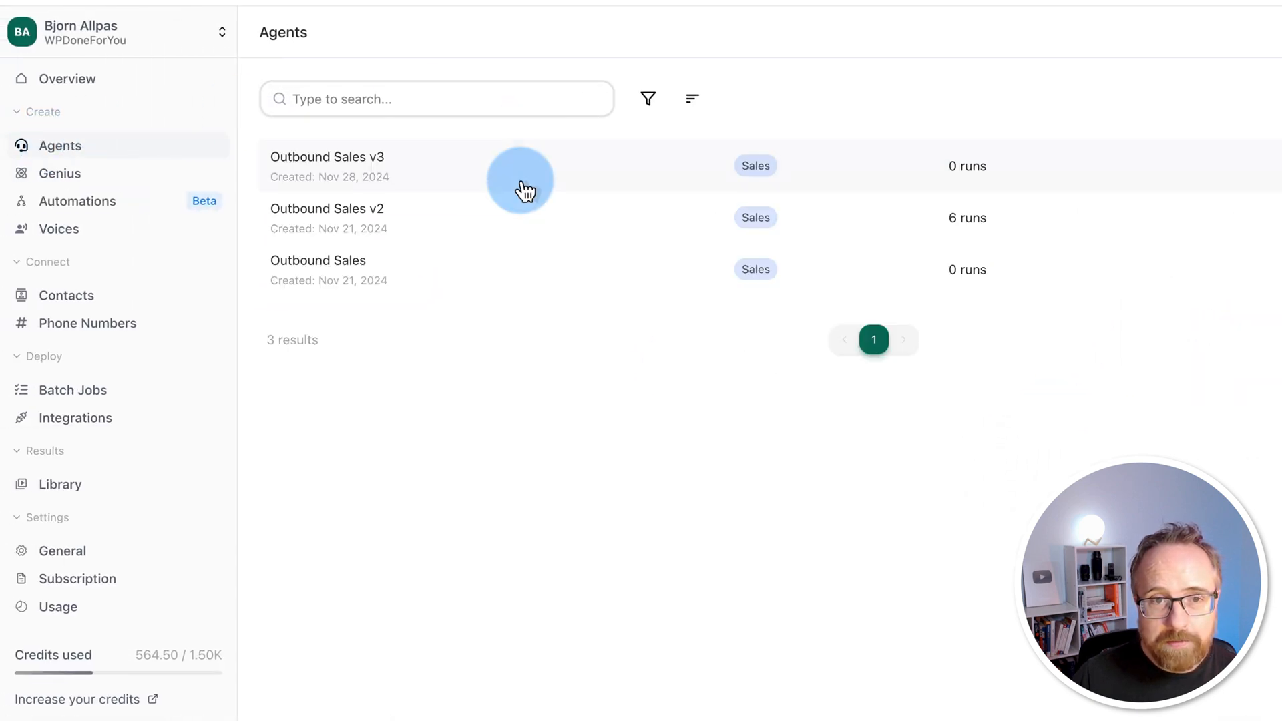
# Step: Attach the Sales calls v2 Genius to the Outbound Sales v3 agent
pyautogui.click(327, 166)
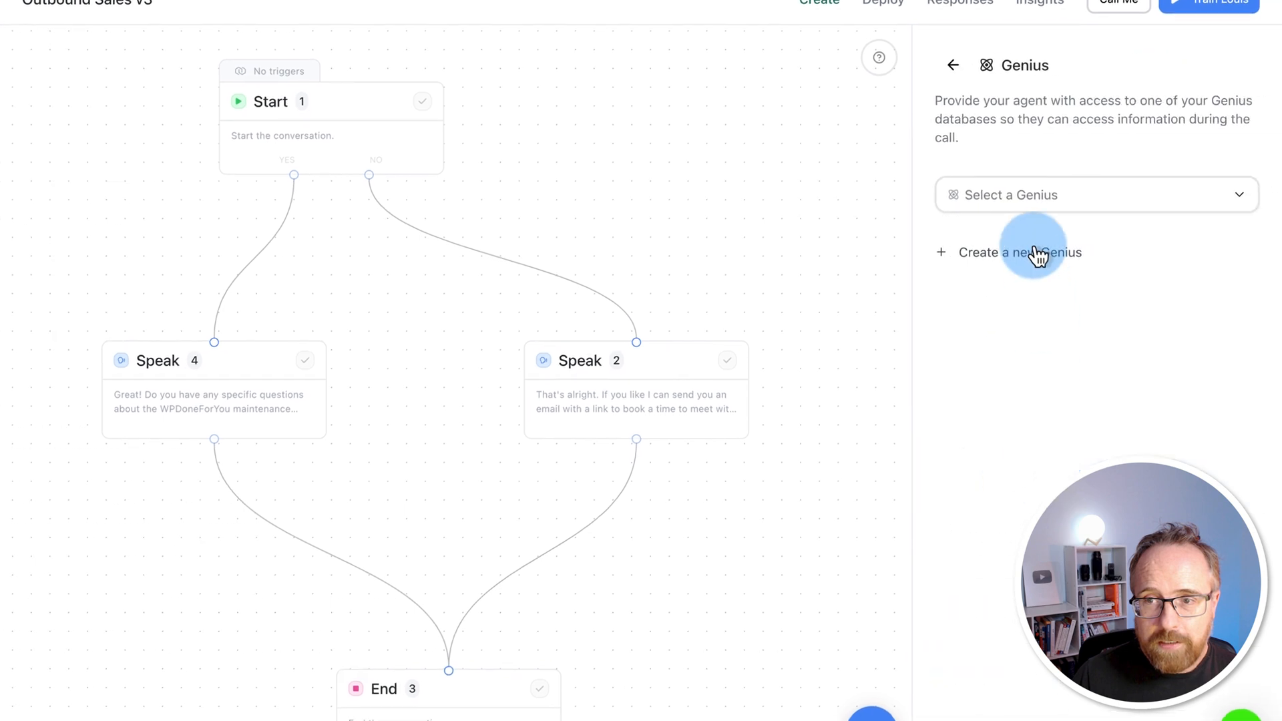
pyautogui.click(1095, 194)
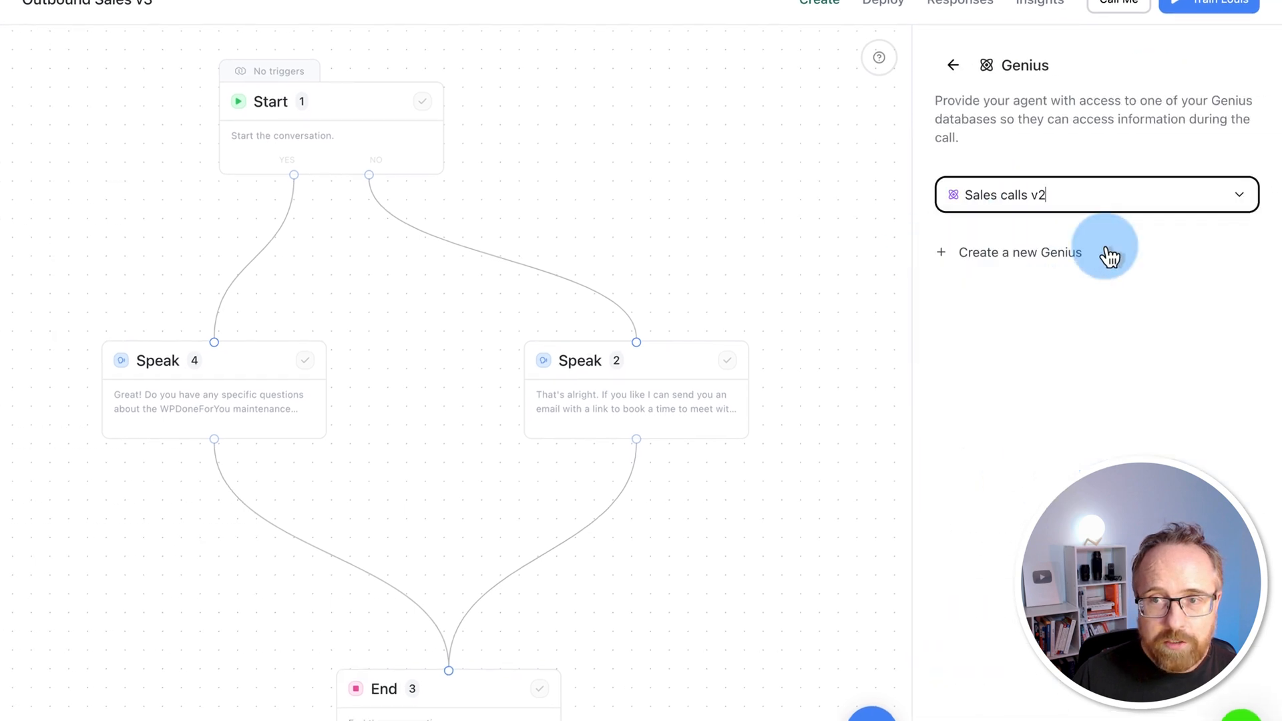
pyautogui.click(952, 64)
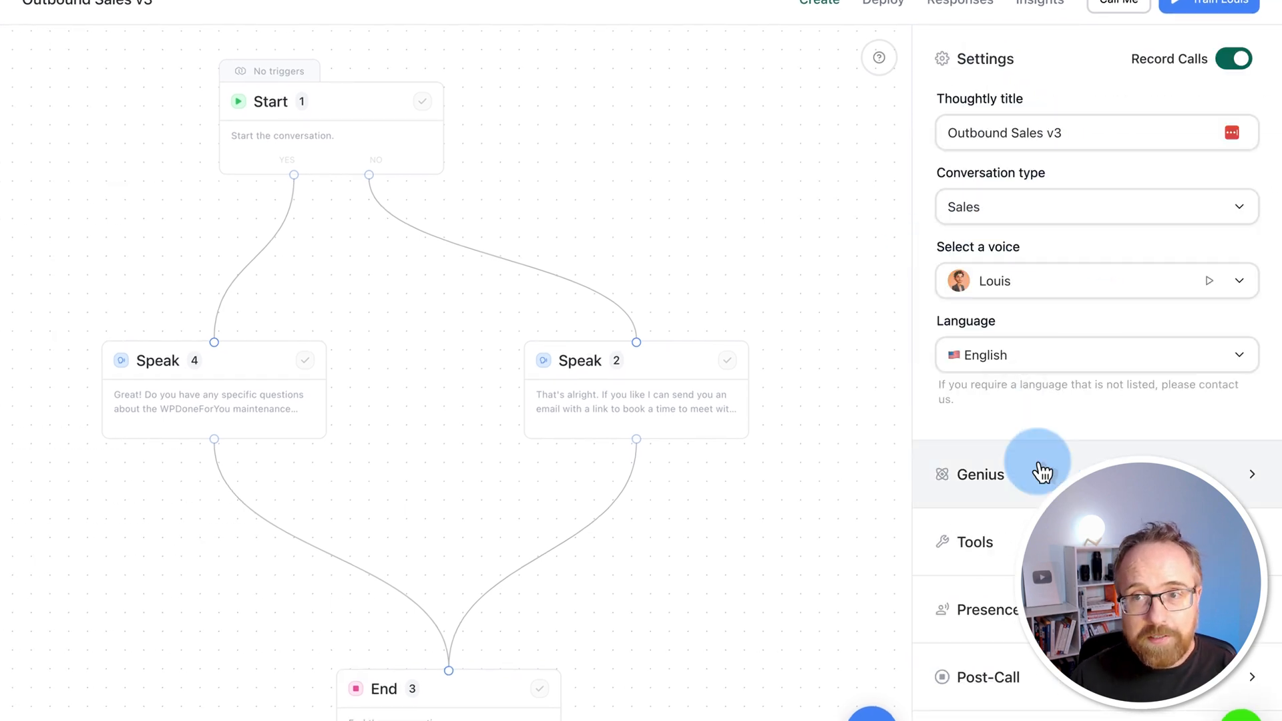
# Step: In Presence, keep Call Center background audio and set interim audio to Typing on a Keyboard, previewing it
pyautogui.click(985, 609)
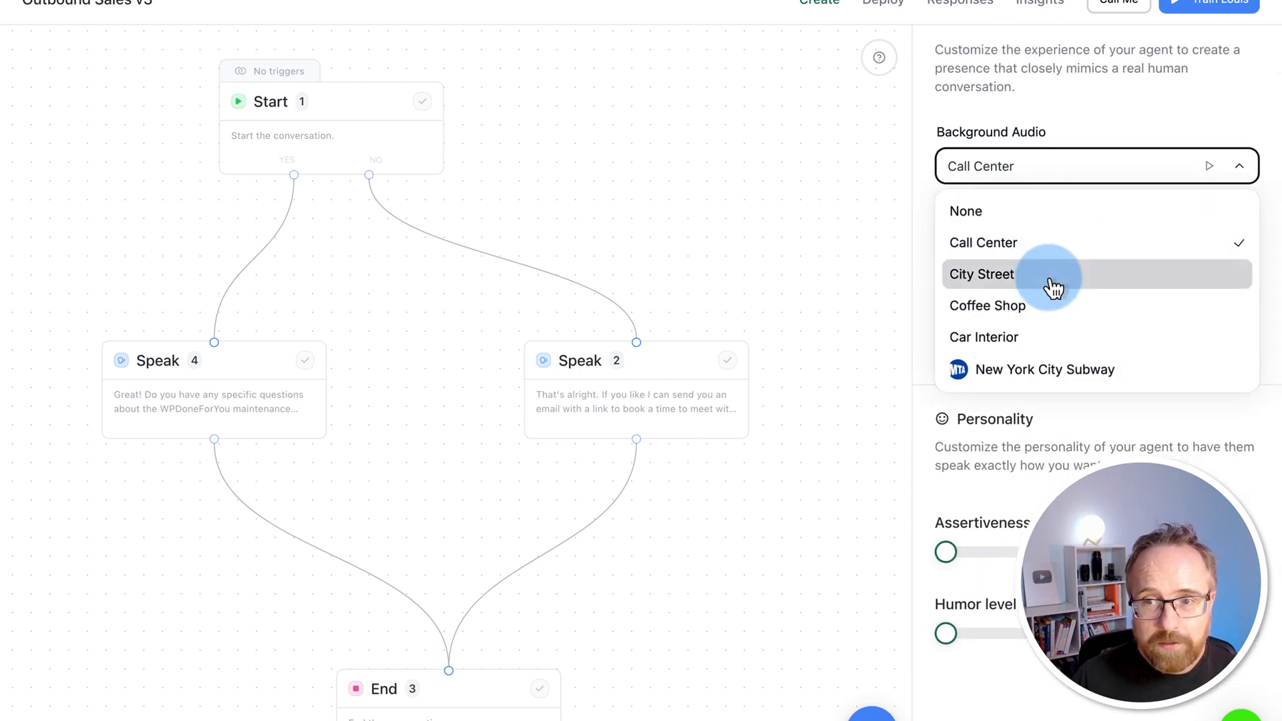
pyautogui.moveTo(1030, 336)
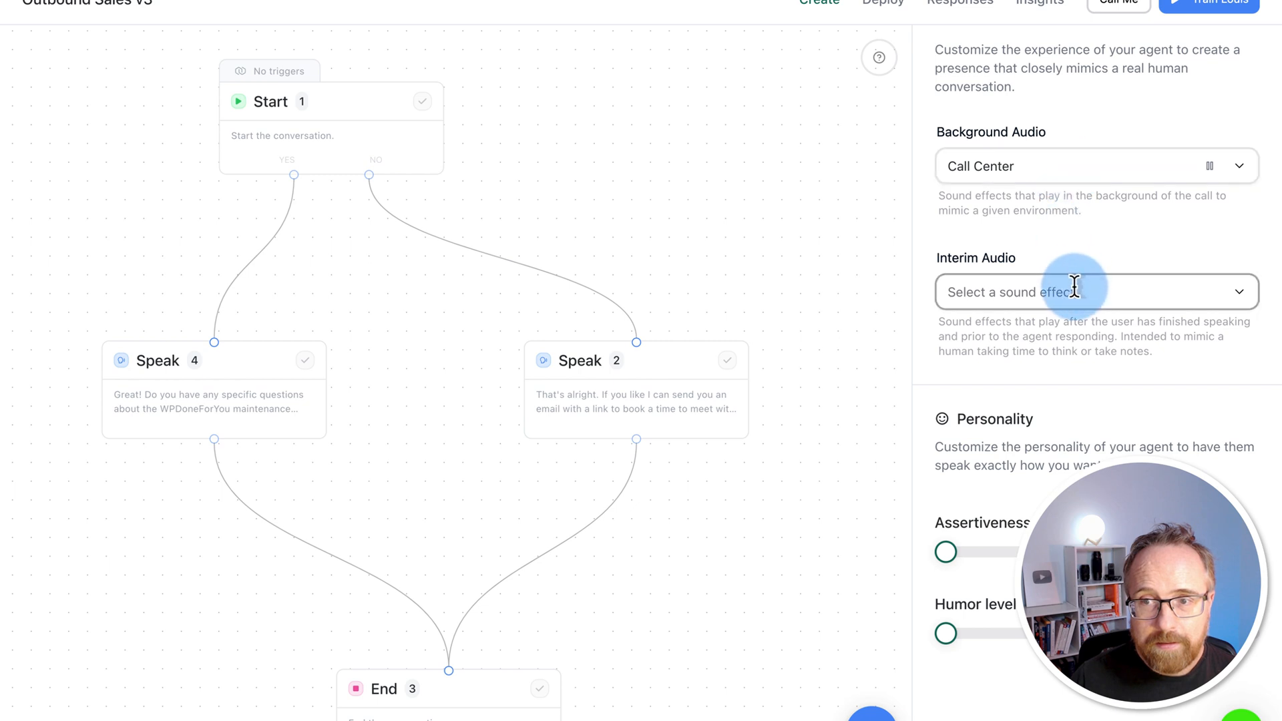
pyautogui.click(1095, 292)
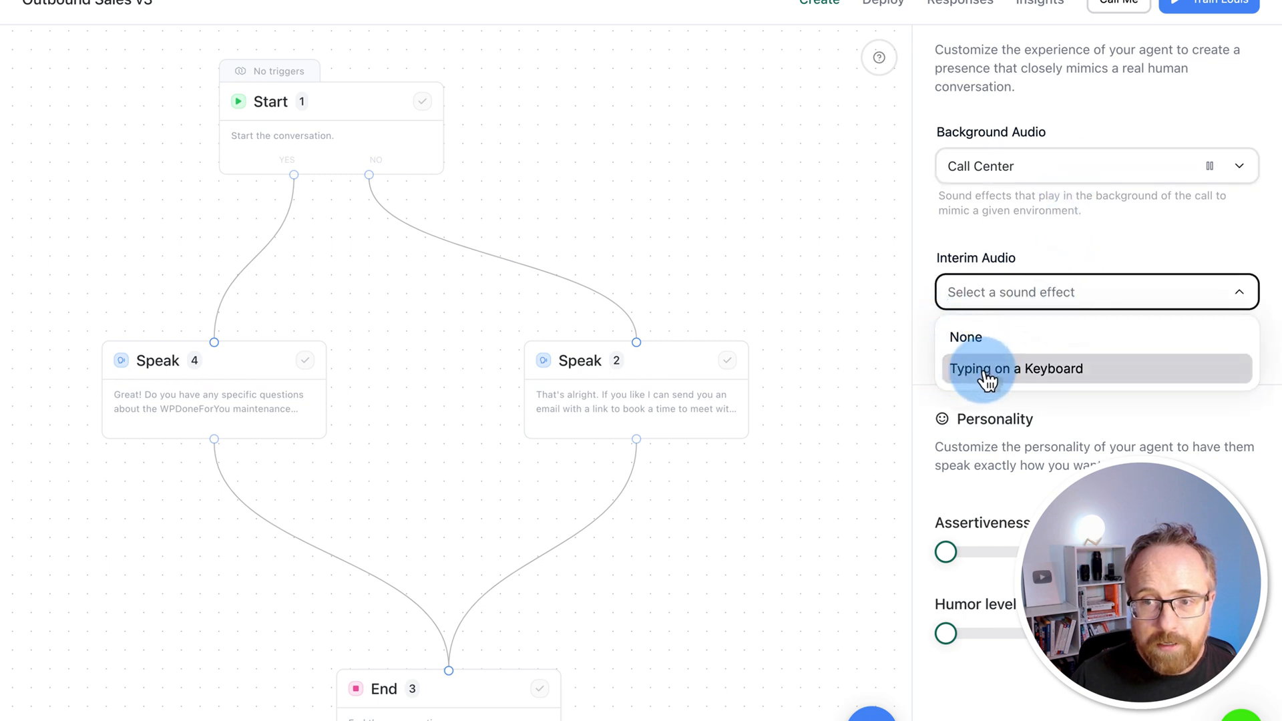
pyautogui.click(1018, 368)
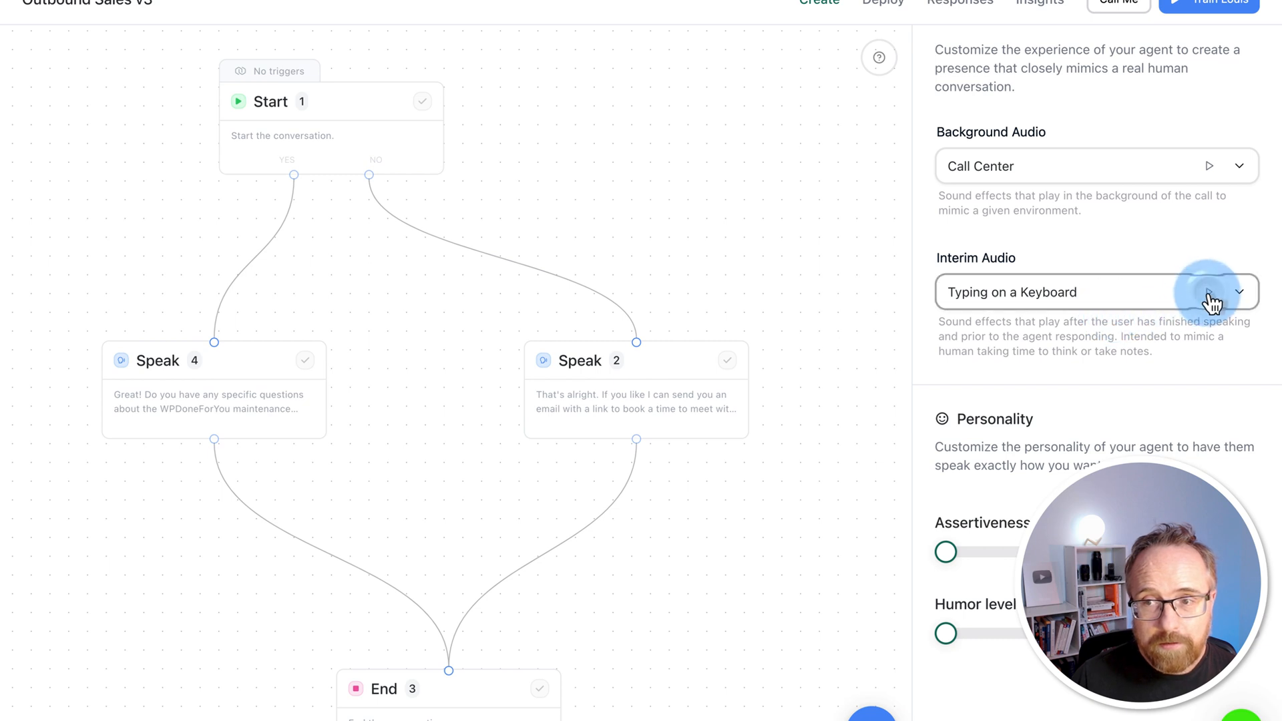
pyautogui.click(1209, 166)
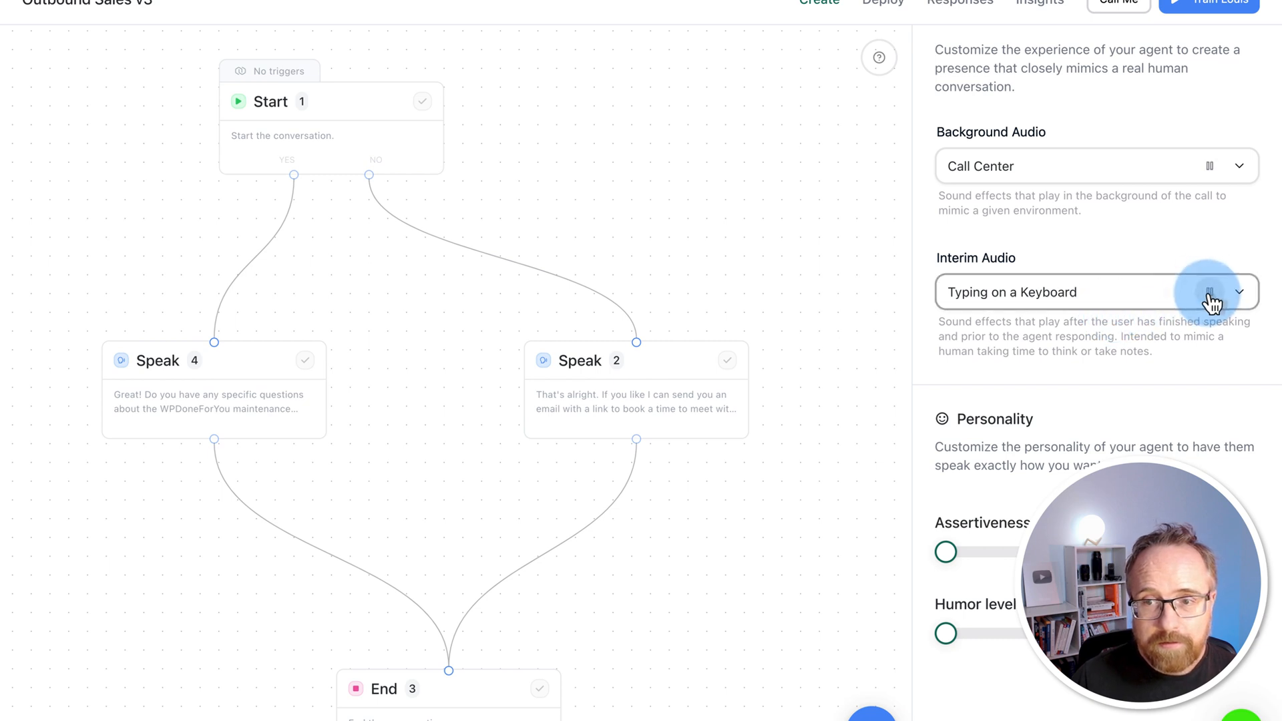
pyautogui.scroll(-3)
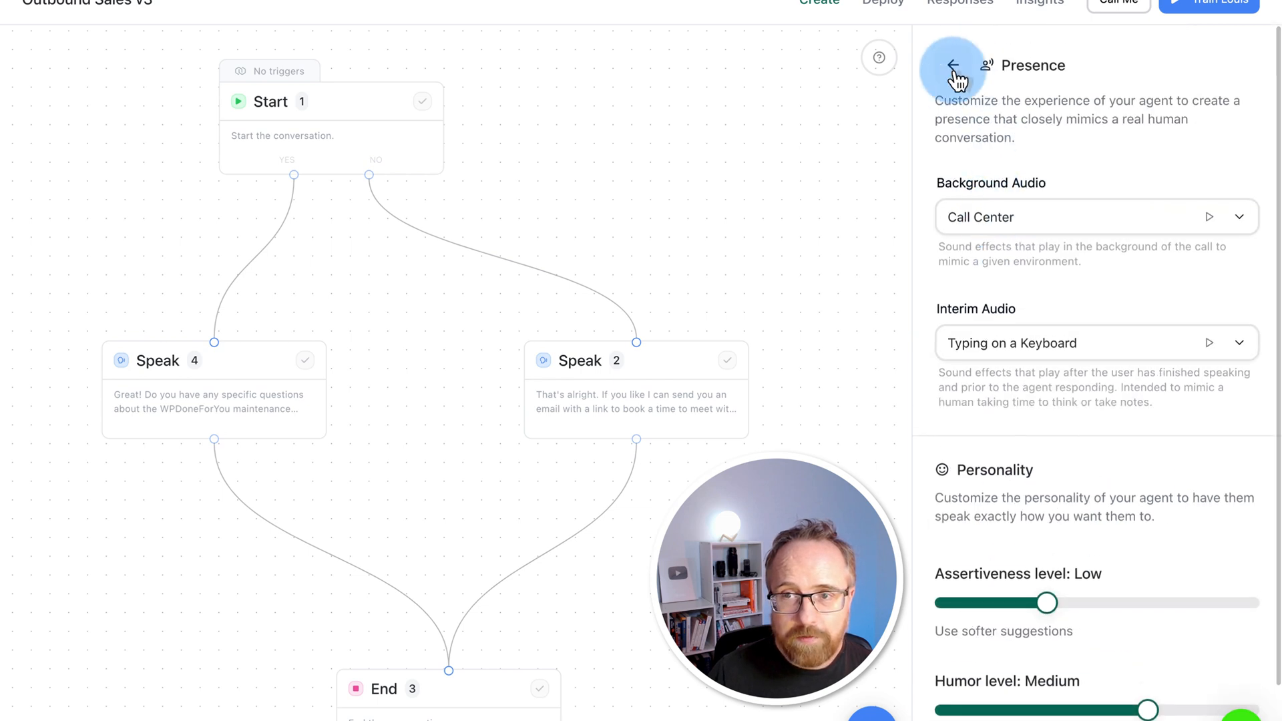
# Step: Write the voicemail message introducing Louis from WPDoneForYou following up on the website form
pyautogui.click(951, 65)
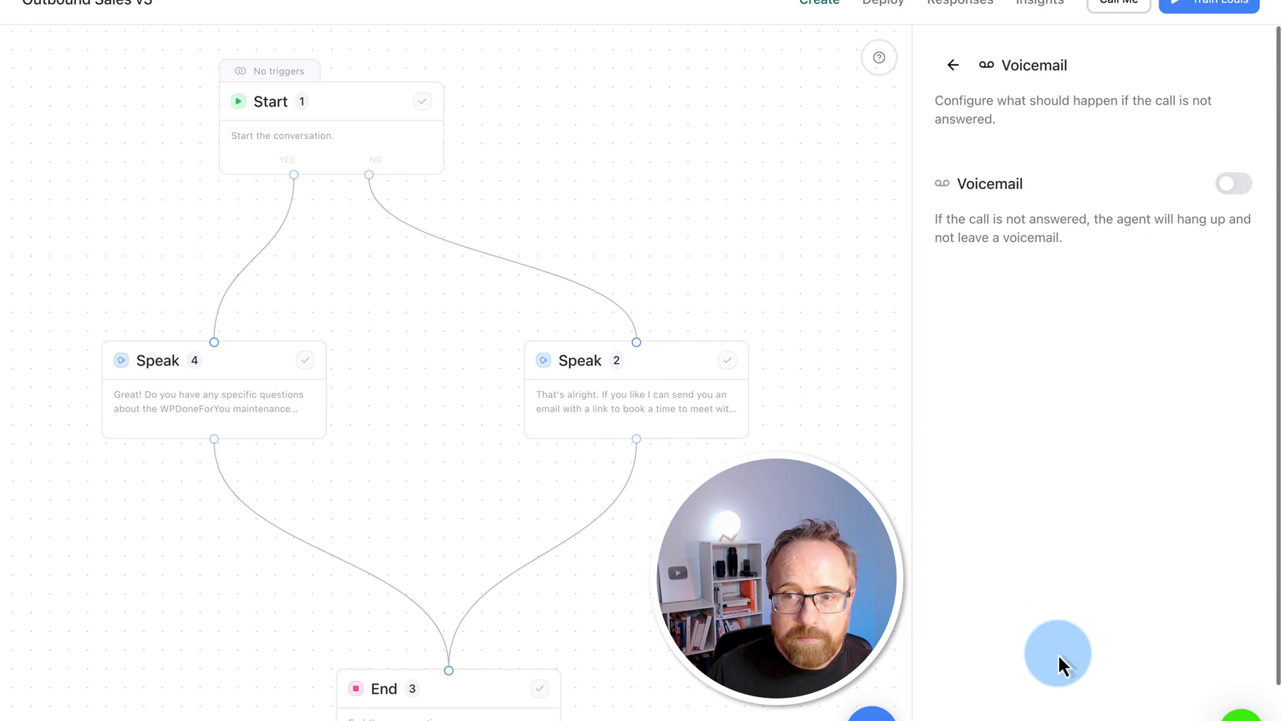
pyautogui.click(1232, 183)
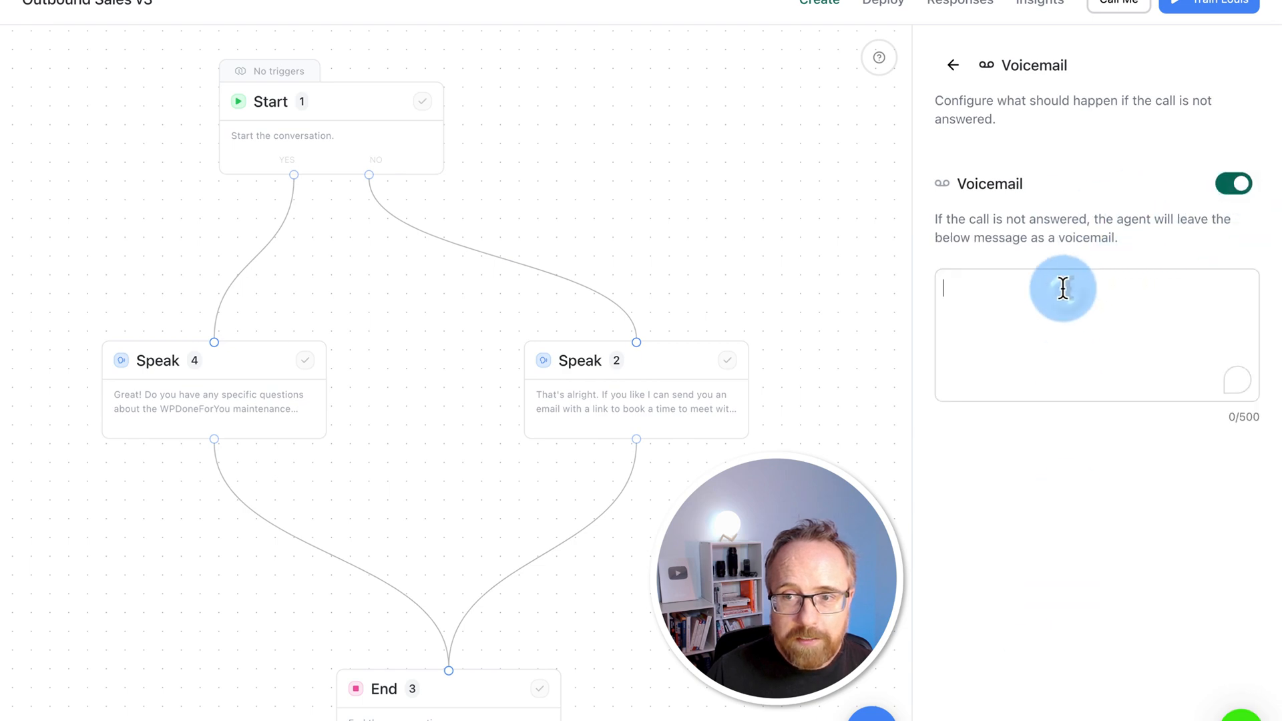
pyautogui.write("Hi, I'm Louis from WPDoneForYou. You recently filled out a form on our website asking for more information about our WordPress maintenance packages and services. I was just calling to see if you had any further questions, but it went to voicemail. Feel free to call us back.")
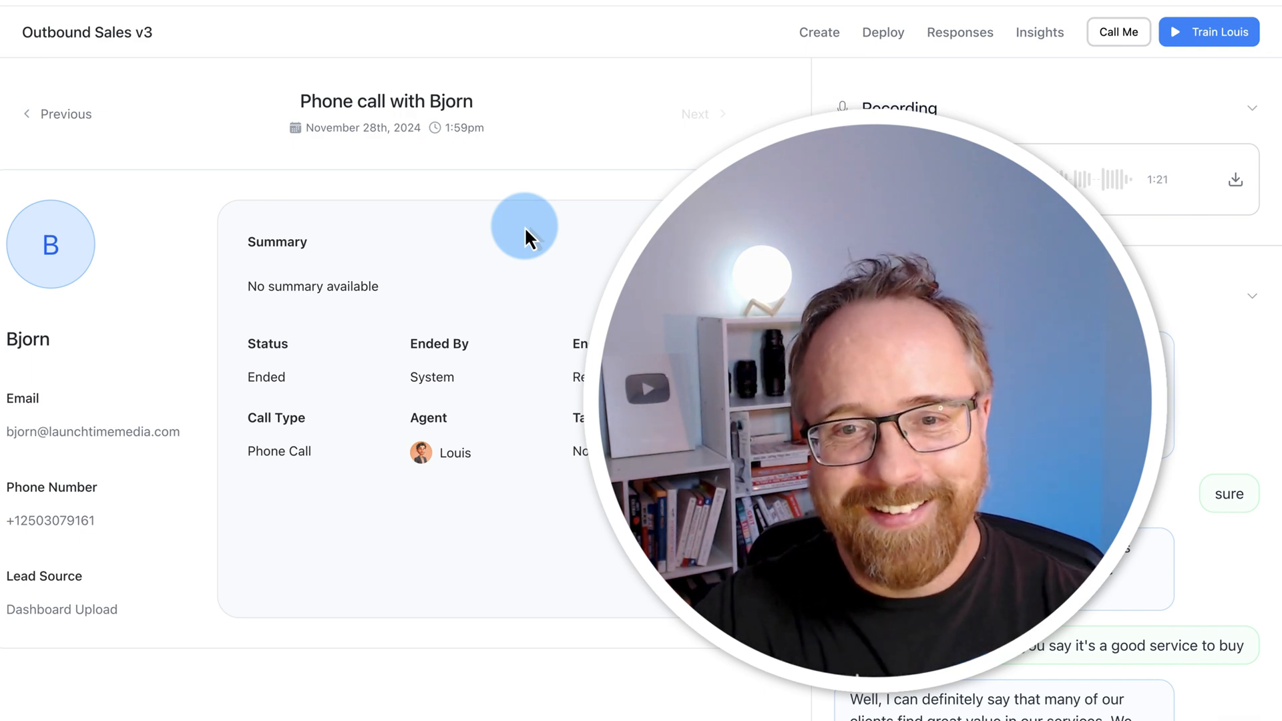
pyautogui.moveTo(617, 196)
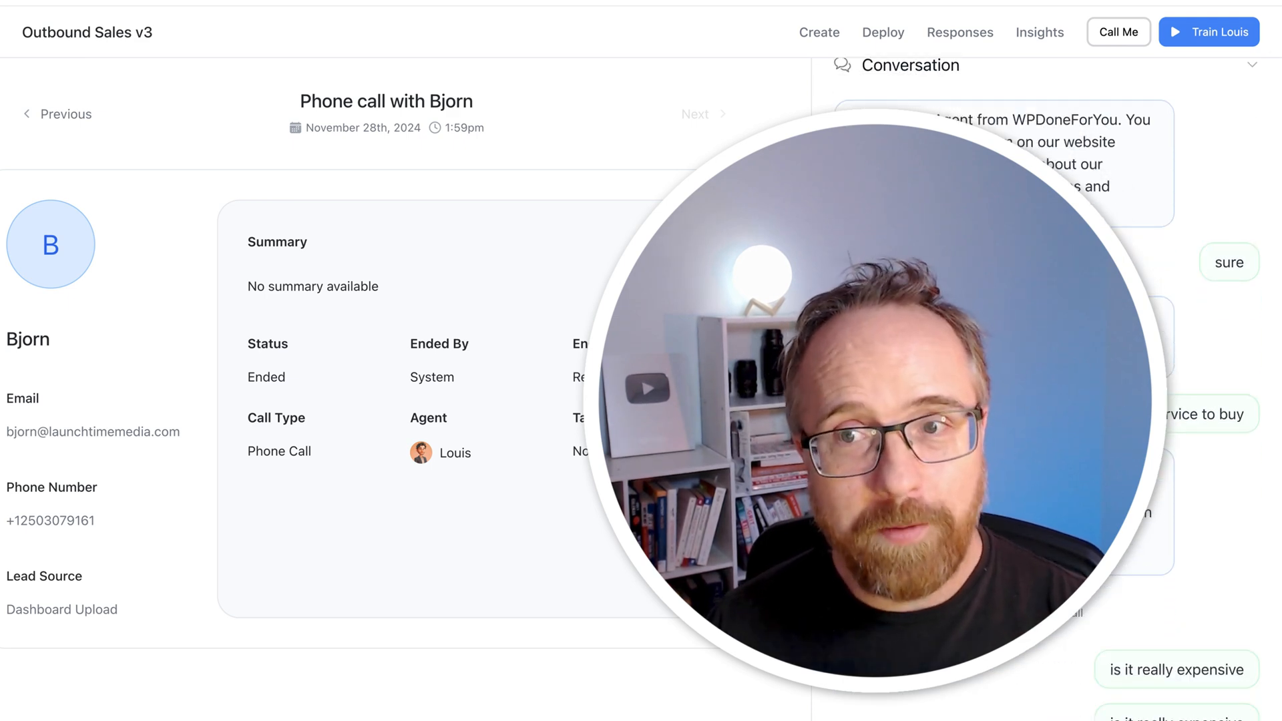
pyautogui.scroll(-3)
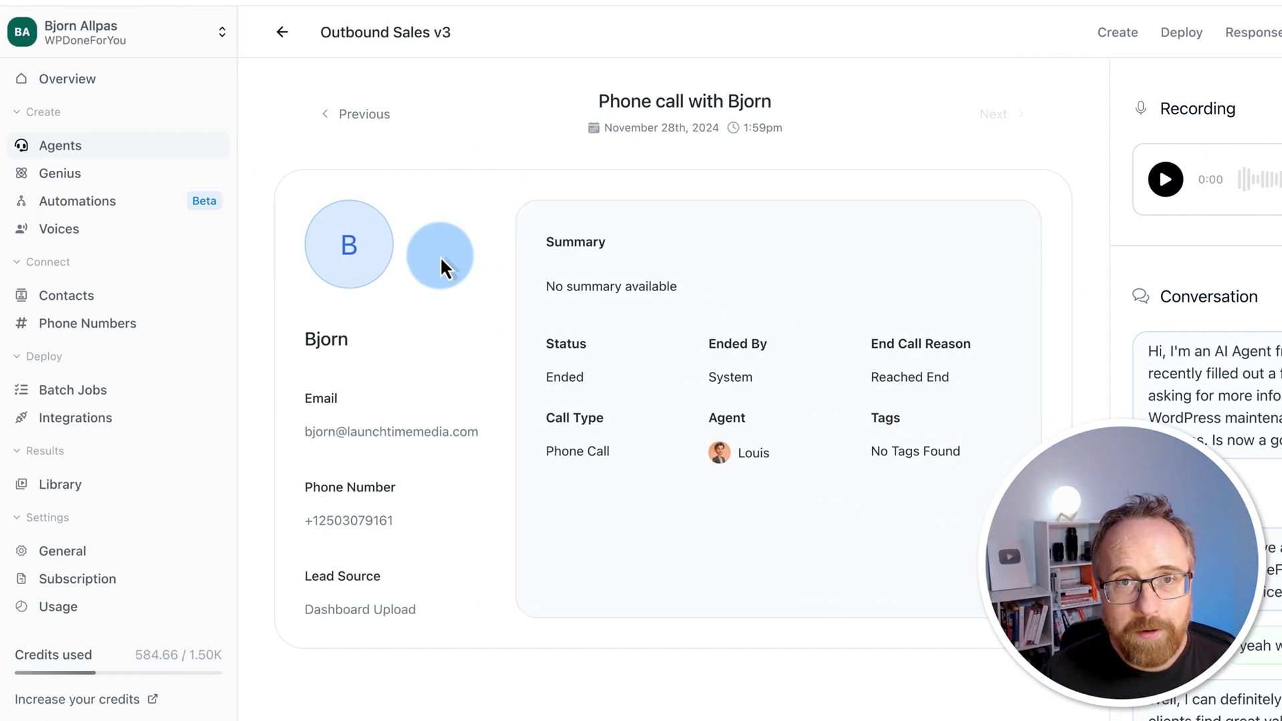
# Step: From Phone Numbers, browse numbers available to buy in another country
pyautogui.click(76, 323)
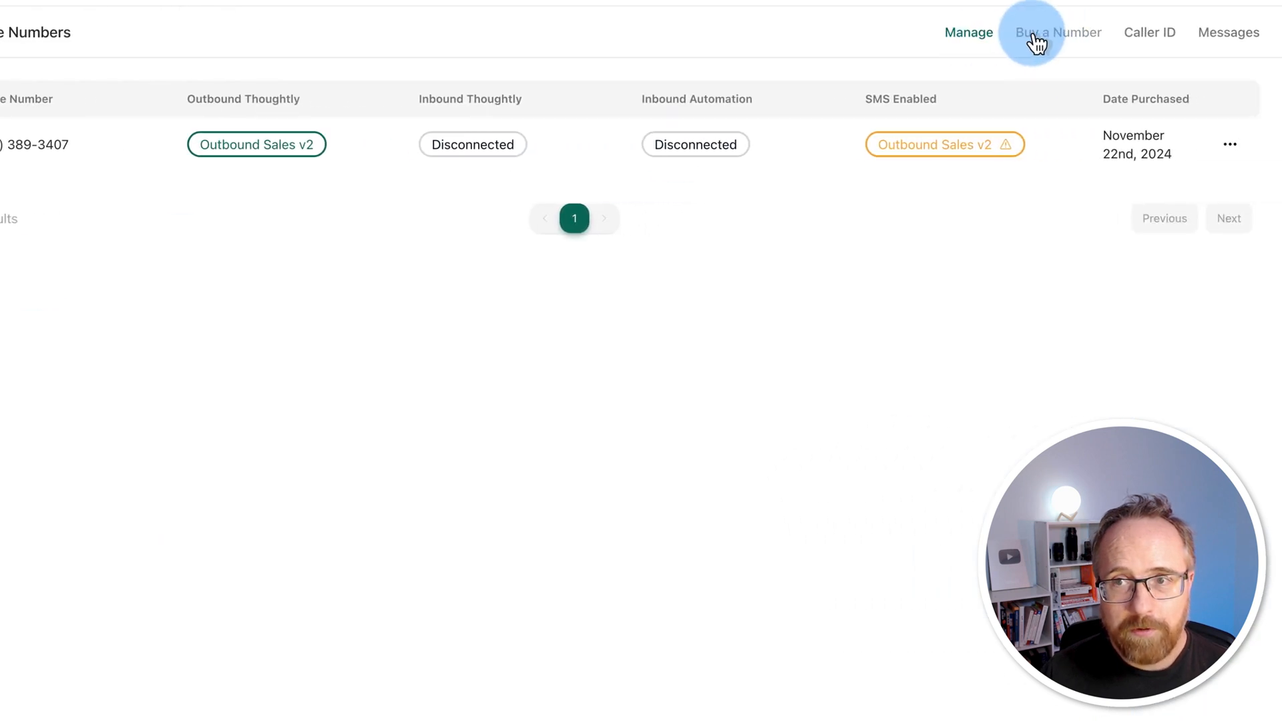
pyautogui.click(1056, 32)
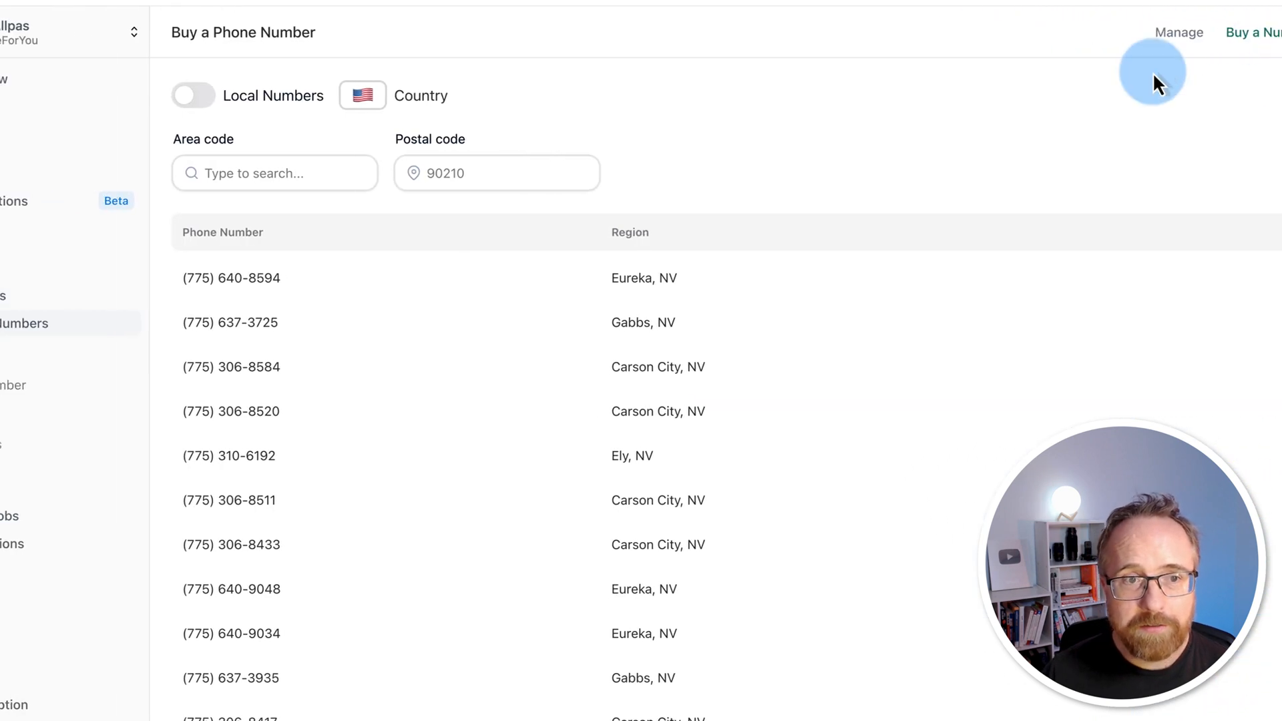
pyautogui.moveTo(806, 169)
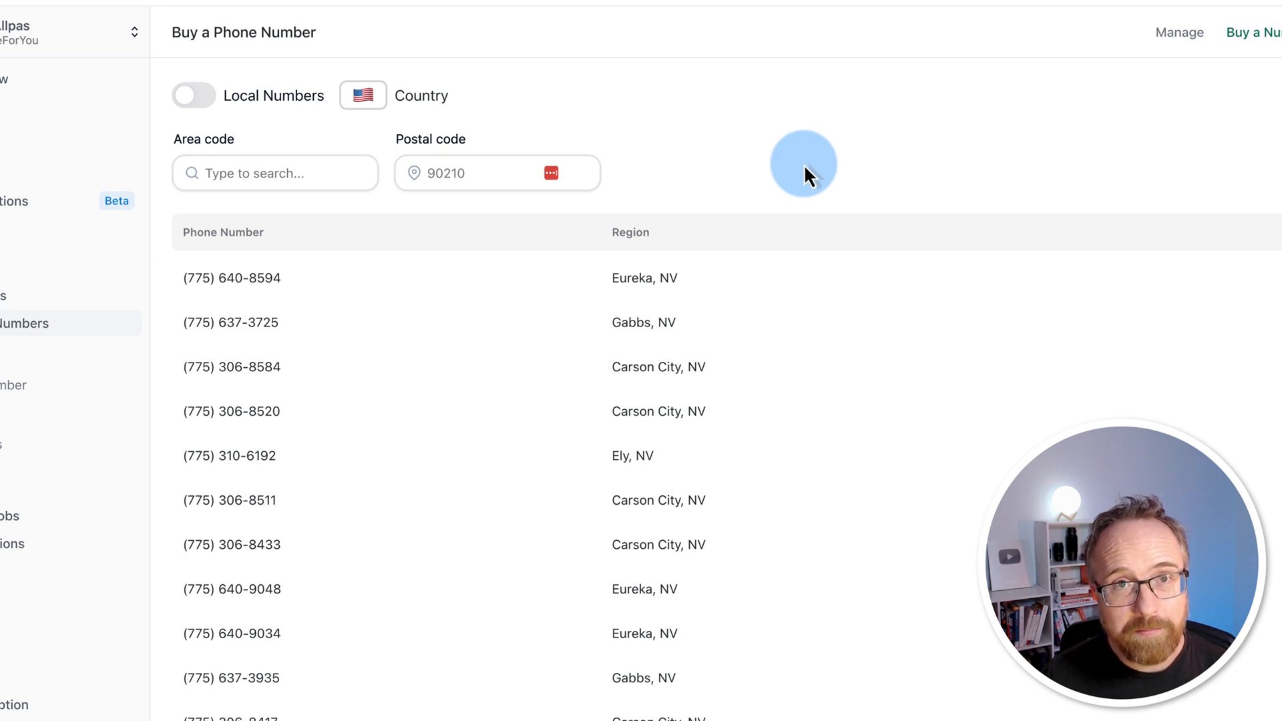
pyautogui.click(362, 96)
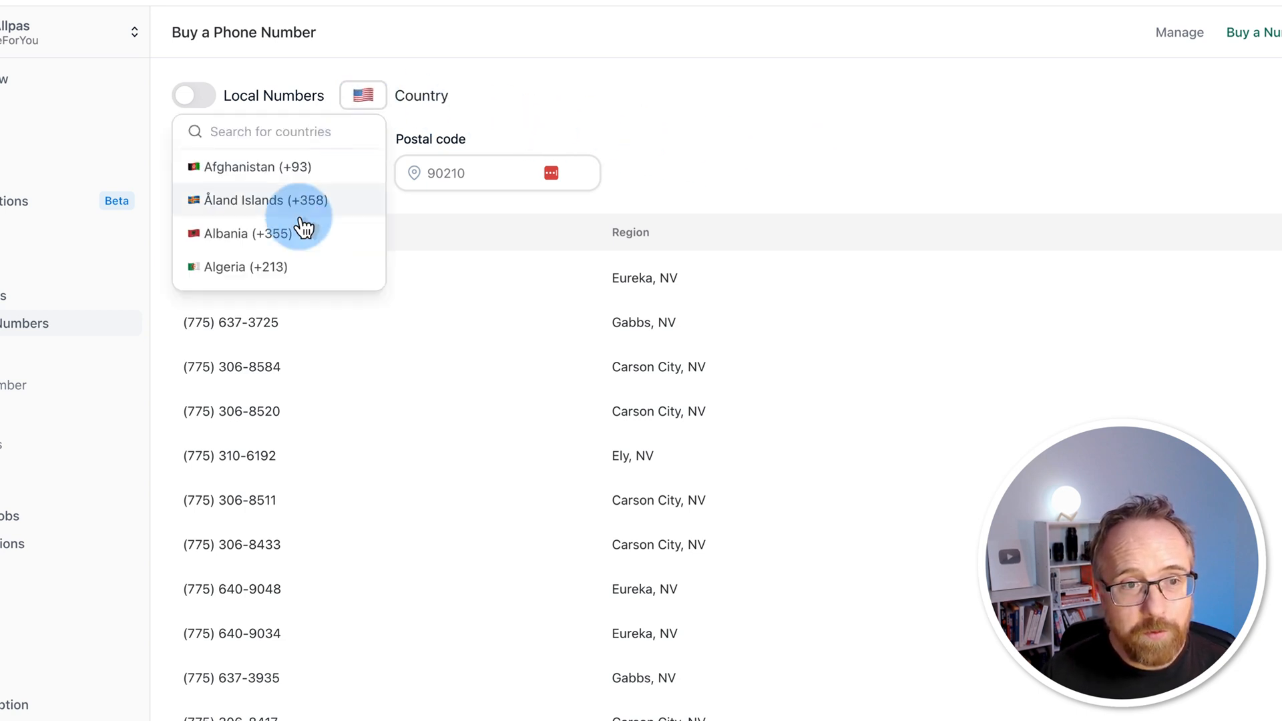
pyautogui.scroll(-3)
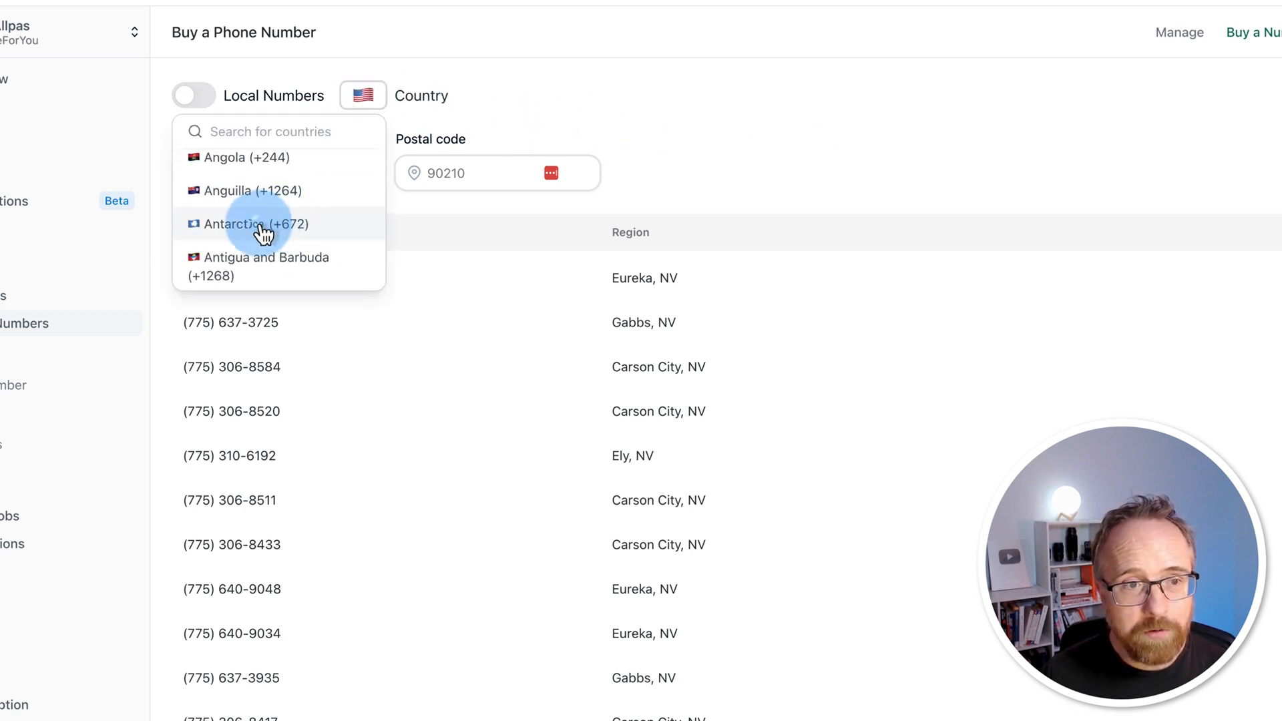
pyautogui.click(255, 224)
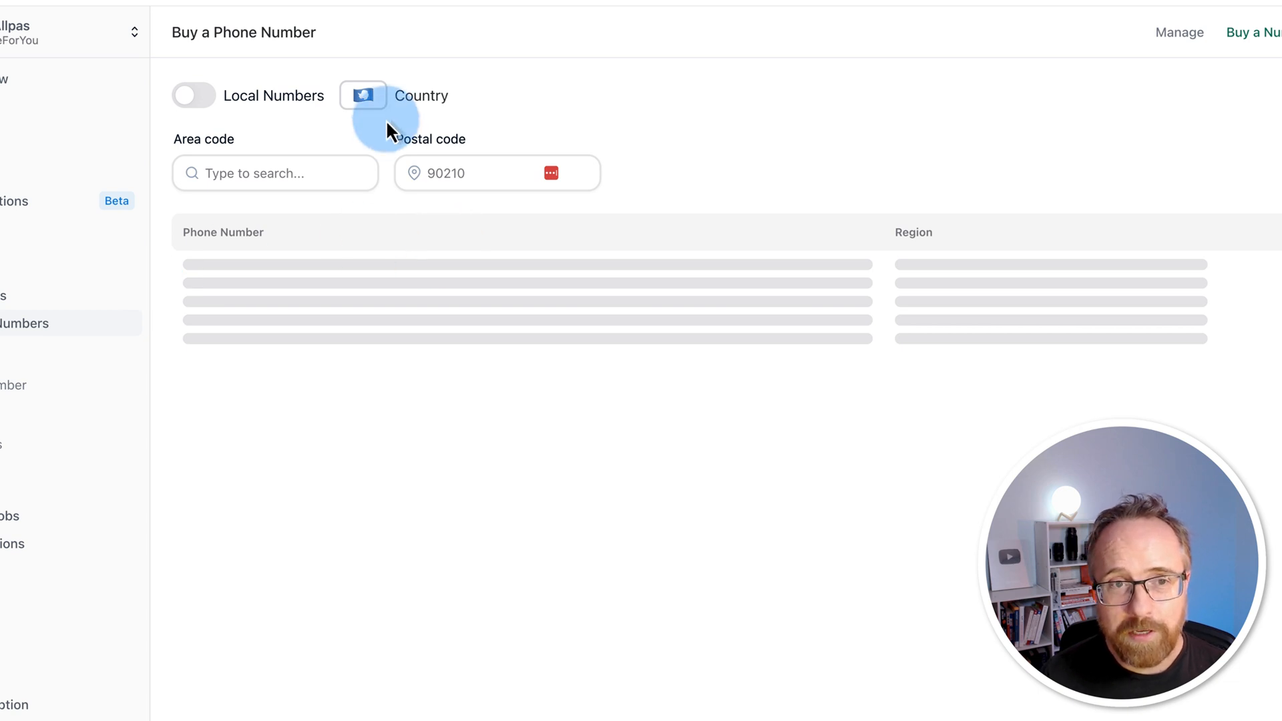
# Step: Check available numbers in Chile, then switch back to United States numbers
pyautogui.click(362, 94)
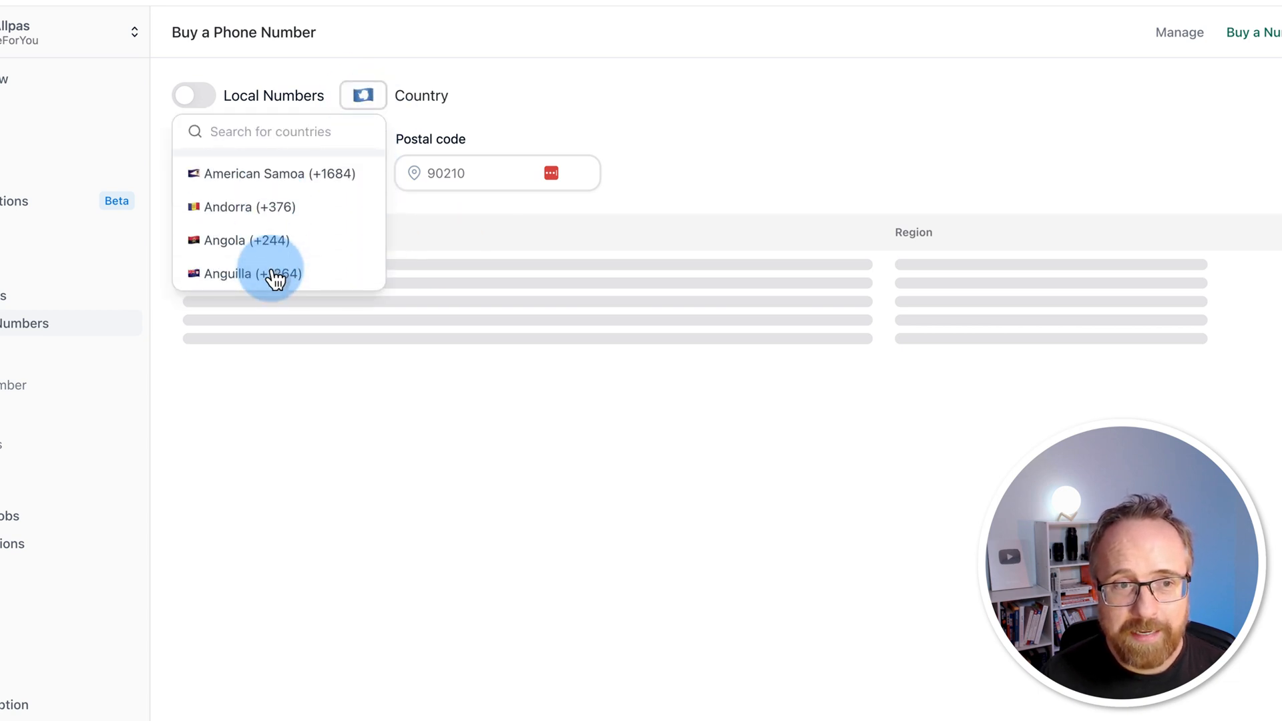
pyautogui.click(274, 274)
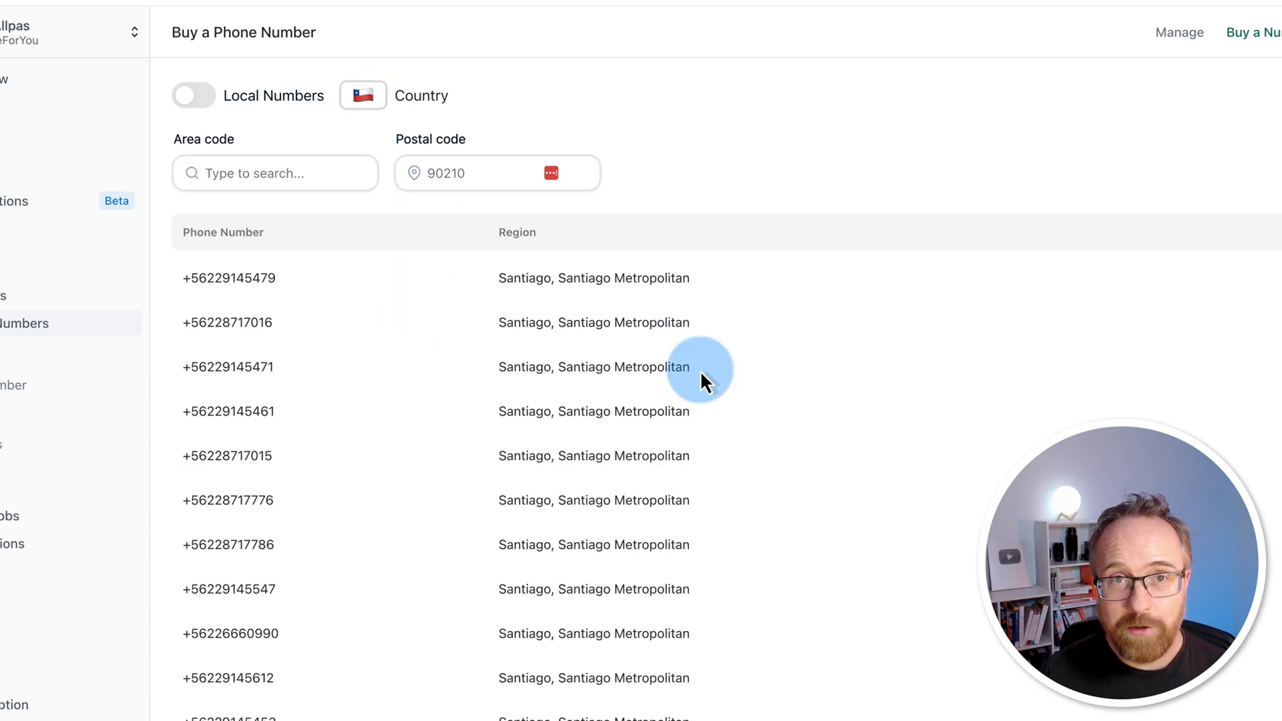
pyautogui.click(362, 96)
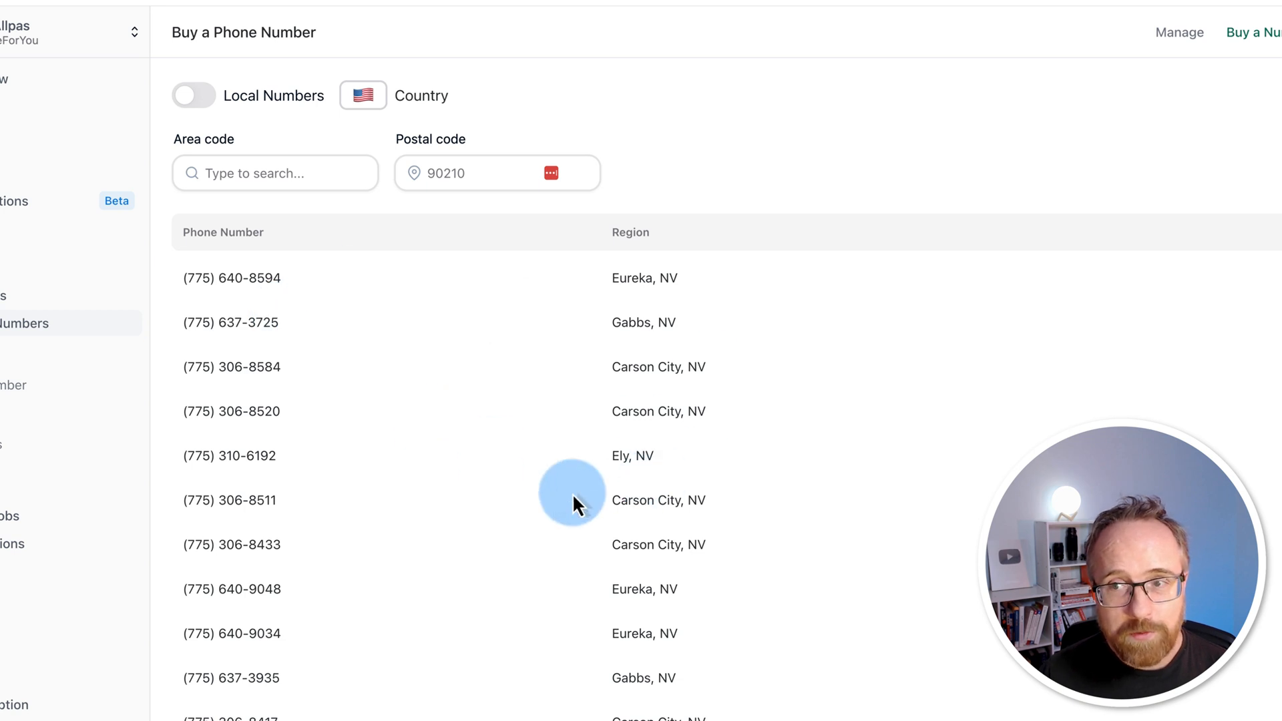
pyautogui.scroll(-3)
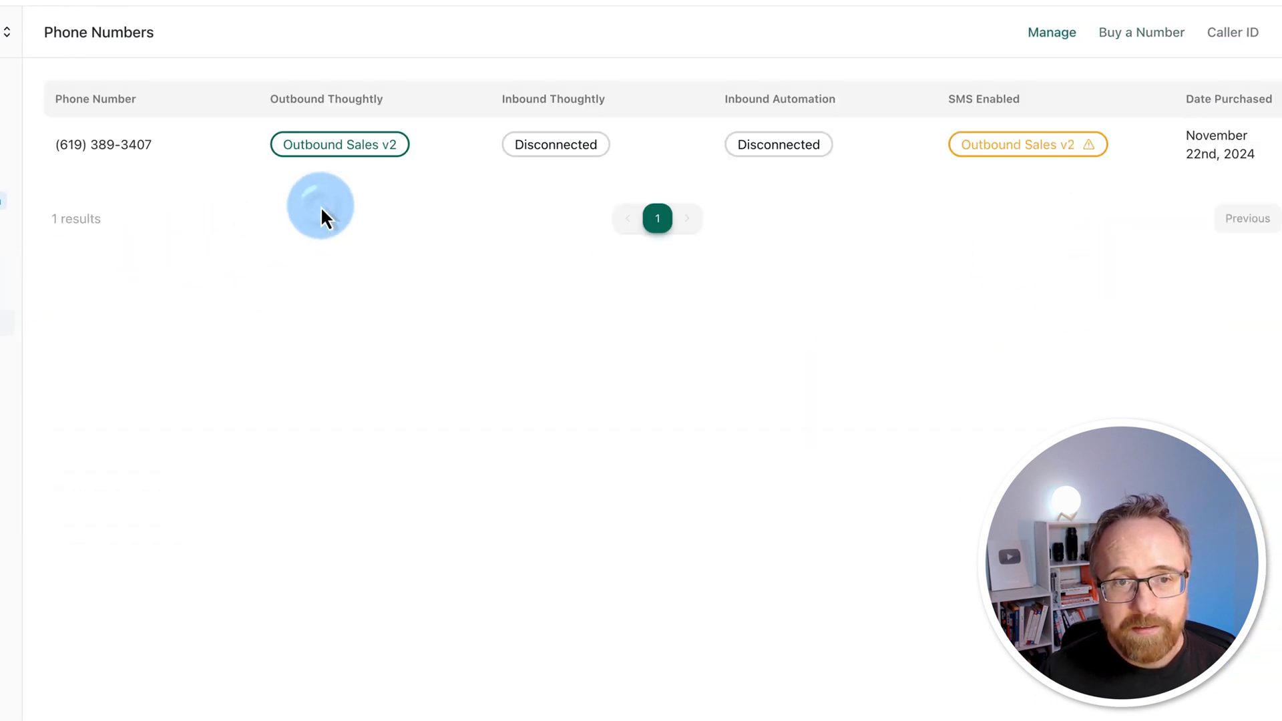
pyautogui.moveTo(447, 115)
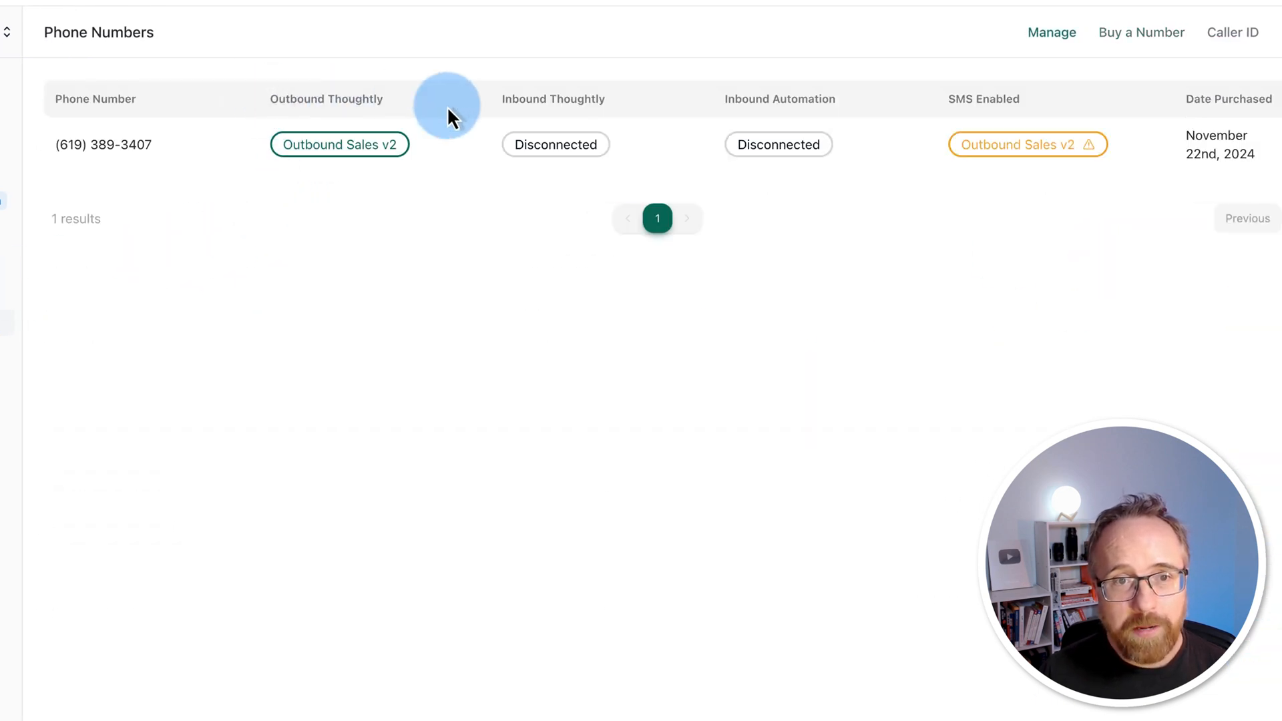
pyautogui.moveTo(625, 107)
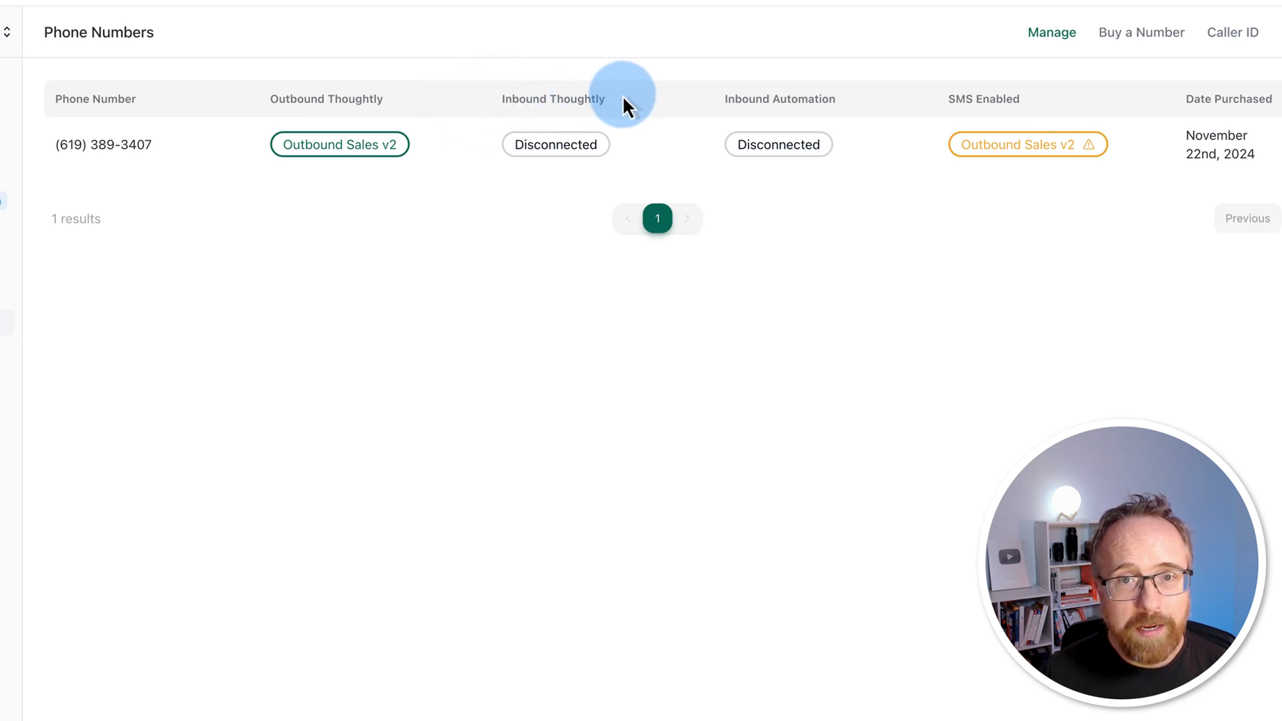
pyautogui.moveTo(726, 103)
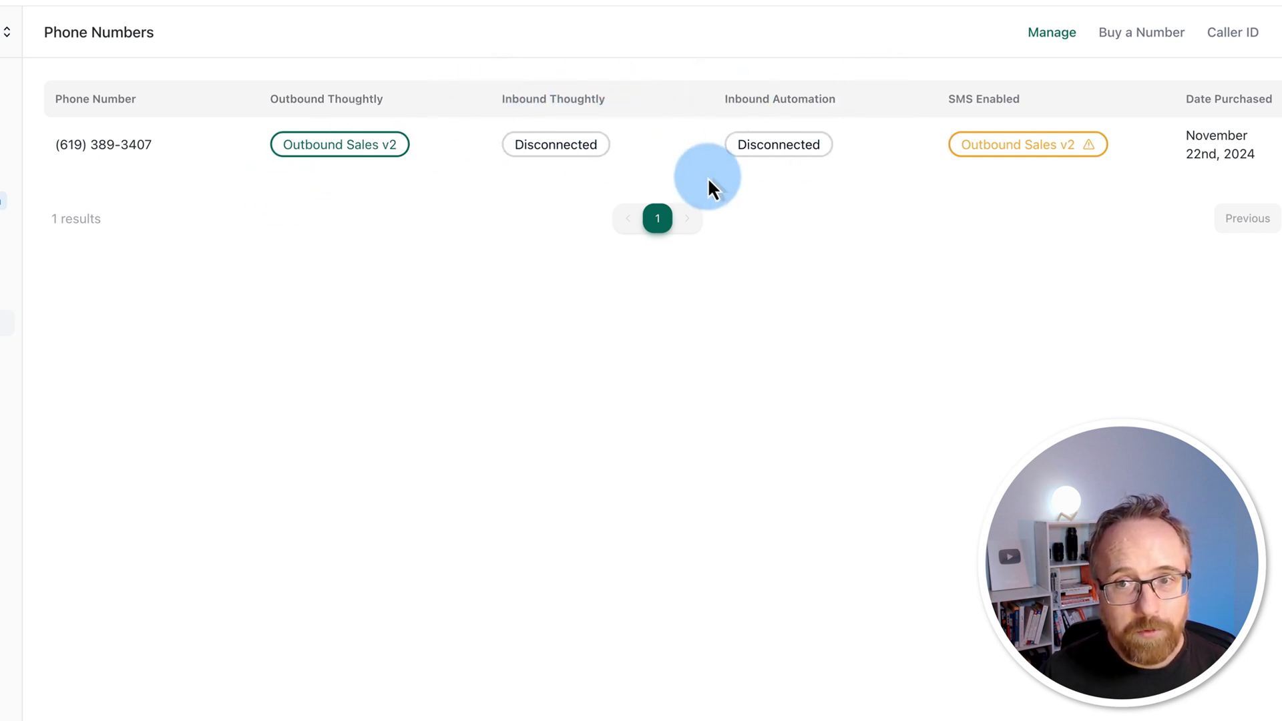
pyautogui.moveTo(989, 108)
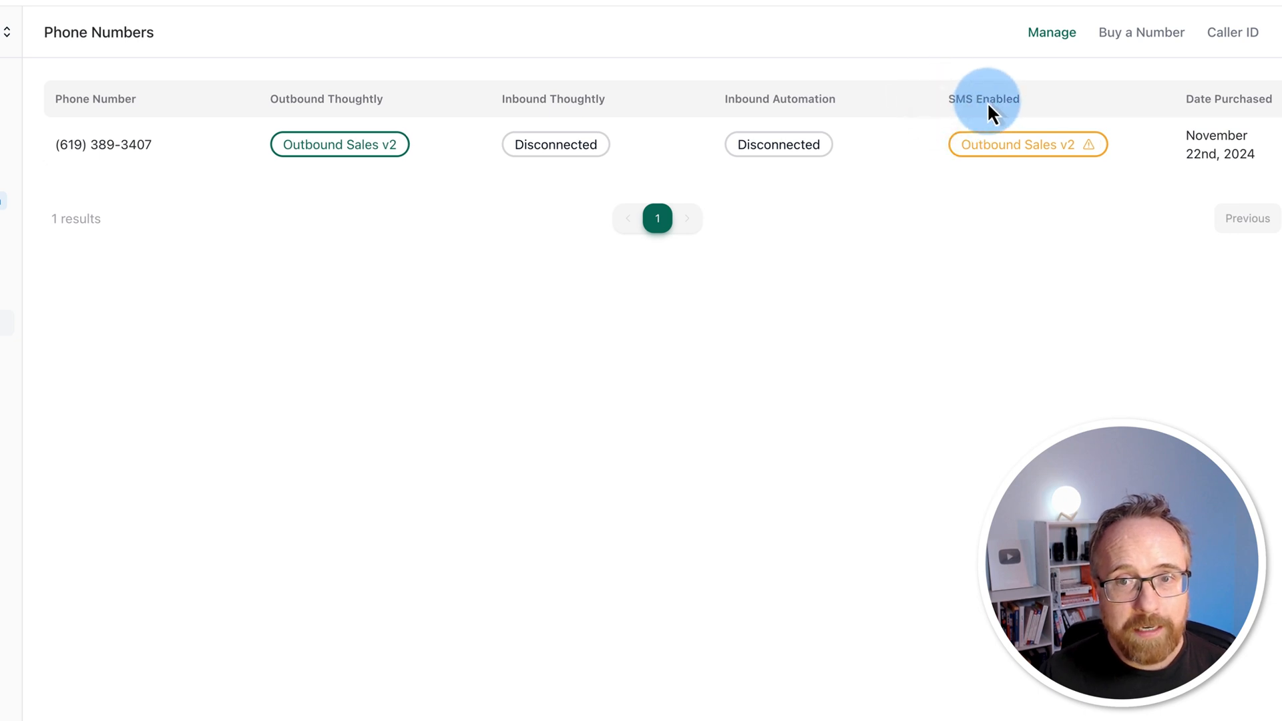
pyautogui.moveTo(717, 216)
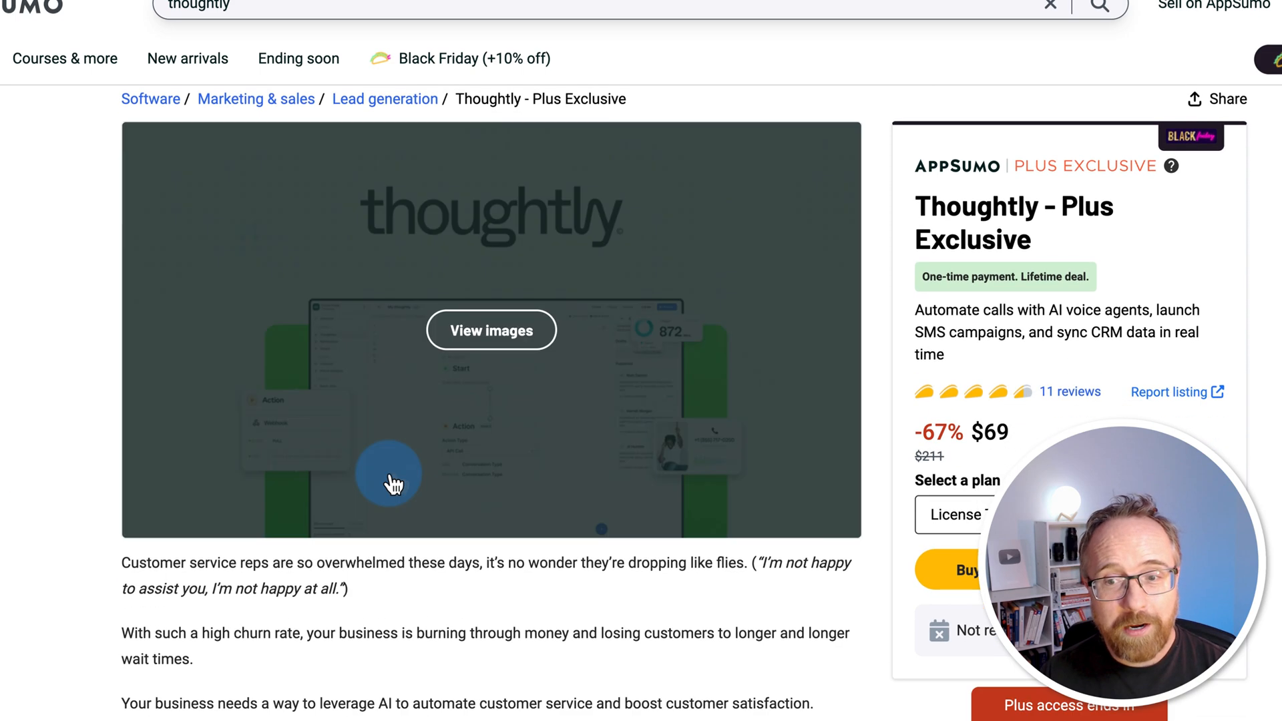
# Step: Scroll the Thoughtly Plus Exclusive deal to the $69, $129 and $349 tier cards
pyautogui.scroll(-3)
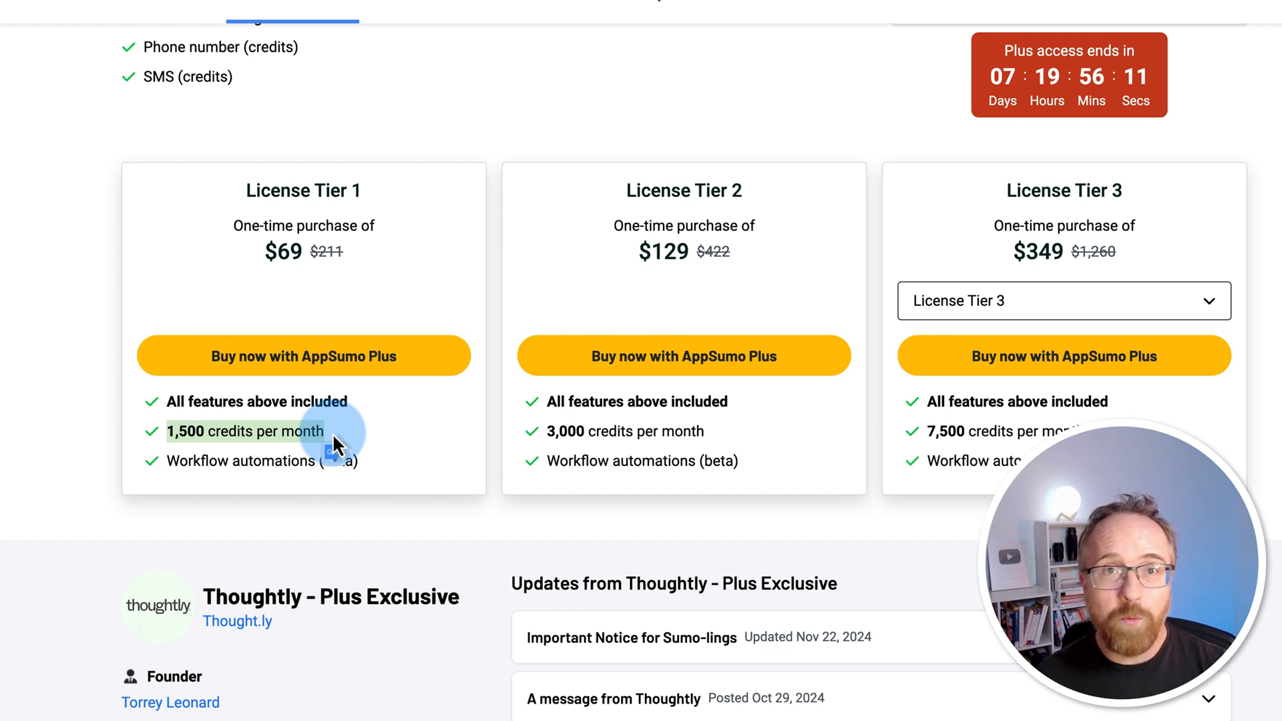
pyautogui.moveTo(201, 453)
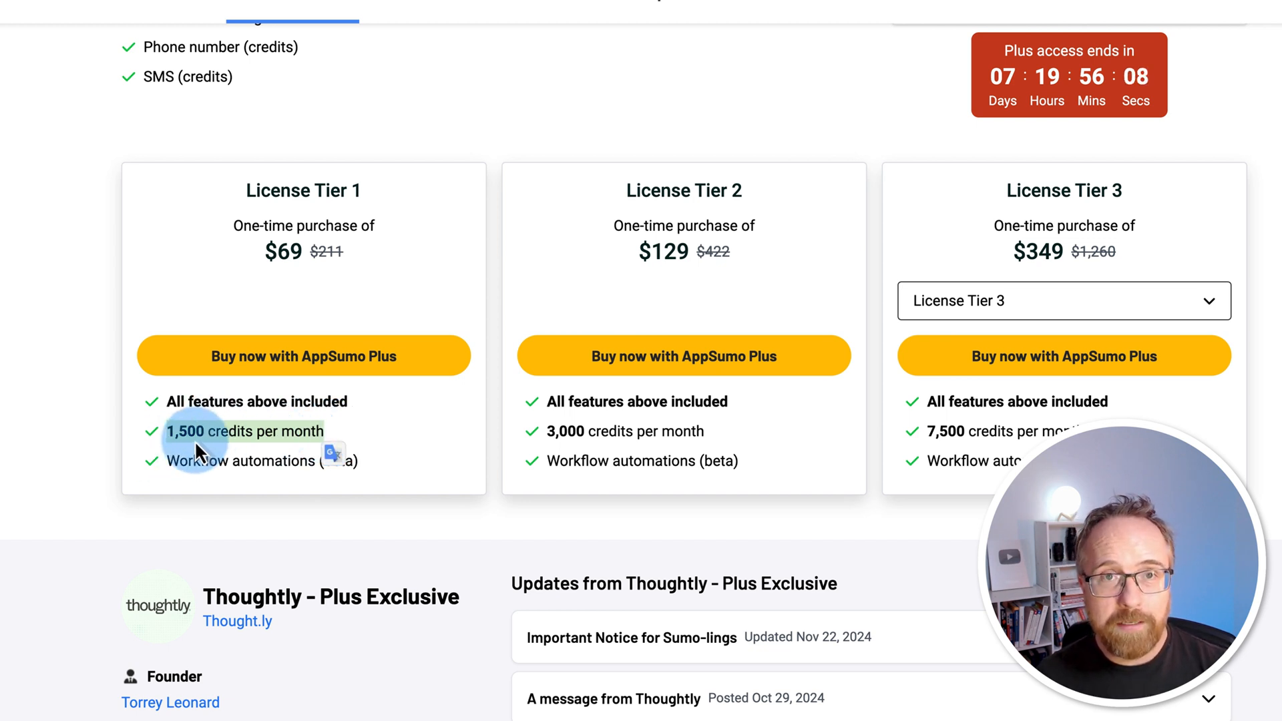
pyautogui.moveTo(998, 432)
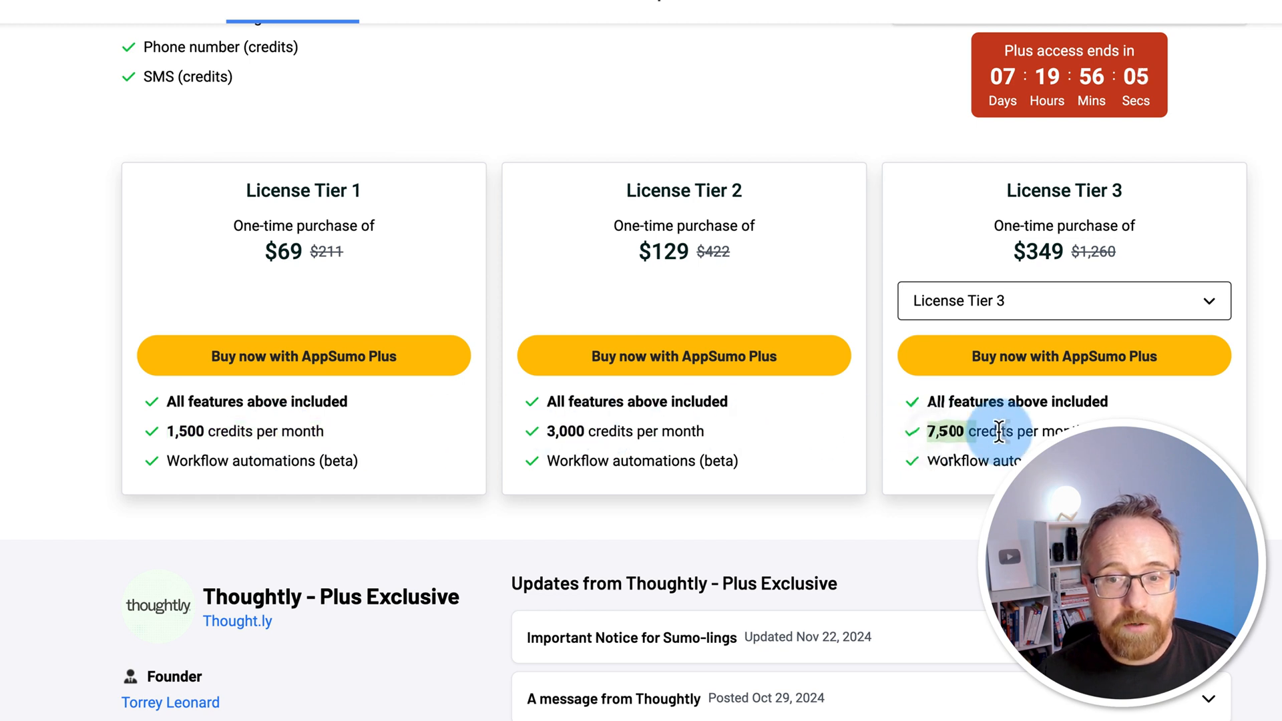
# Step: Switch the third card to License Tier 5 at $949 with 30,000 monthly credits
pyautogui.click(1063, 301)
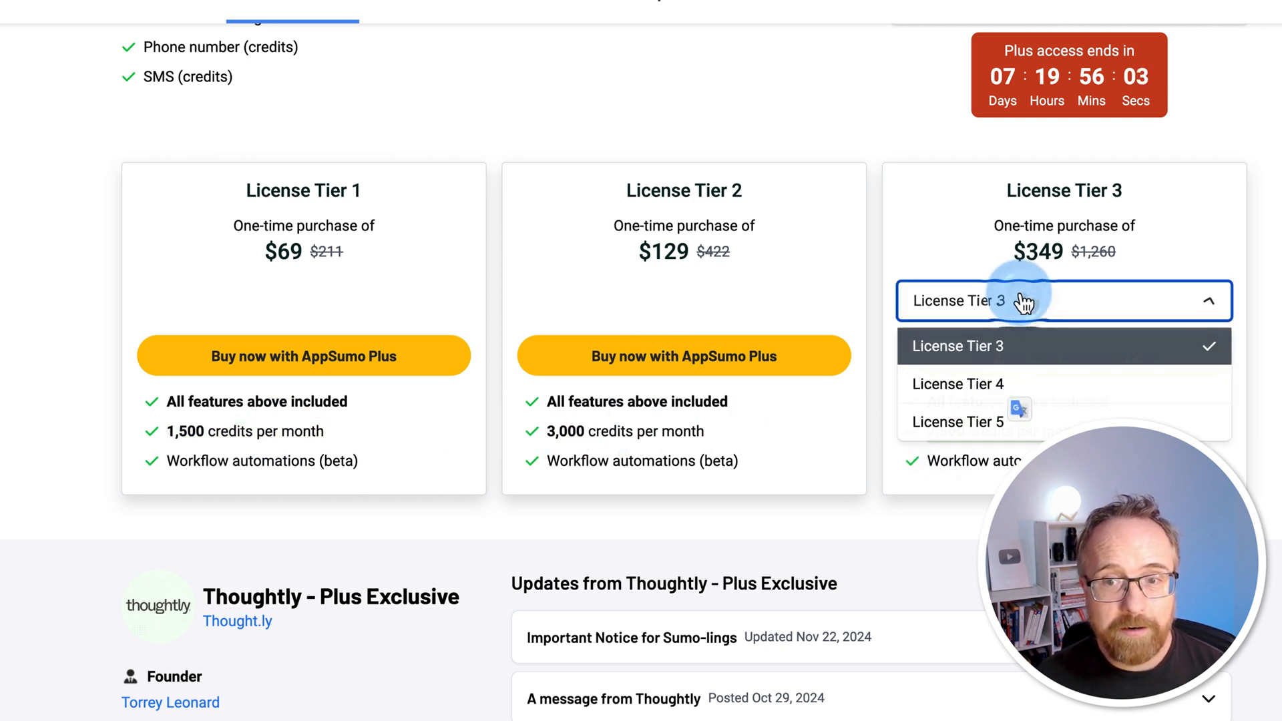
pyautogui.click(959, 422)
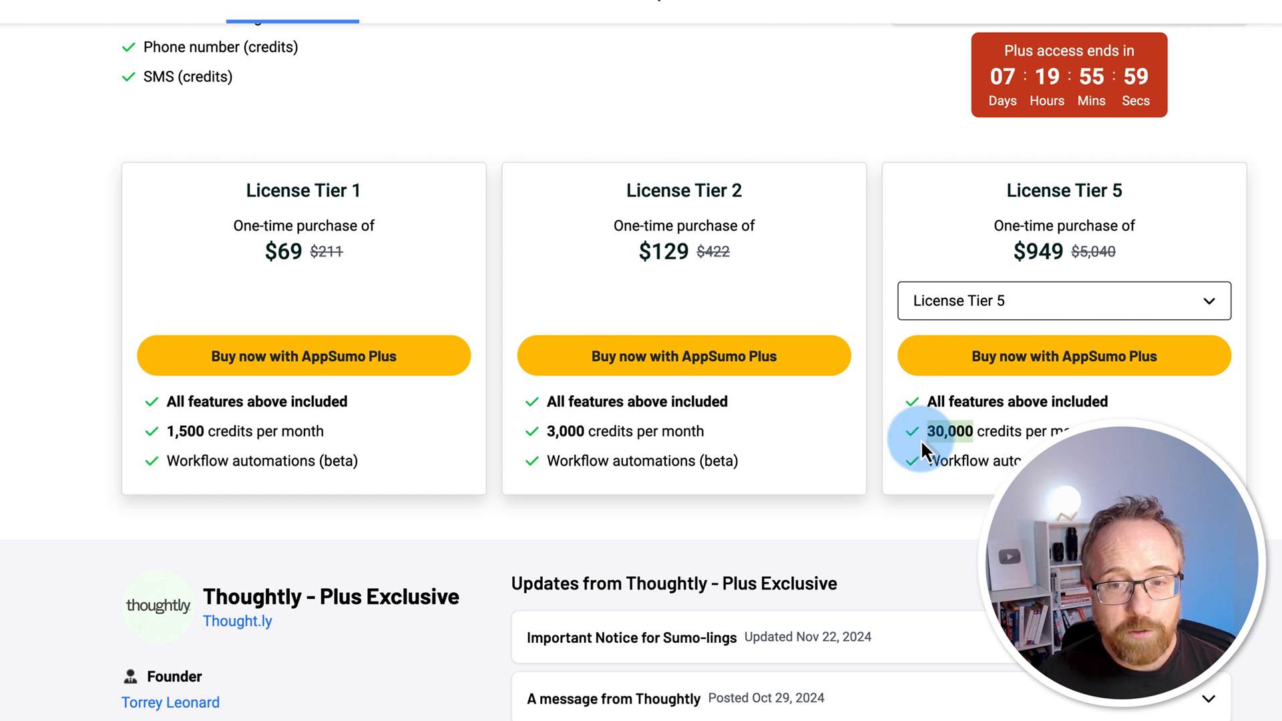
pyautogui.moveTo(969, 431)
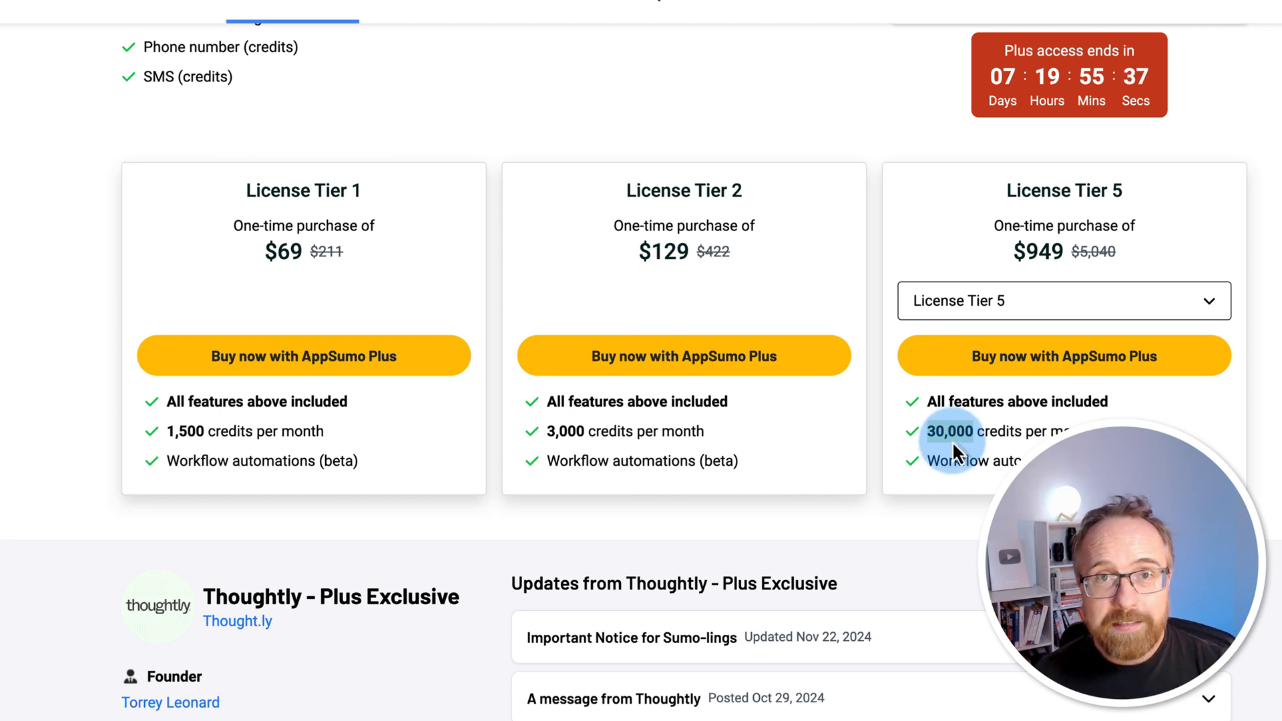
pyautogui.moveTo(953, 438)
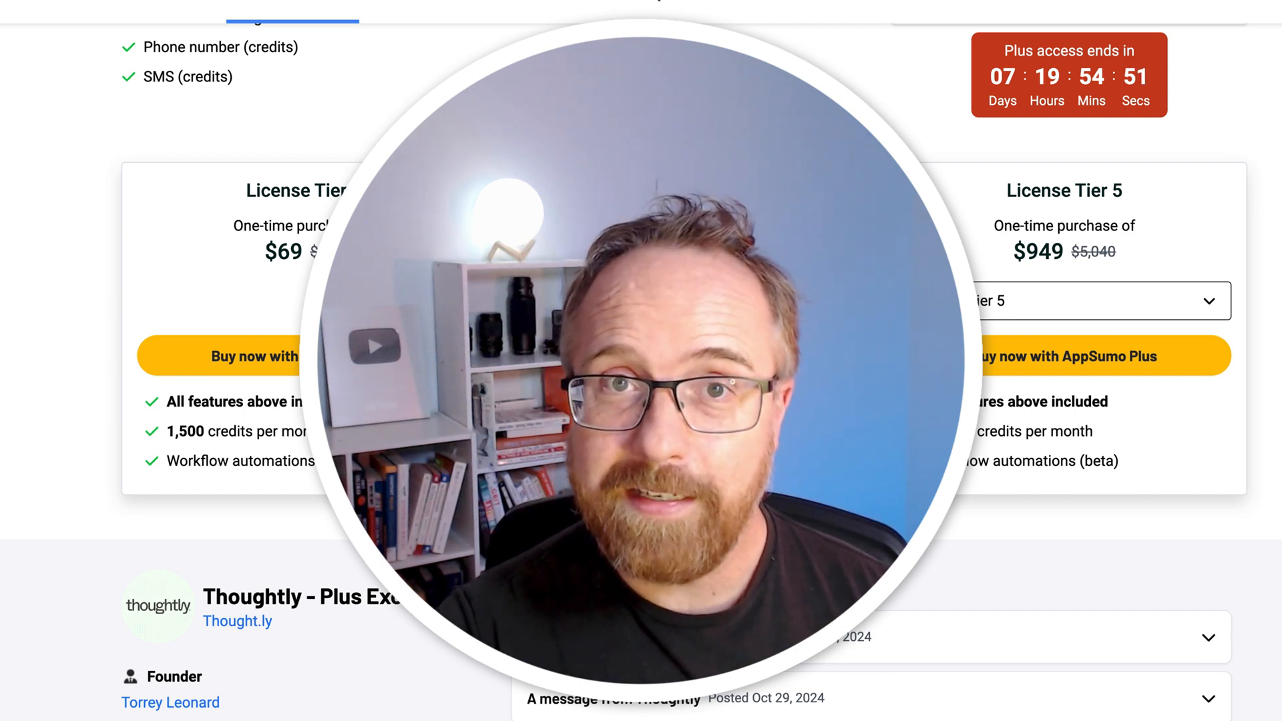
pyautogui.moveTo(933, 77)
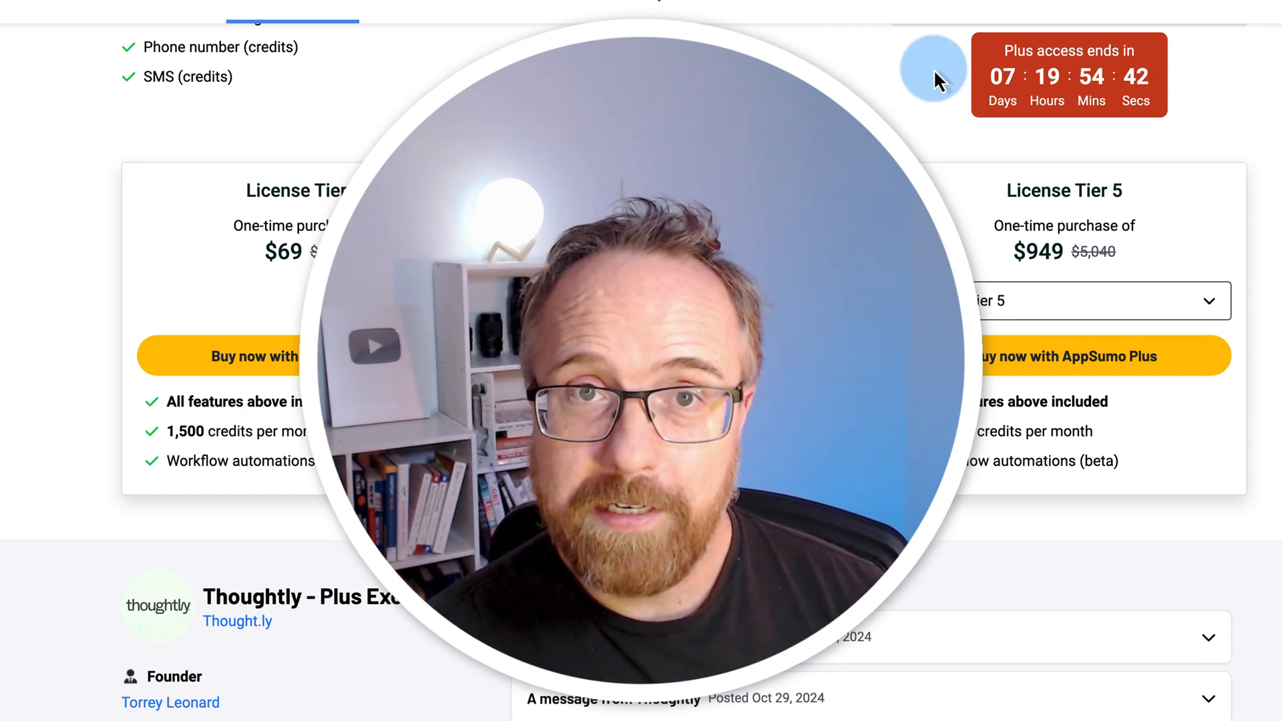